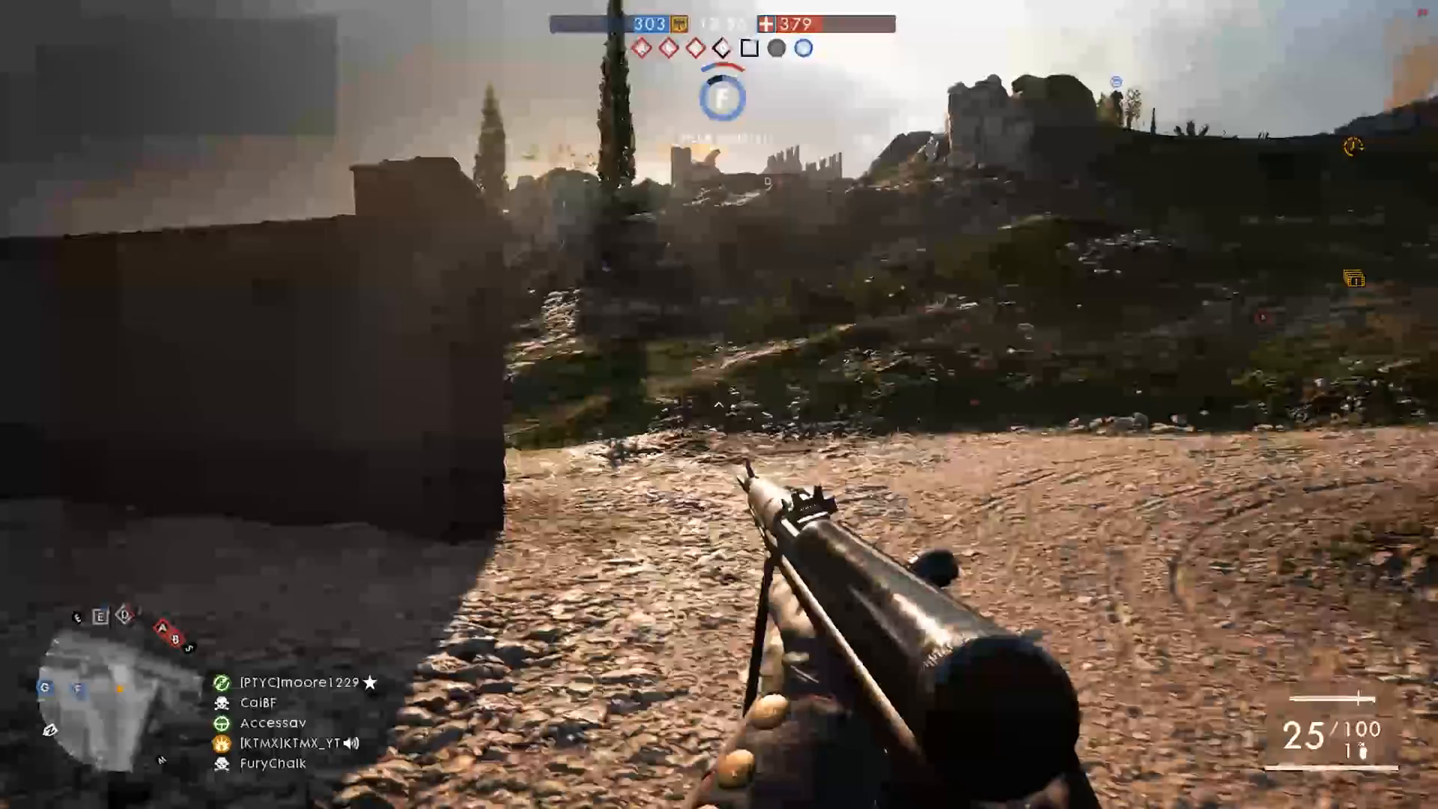
mouse_move(718, 404)
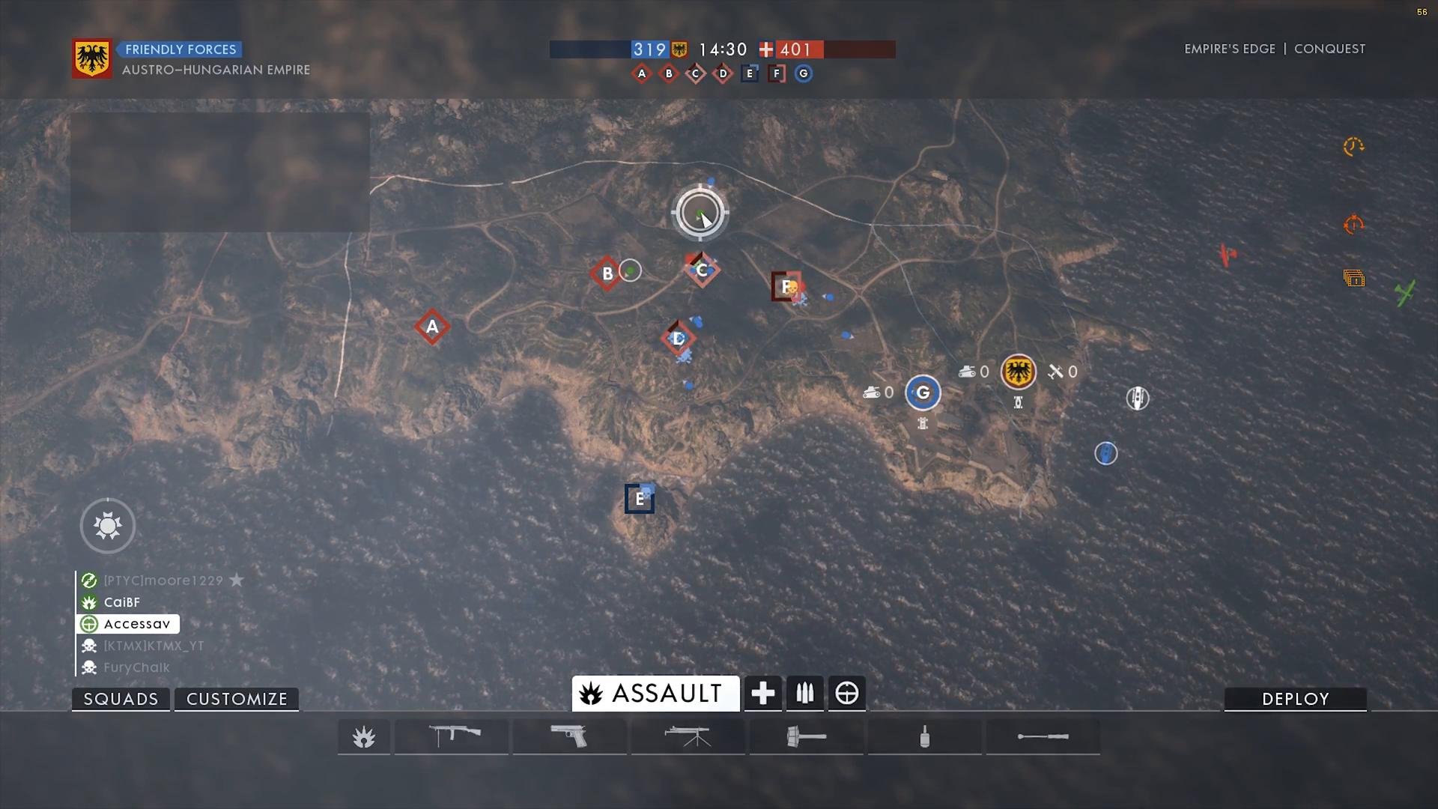
Step: Finish the Empire's Edge Conquest round and view the scoreboard: zero kills, two deaths
left_click(1294, 699)
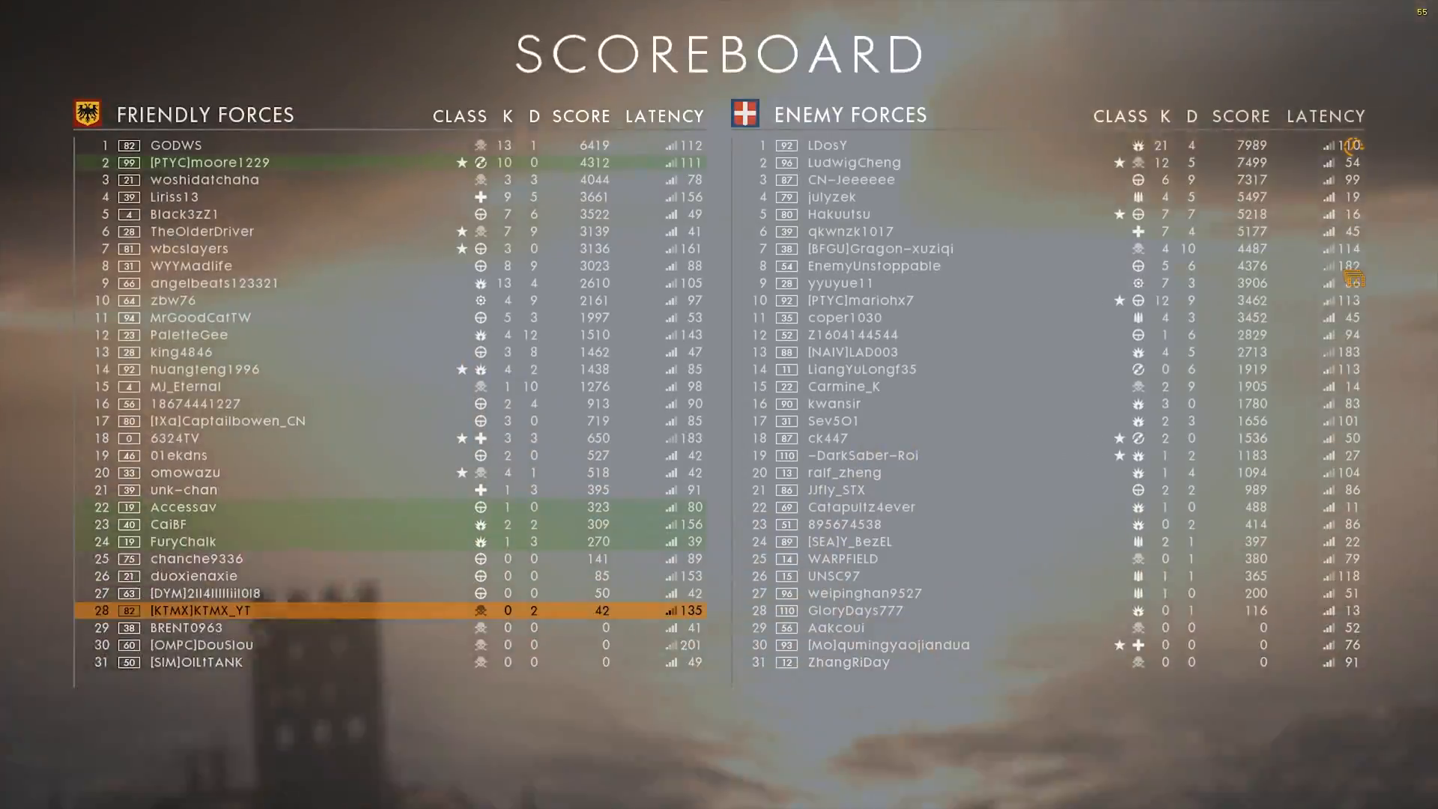
Step: Exit the match to the main menu and go through MORE to Options' basic video settings
key("Escape")
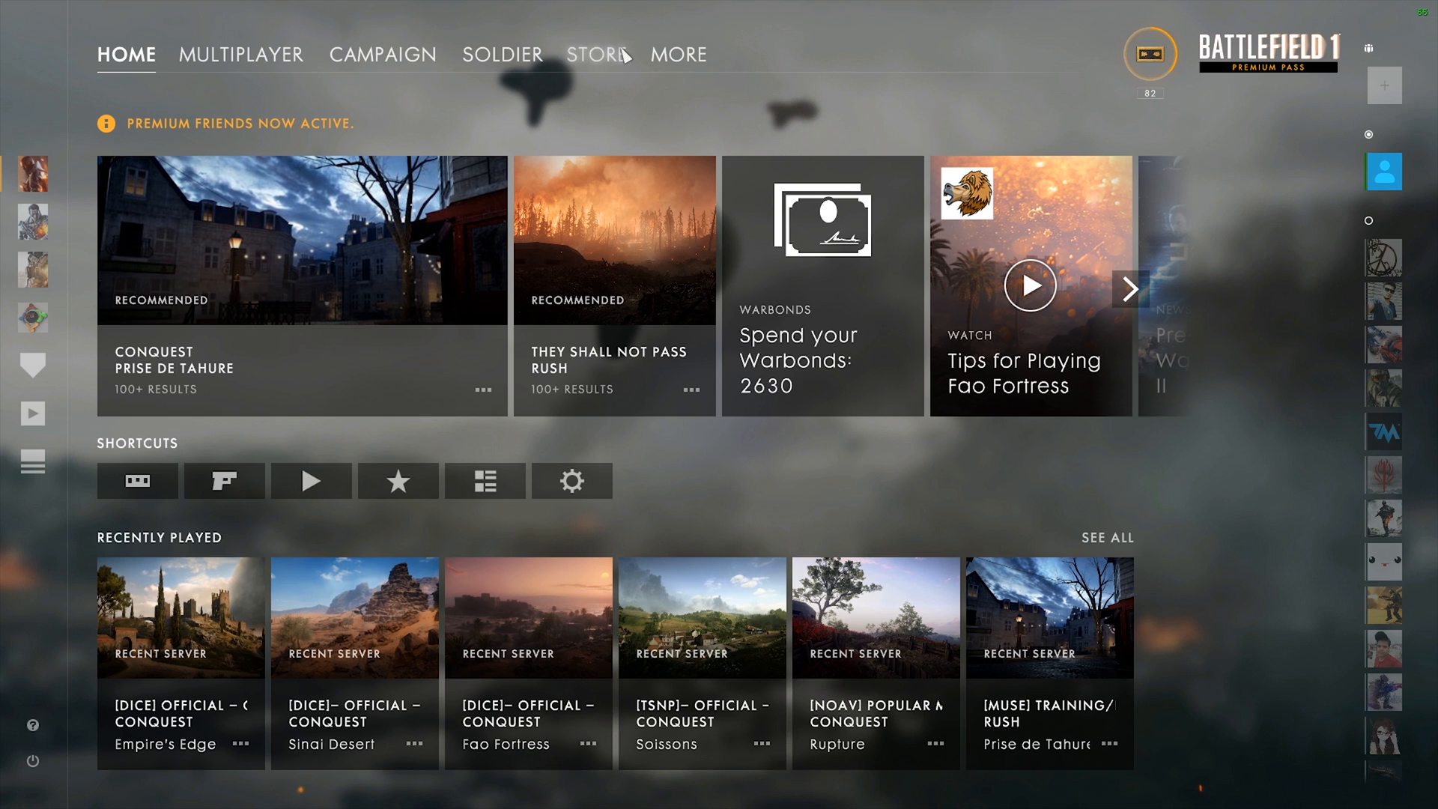
left_click(678, 54)
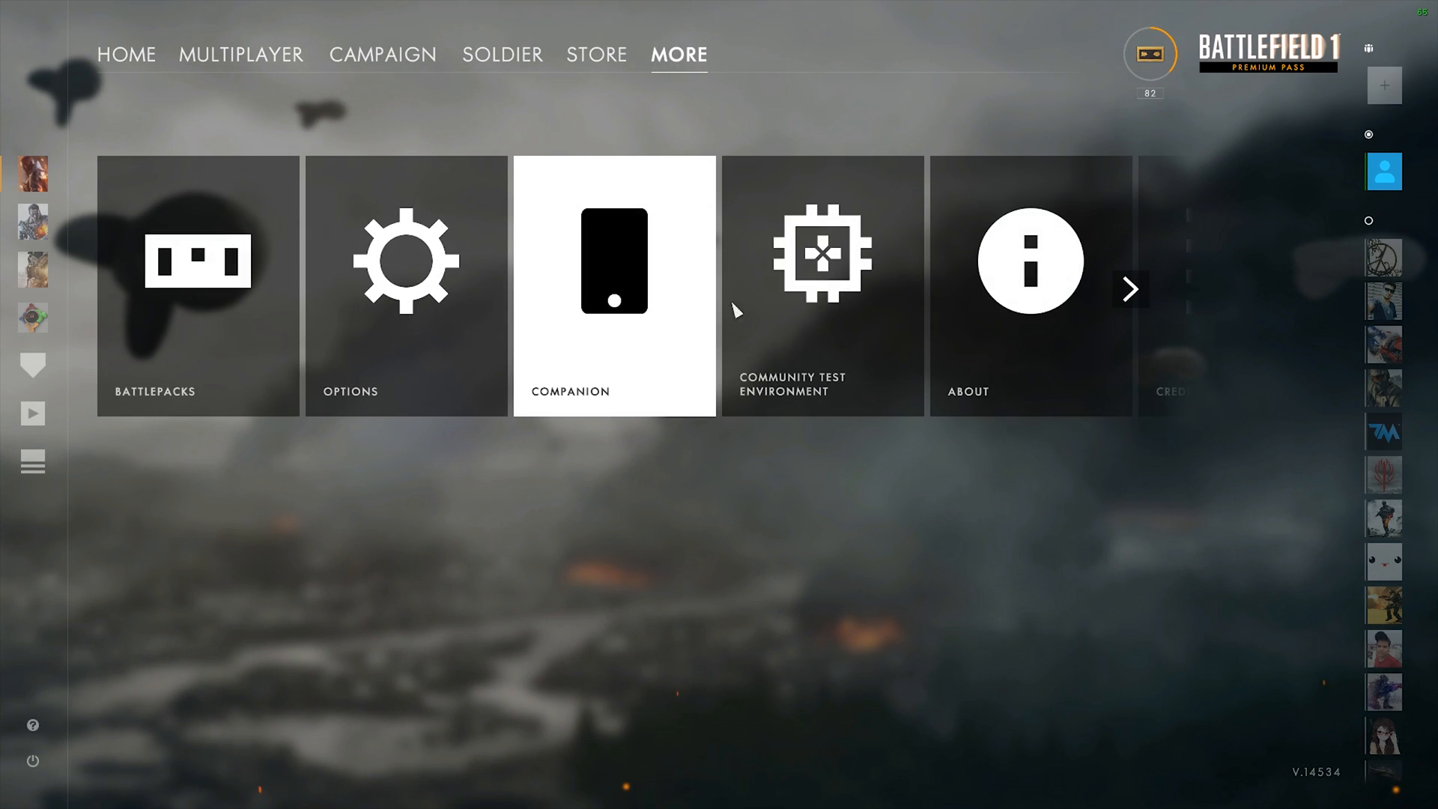
left_click(405, 285)
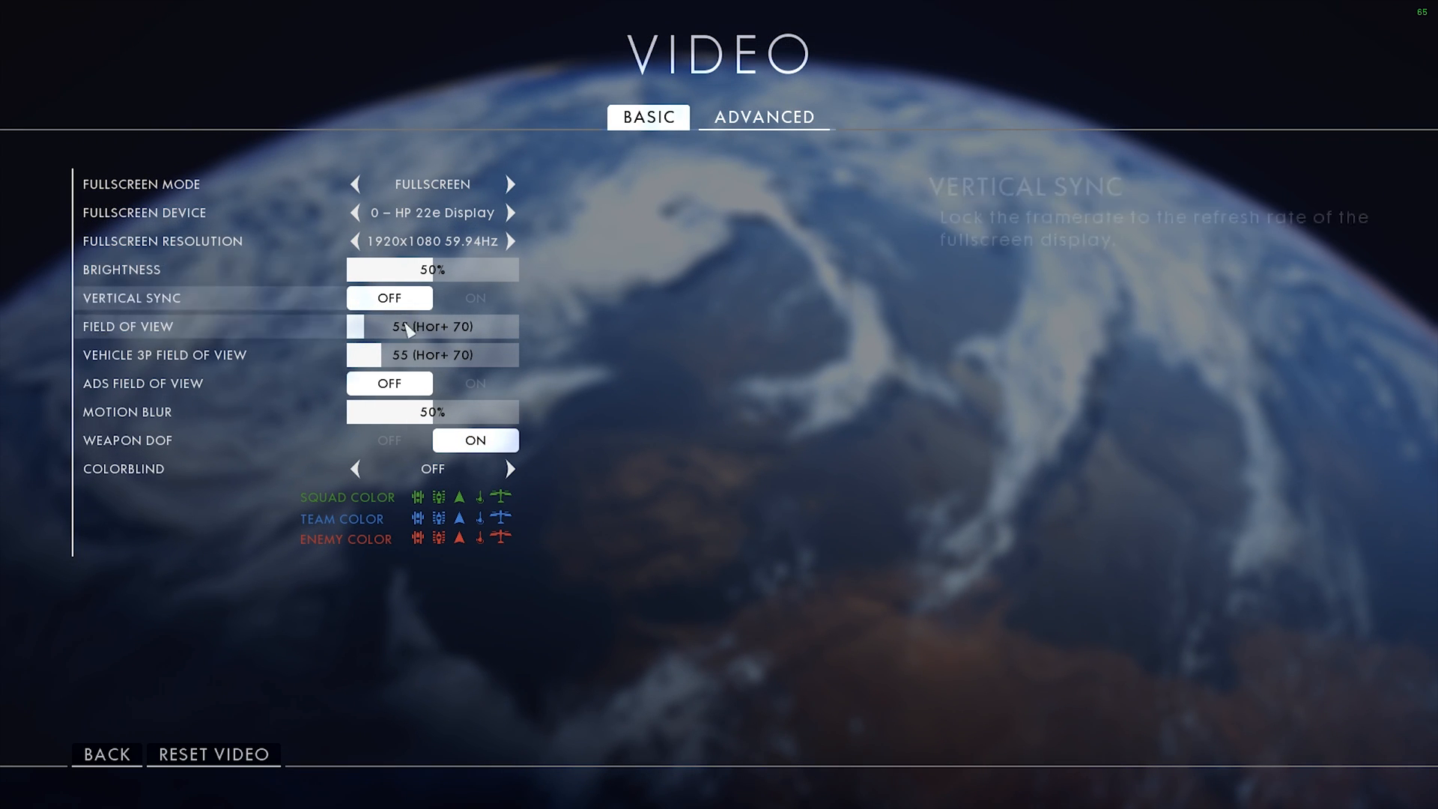
Step: Switch to the ADVANCED video settings, showing DX12 off and a 200 framerate cap
left_click(763, 117)
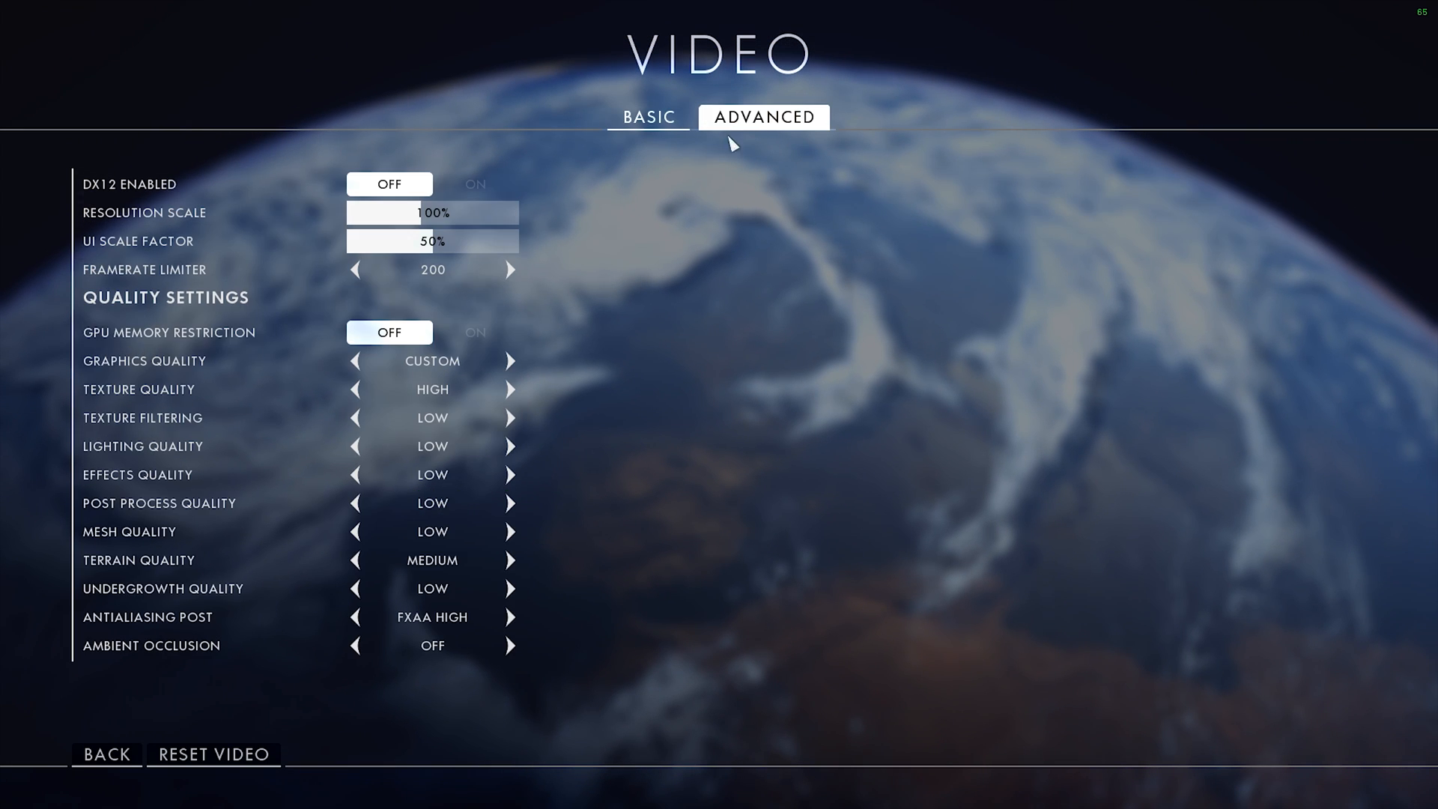
mouse_move(593, 355)
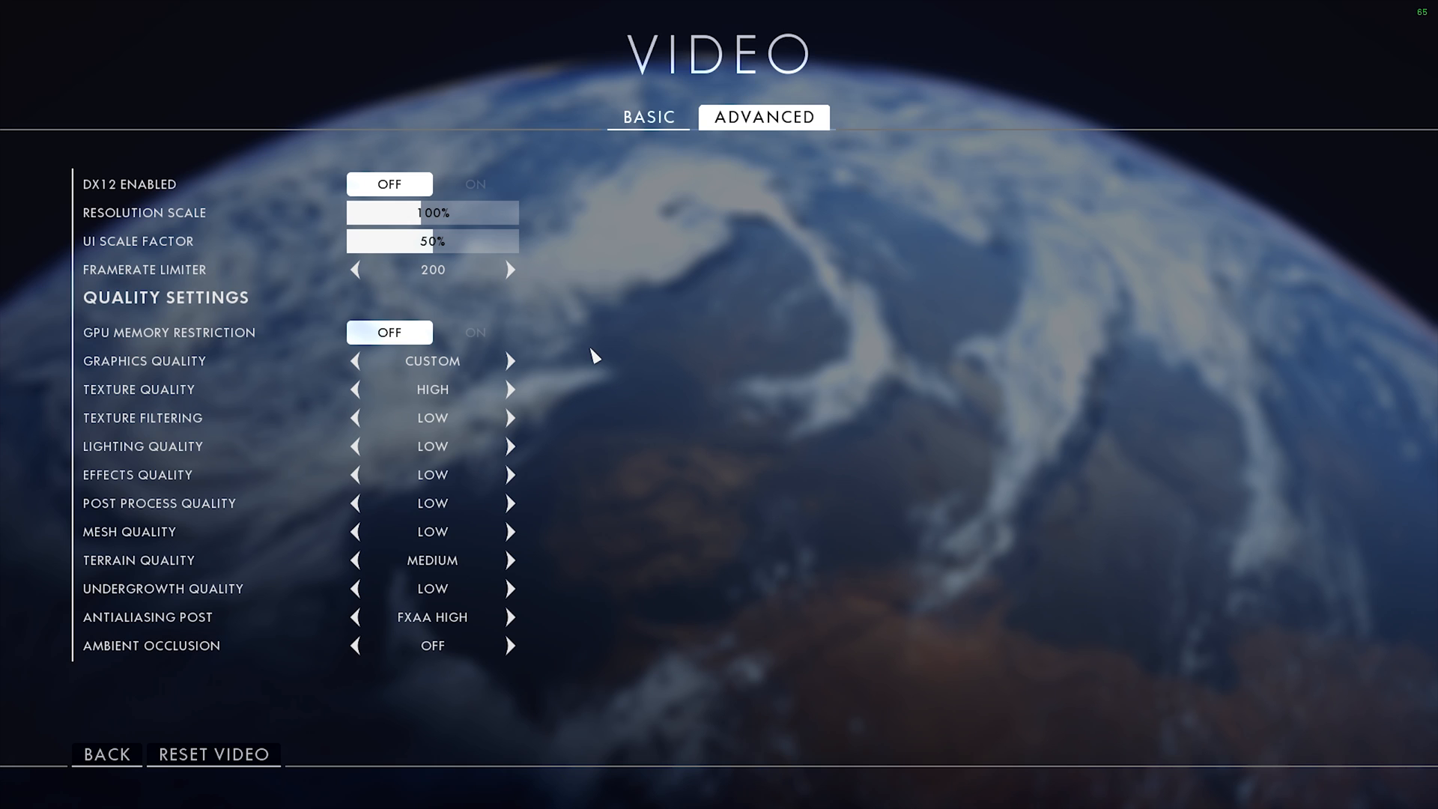
mouse_move(481, 353)
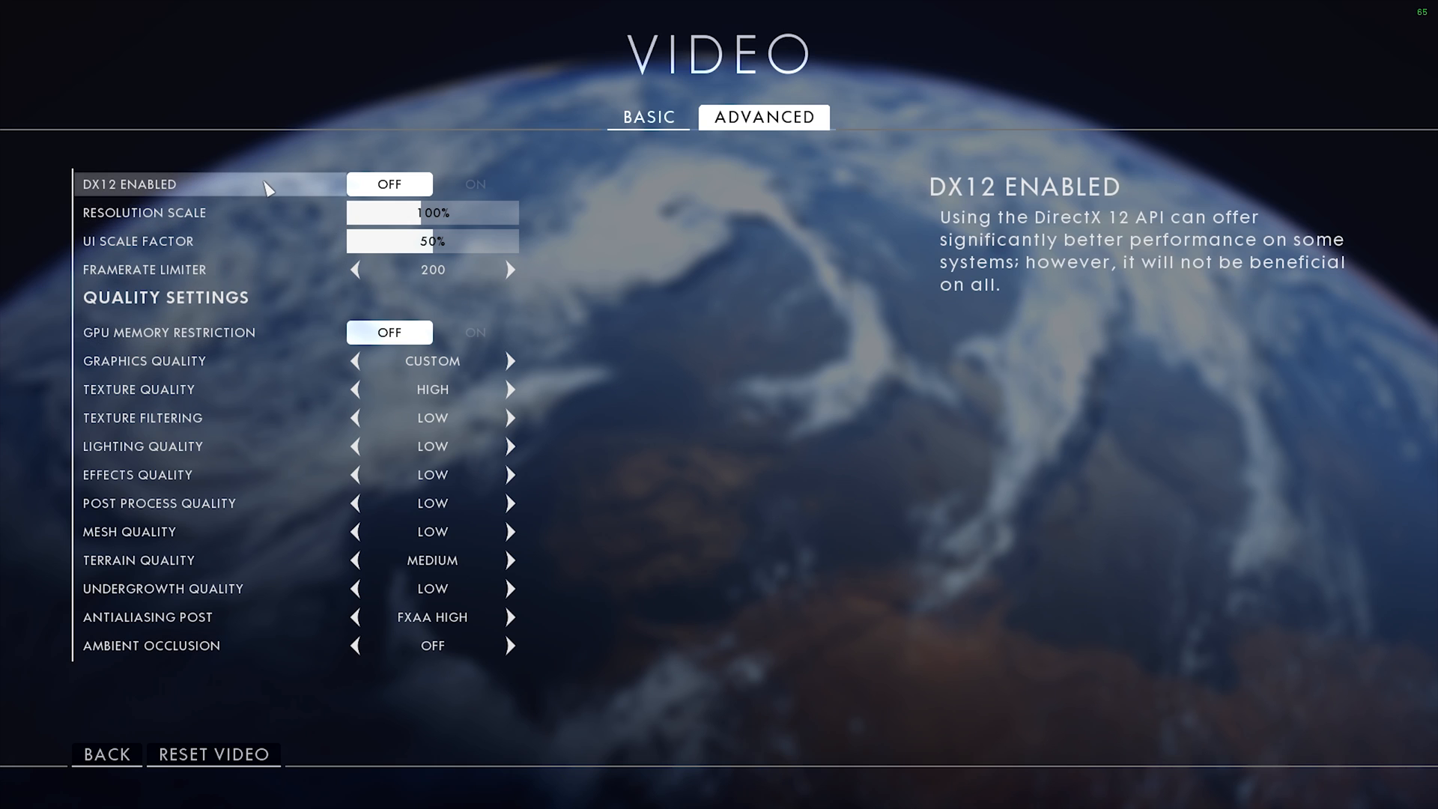
mouse_move(289, 184)
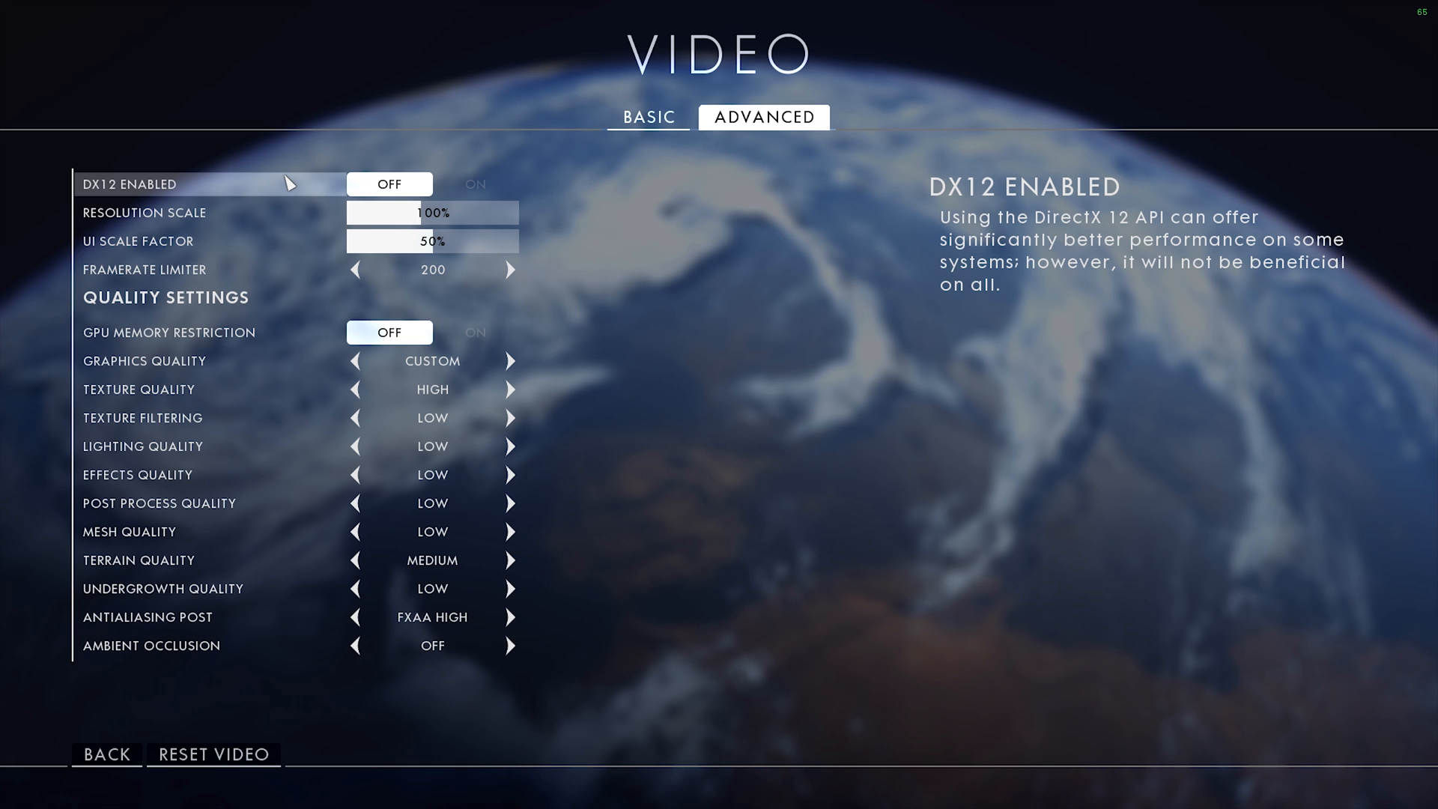
mouse_move(481, 166)
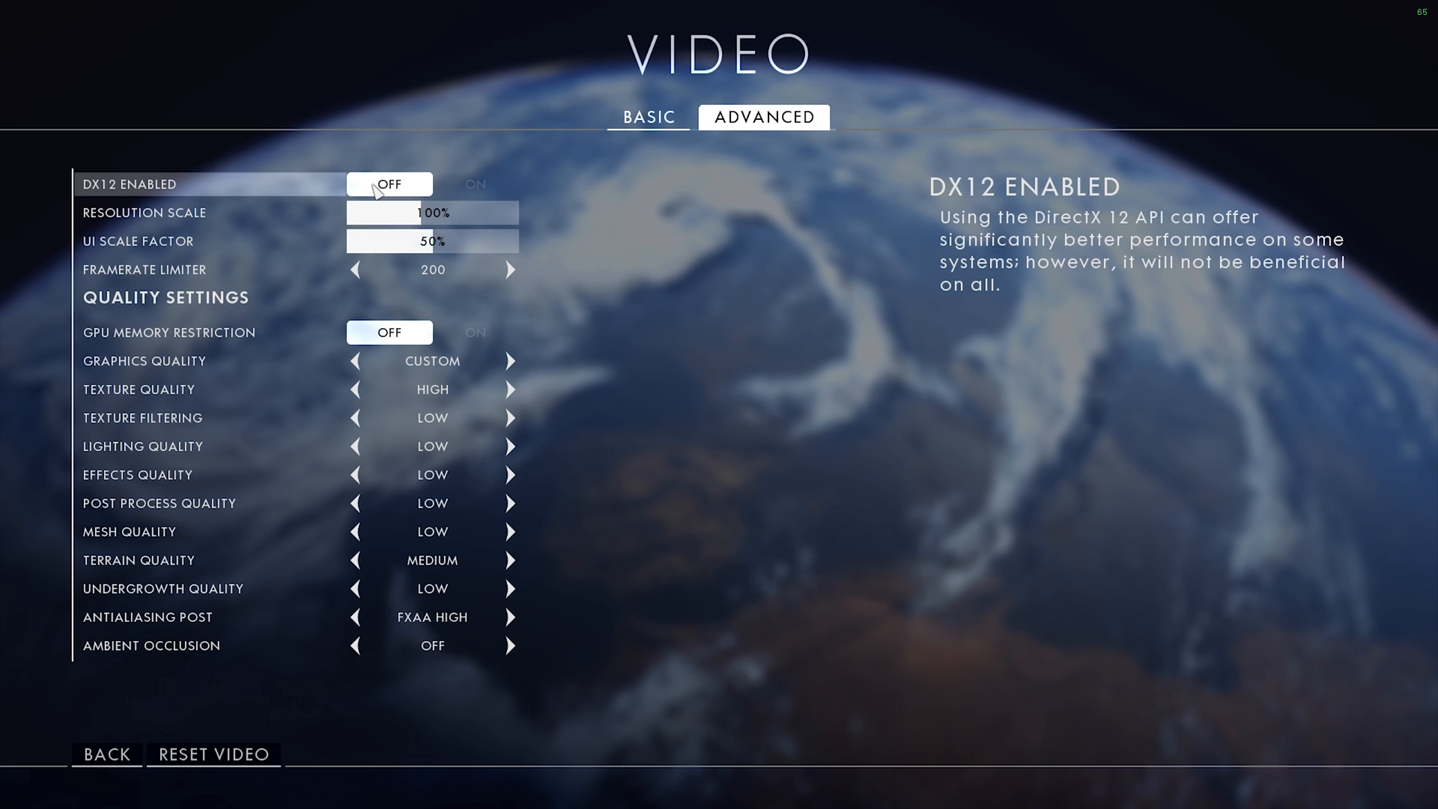
mouse_move(367, 168)
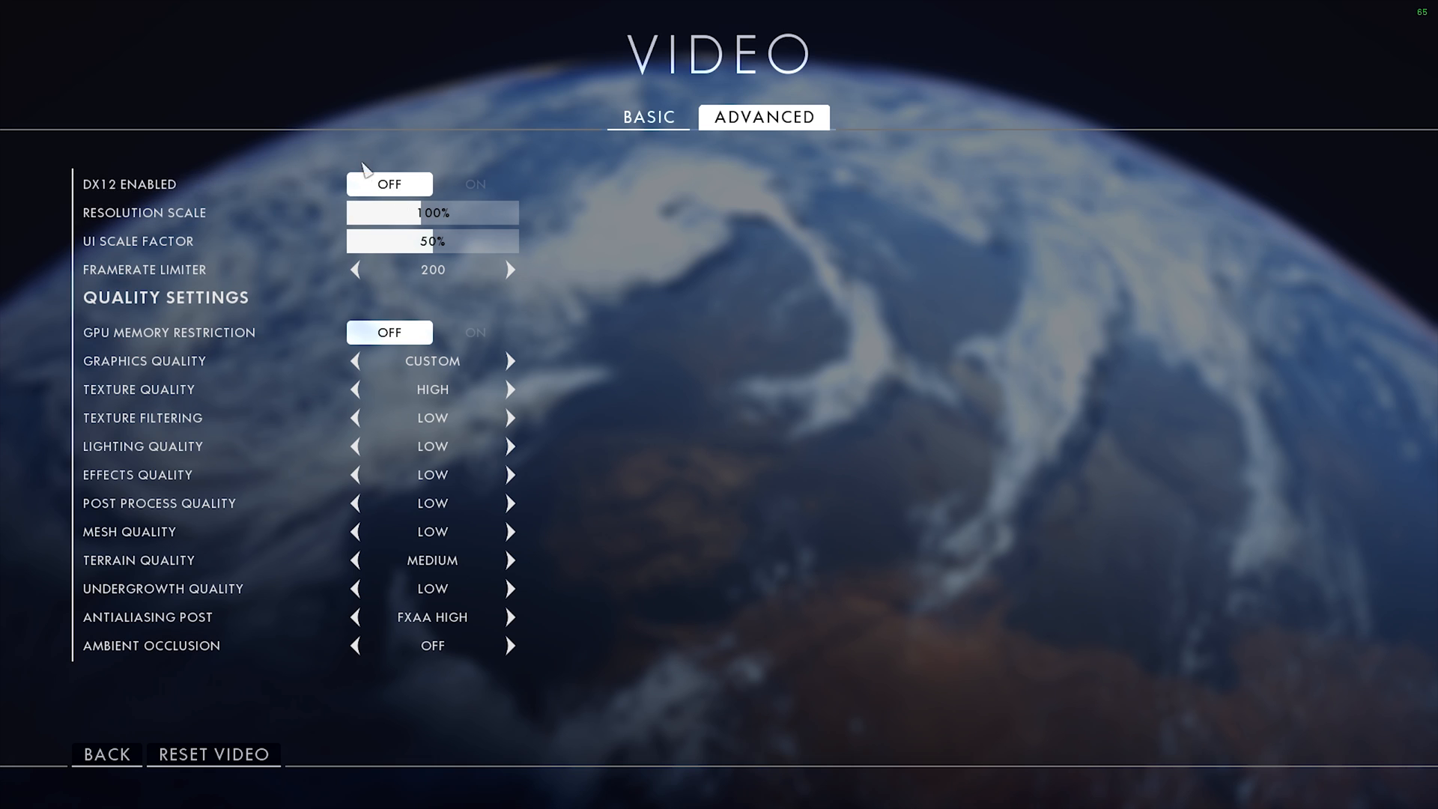
mouse_move(297, 288)
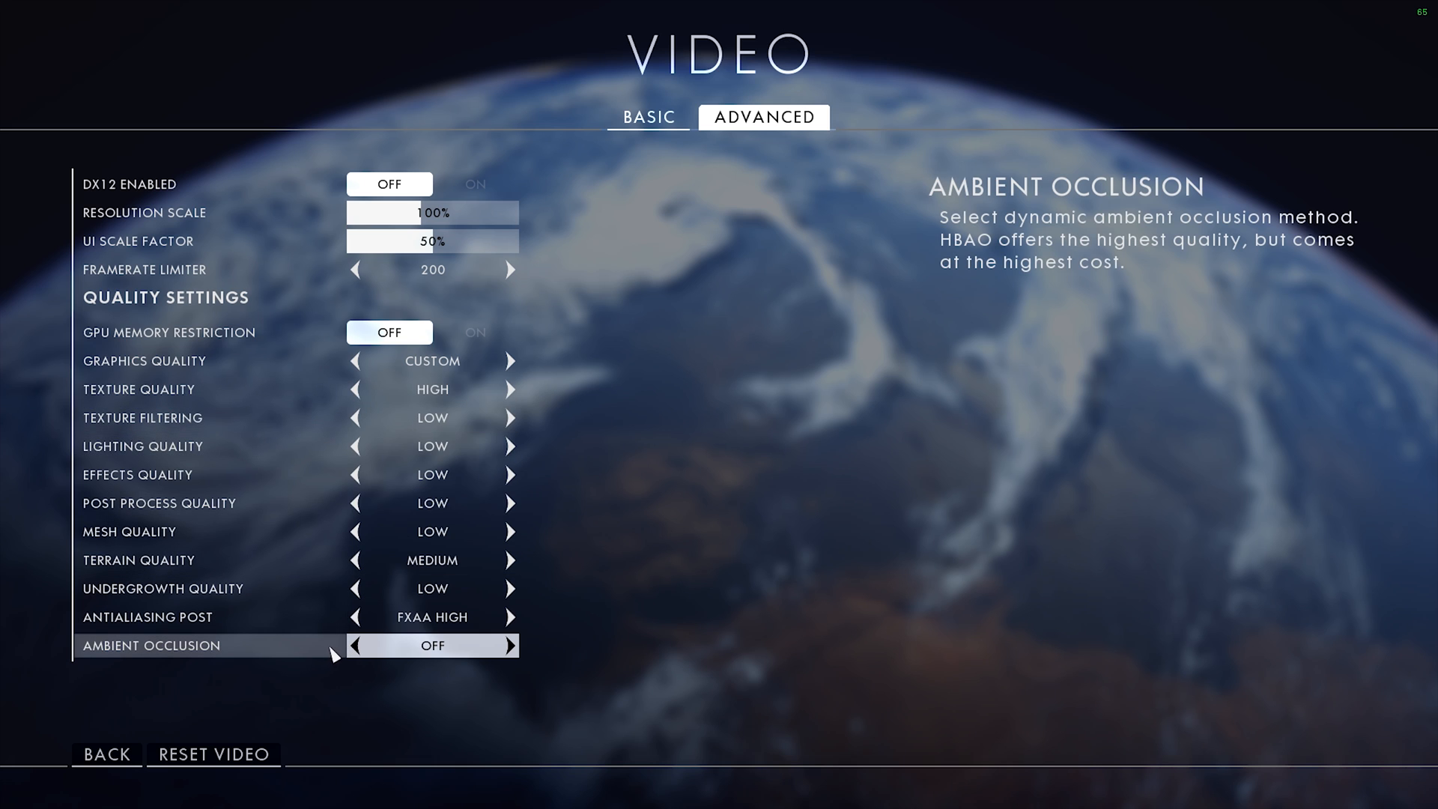
mouse_move(117, 654)
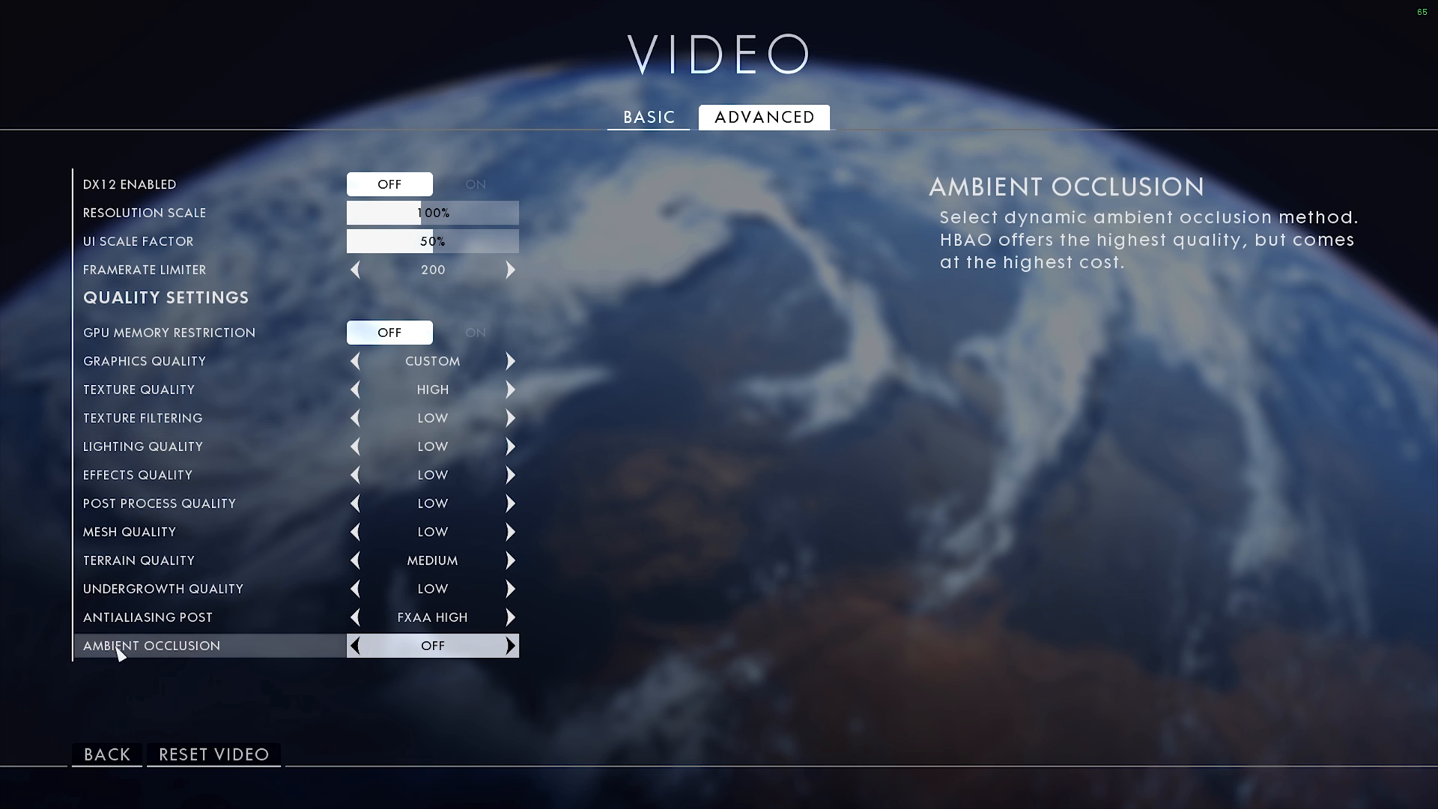
mouse_move(62, 751)
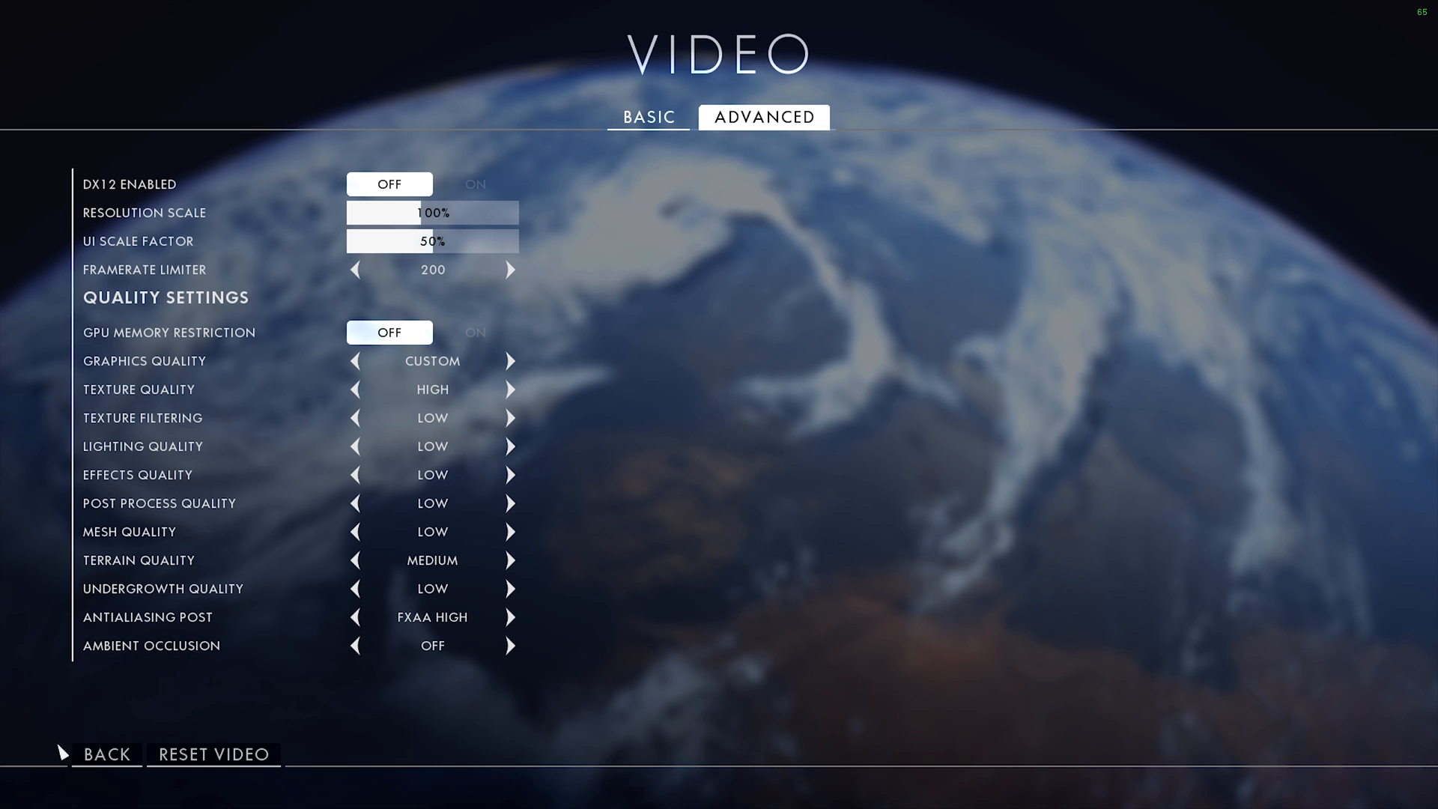
Step: Back out of the video settings and quit Battlefield 1, confirming YES in the dialog
left_click(106, 754)
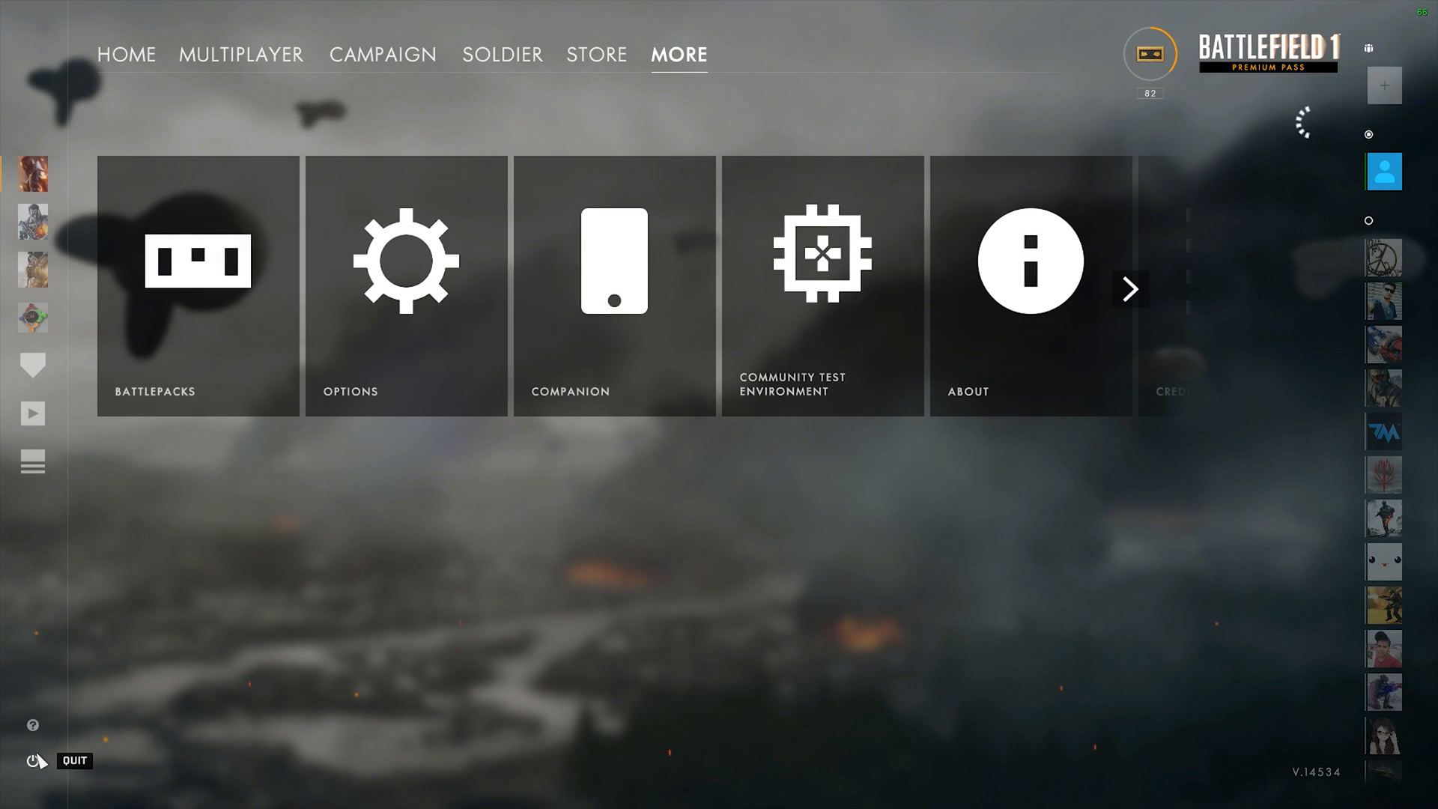
left_click(35, 759)
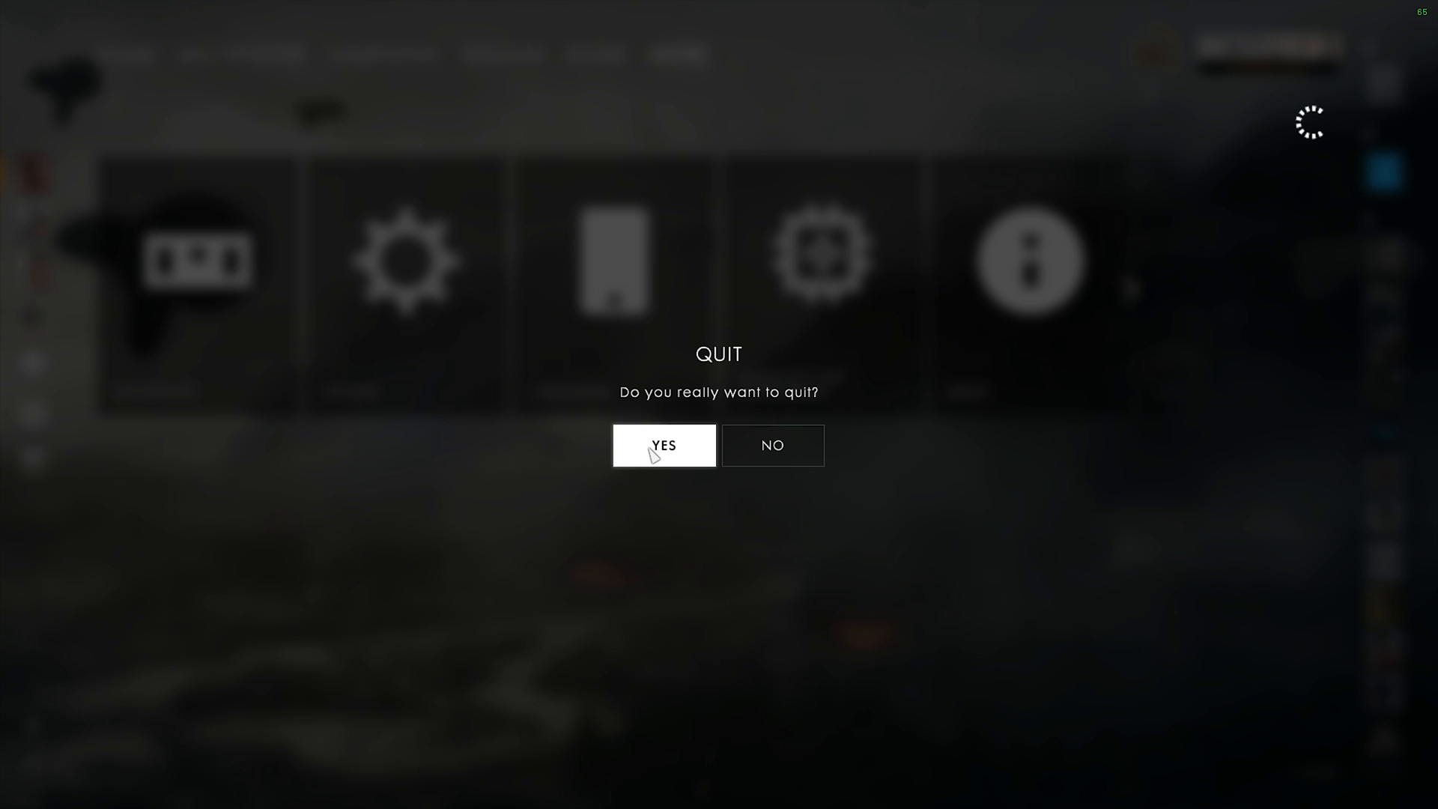
left_click(771, 445)
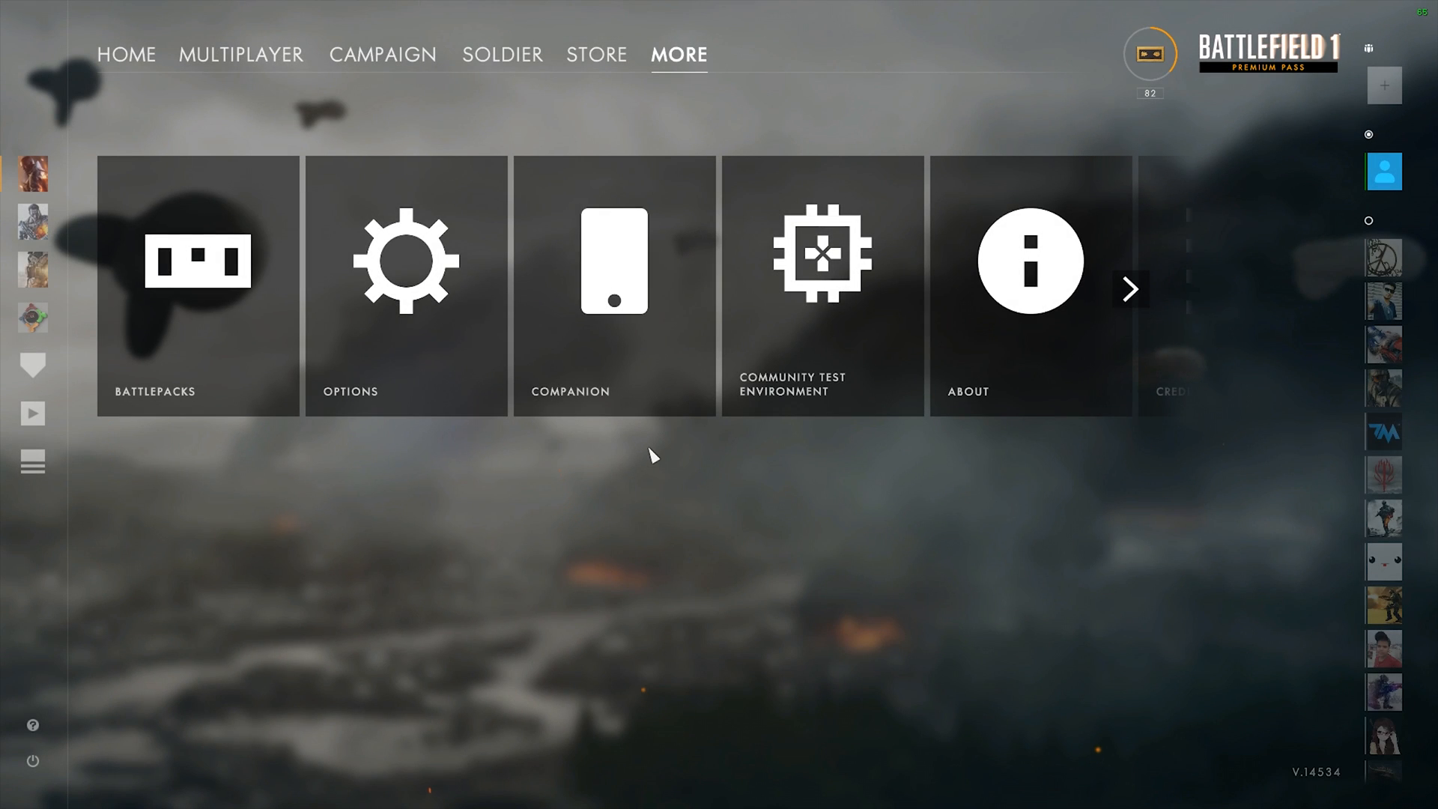
mouse_move(33, 761)
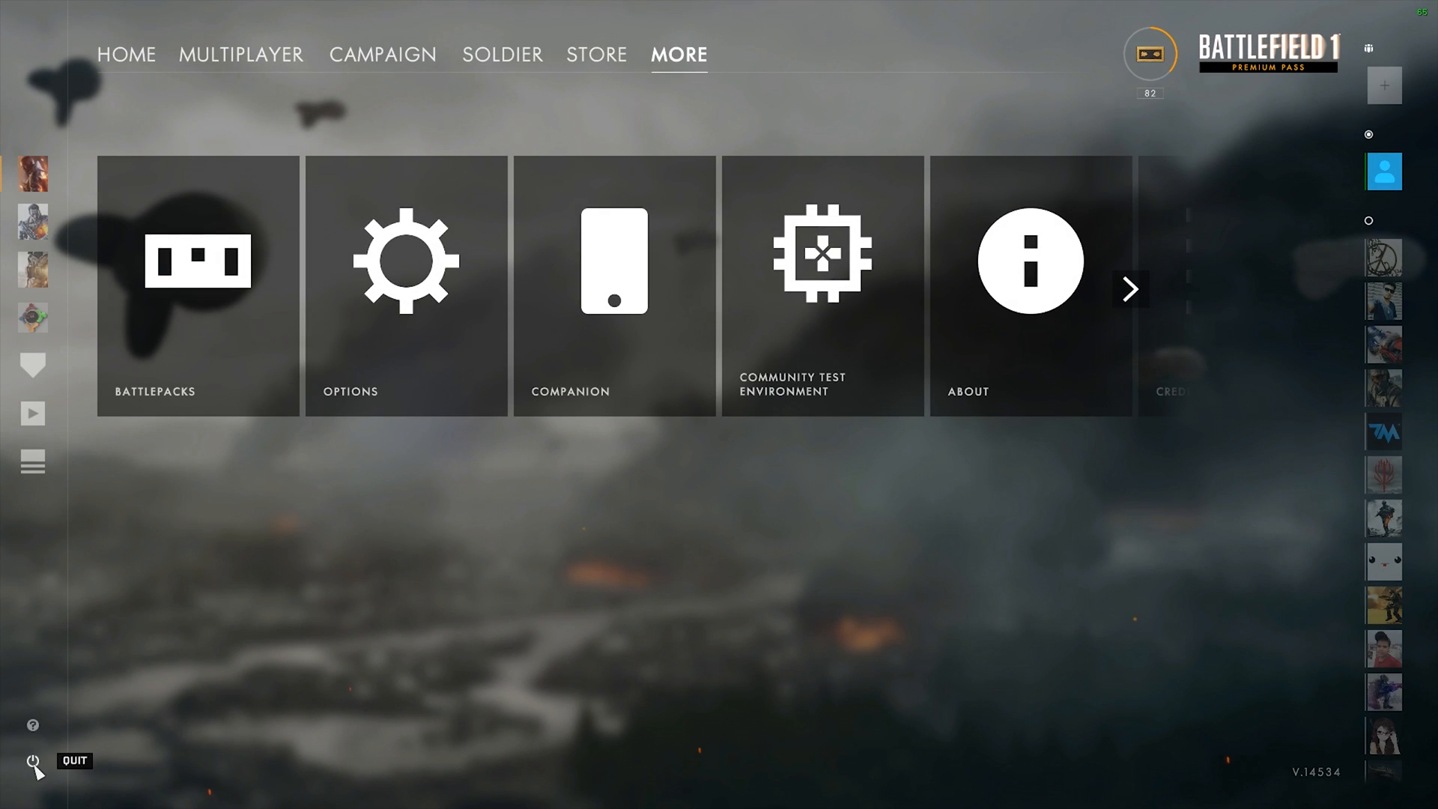
mouse_move(650, 453)
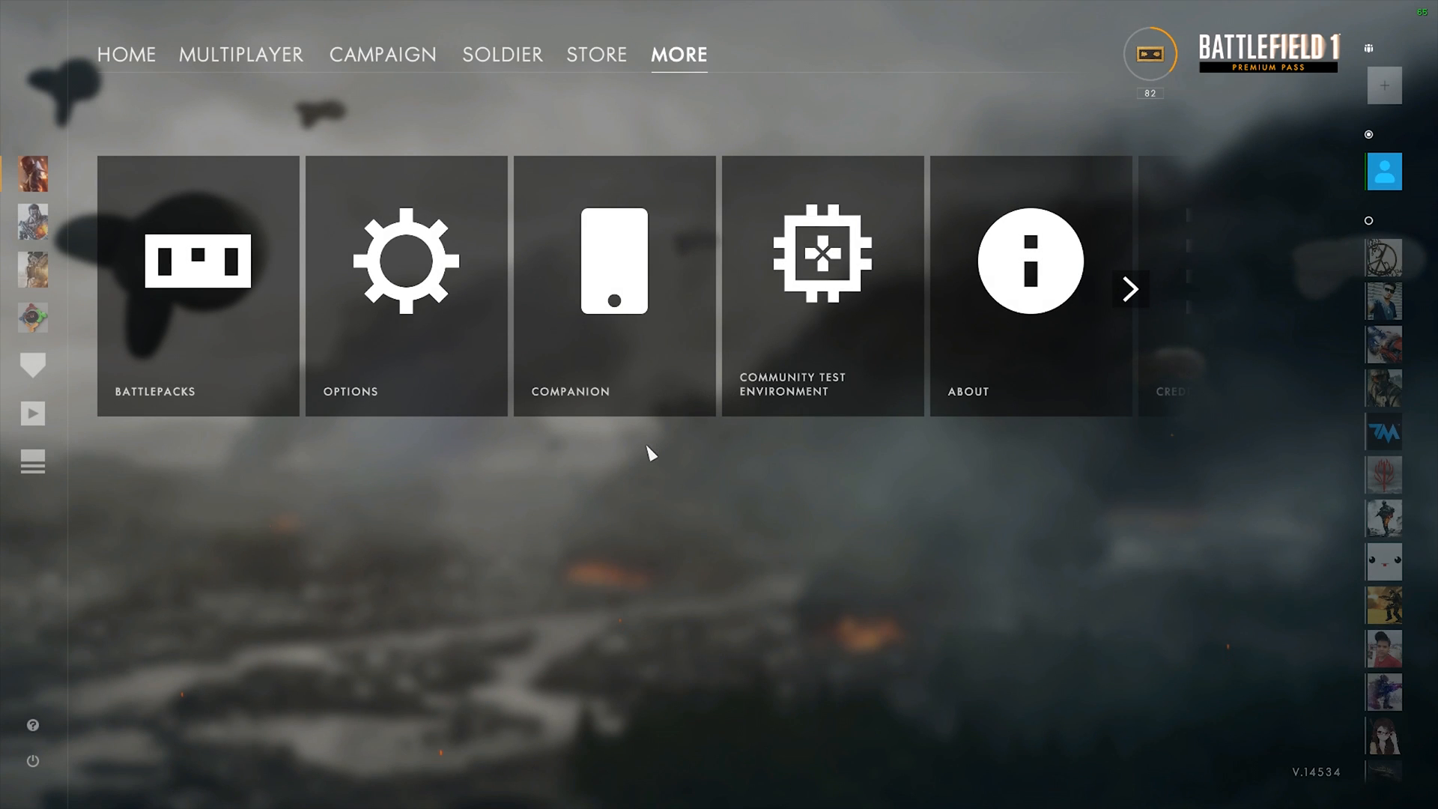
mouse_move(297, 657)
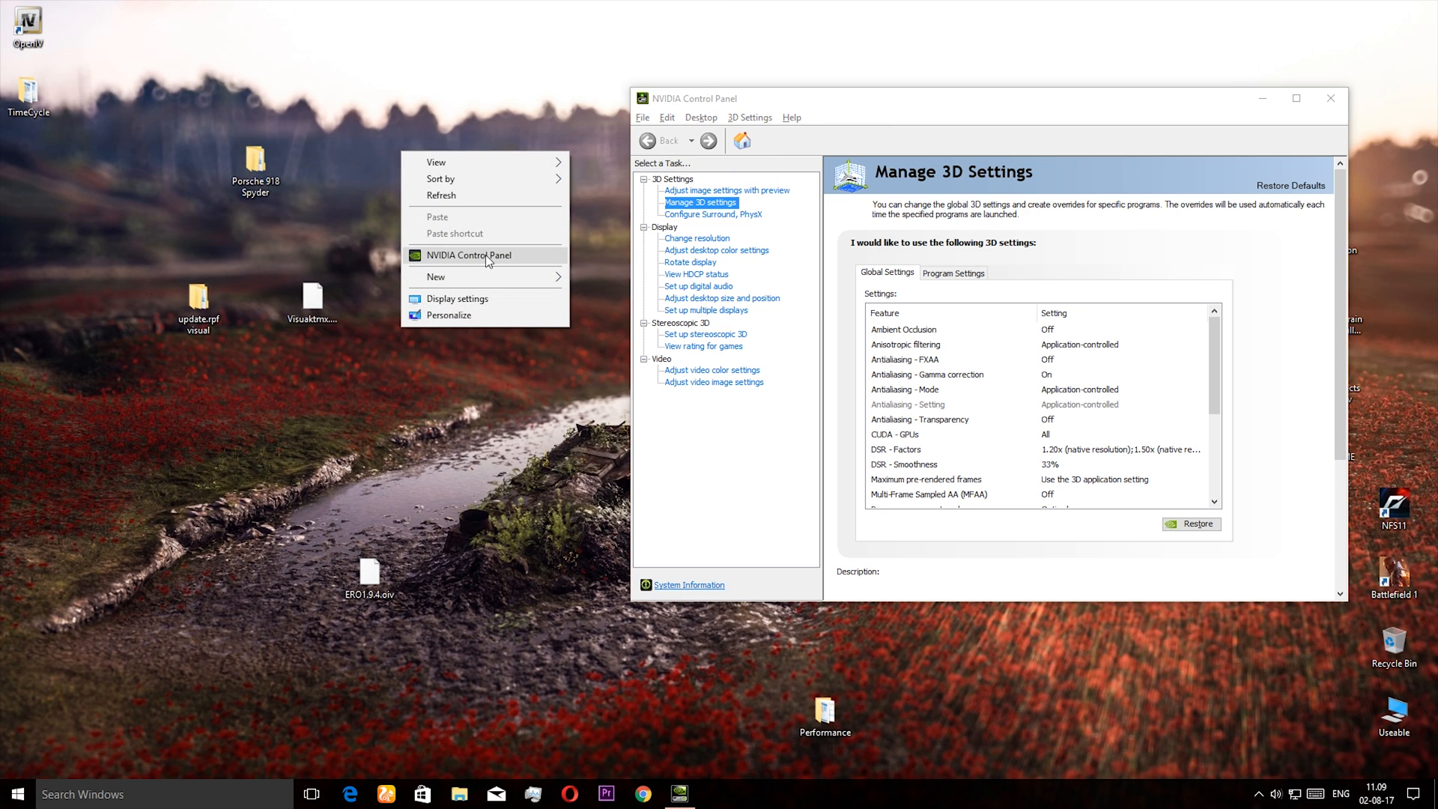
mouse_move(495, 240)
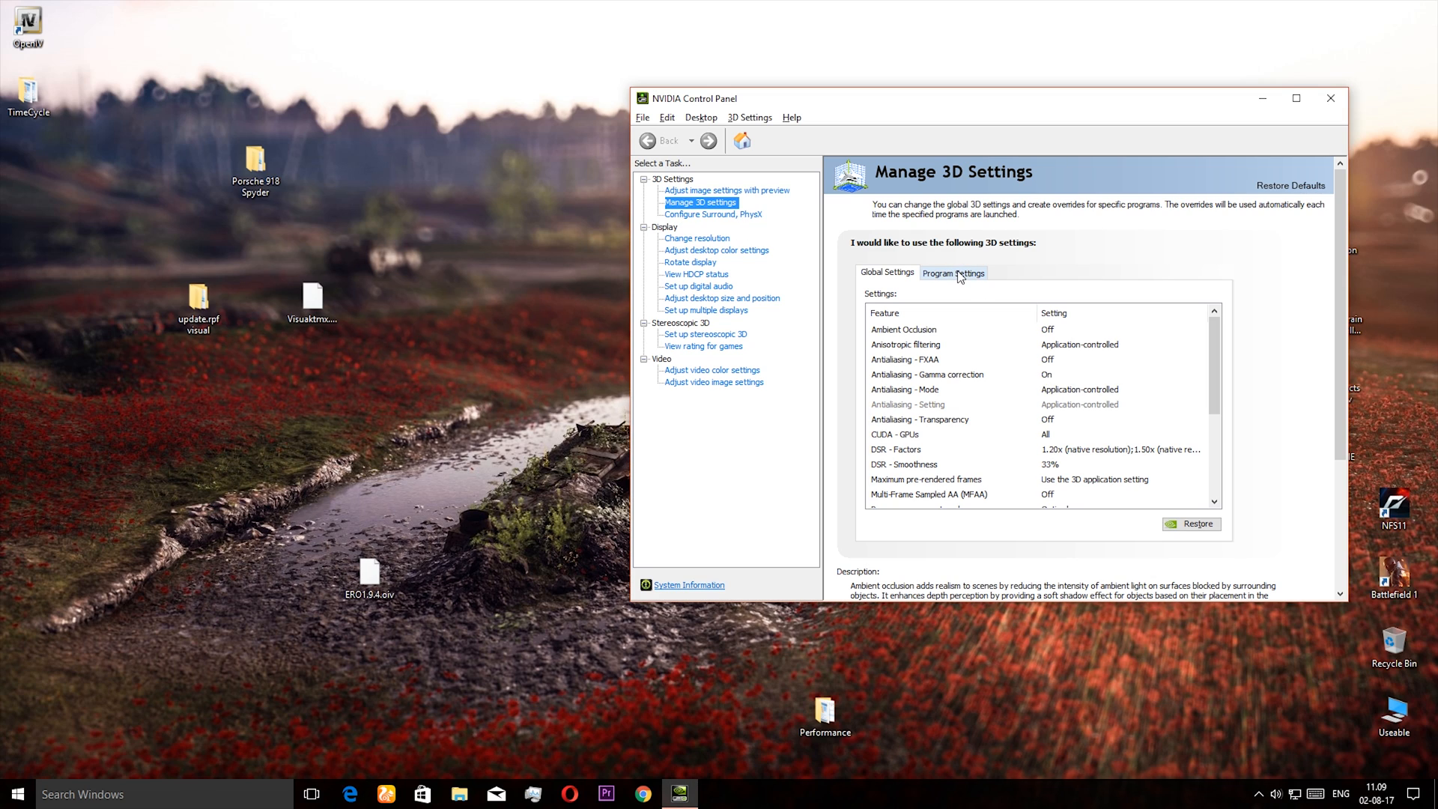
Step: Switch Manage 3D Settings to the Program Settings tab, with no programs customized yet
left_click(953, 273)
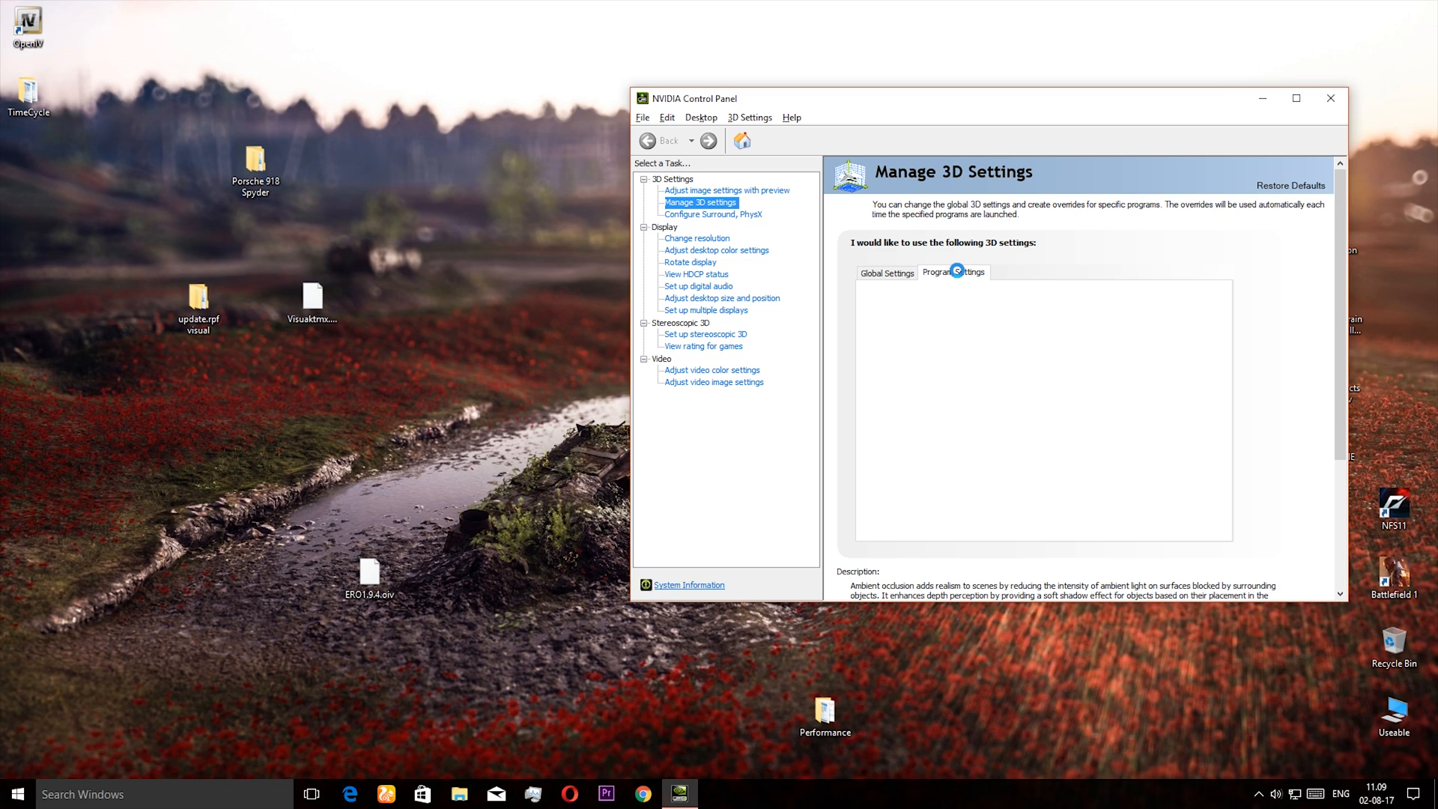
mouse_move(740, 298)
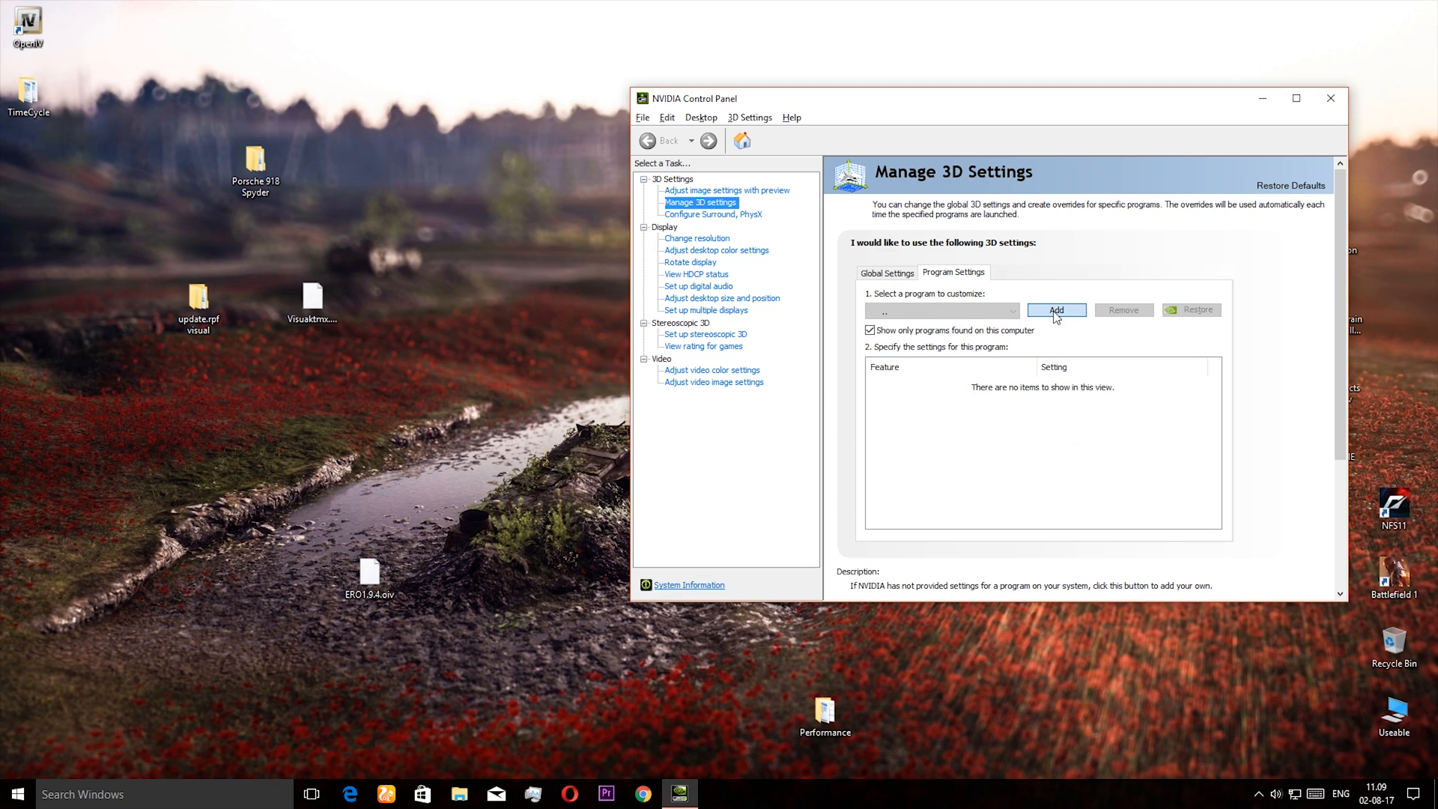
mouse_move(1038, 316)
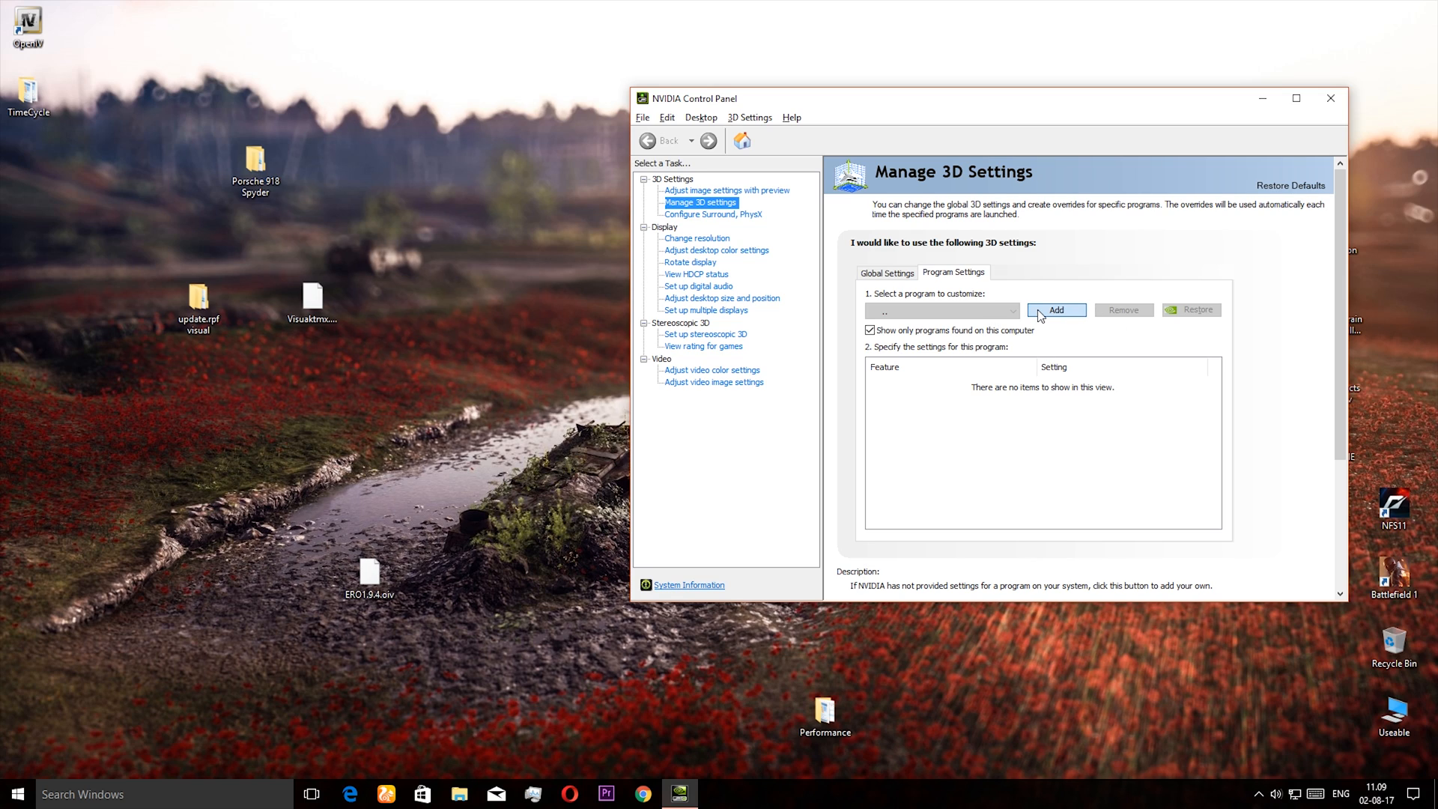
left_click(1055, 309)
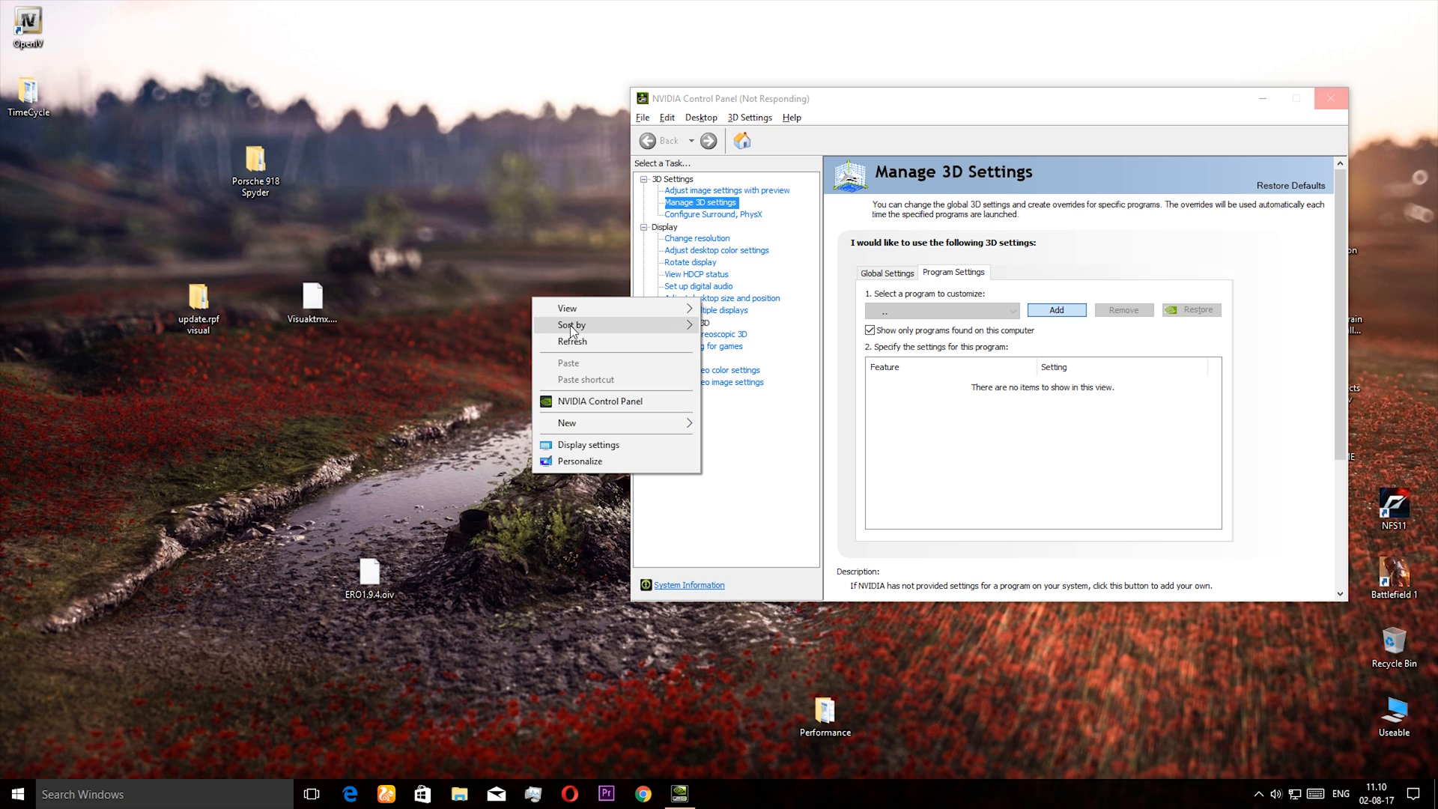
left_click(490, 291)
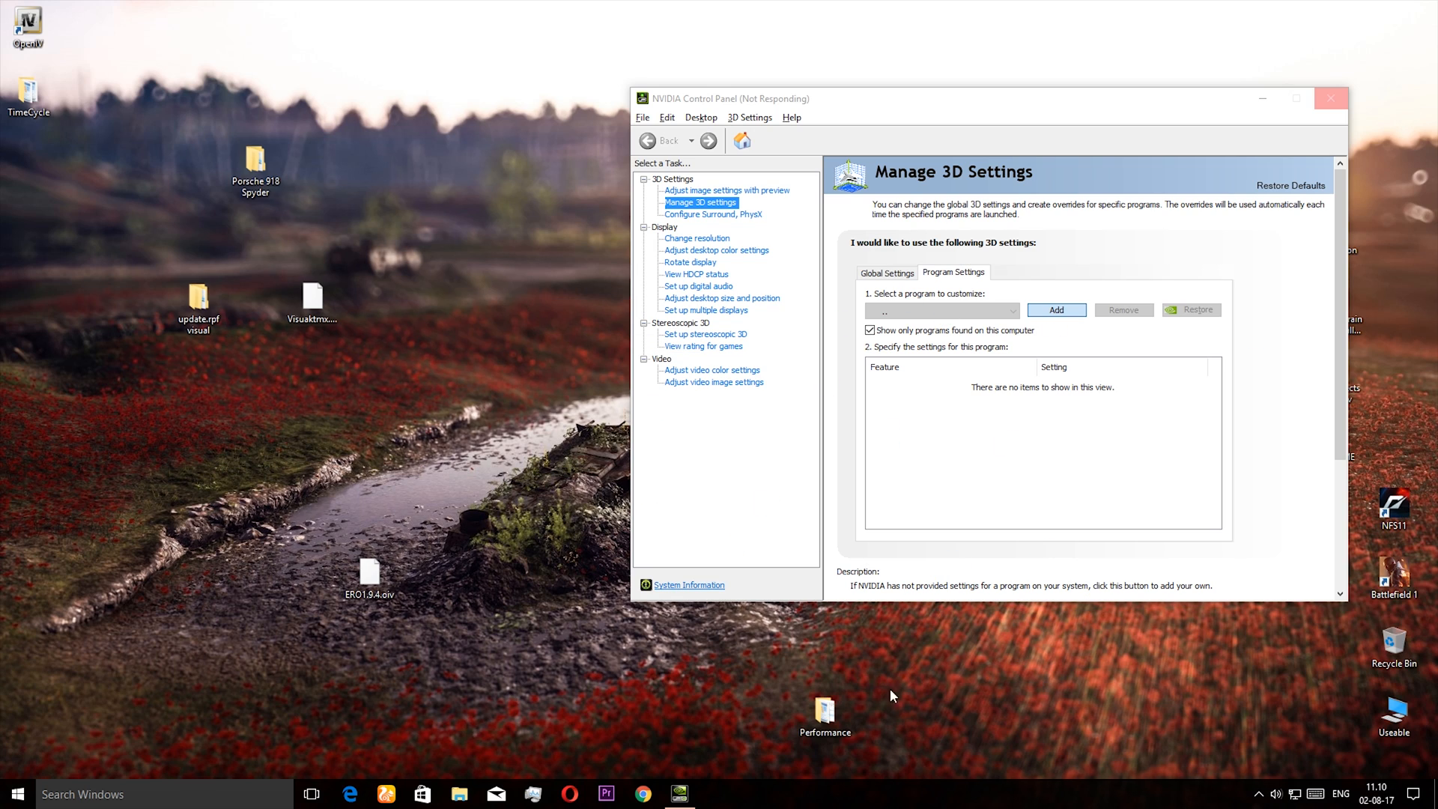
mouse_move(1013, 640)
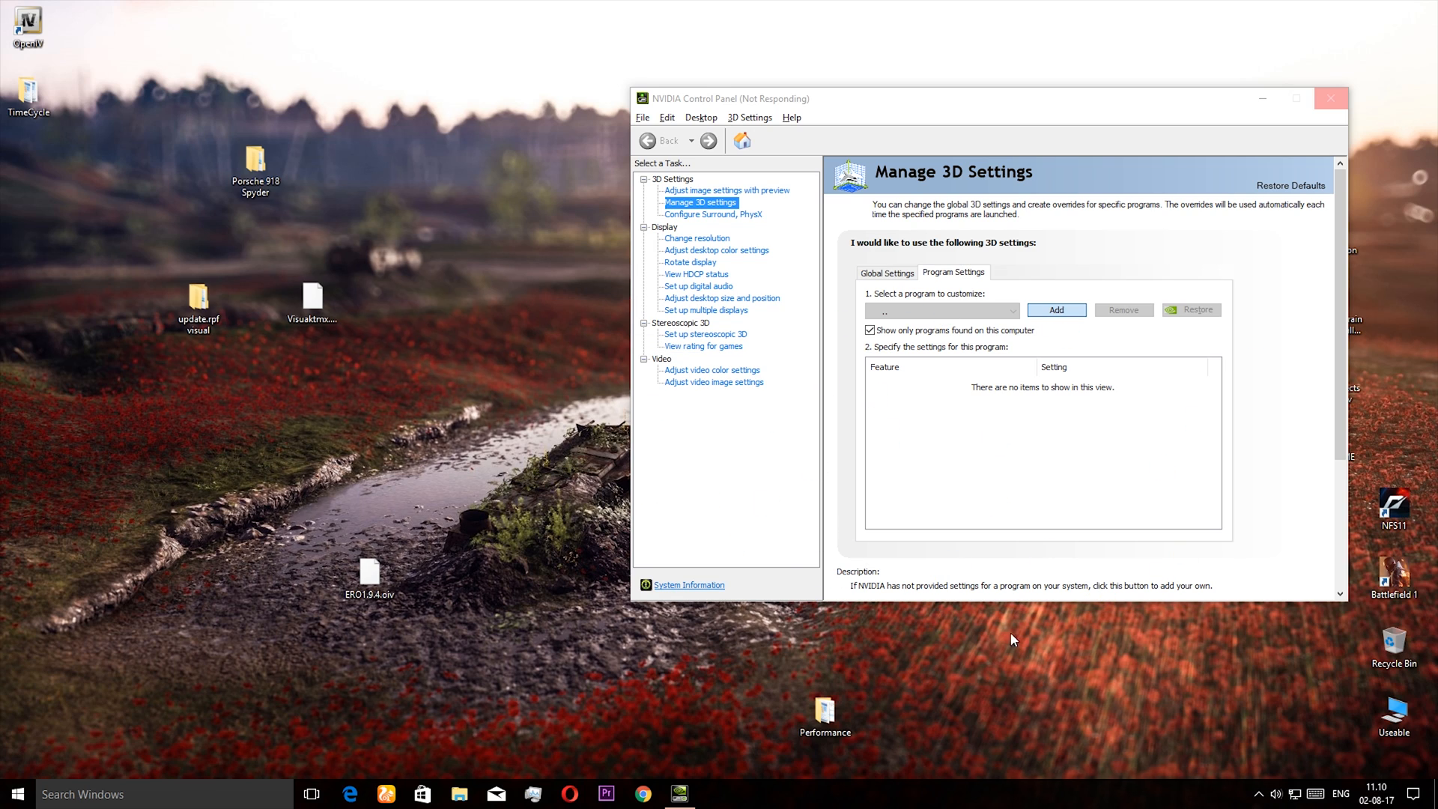
Step: Add Battlefield 1 (bf1.exe) from the program list and scroll through its feature list
left_click(1054, 309)
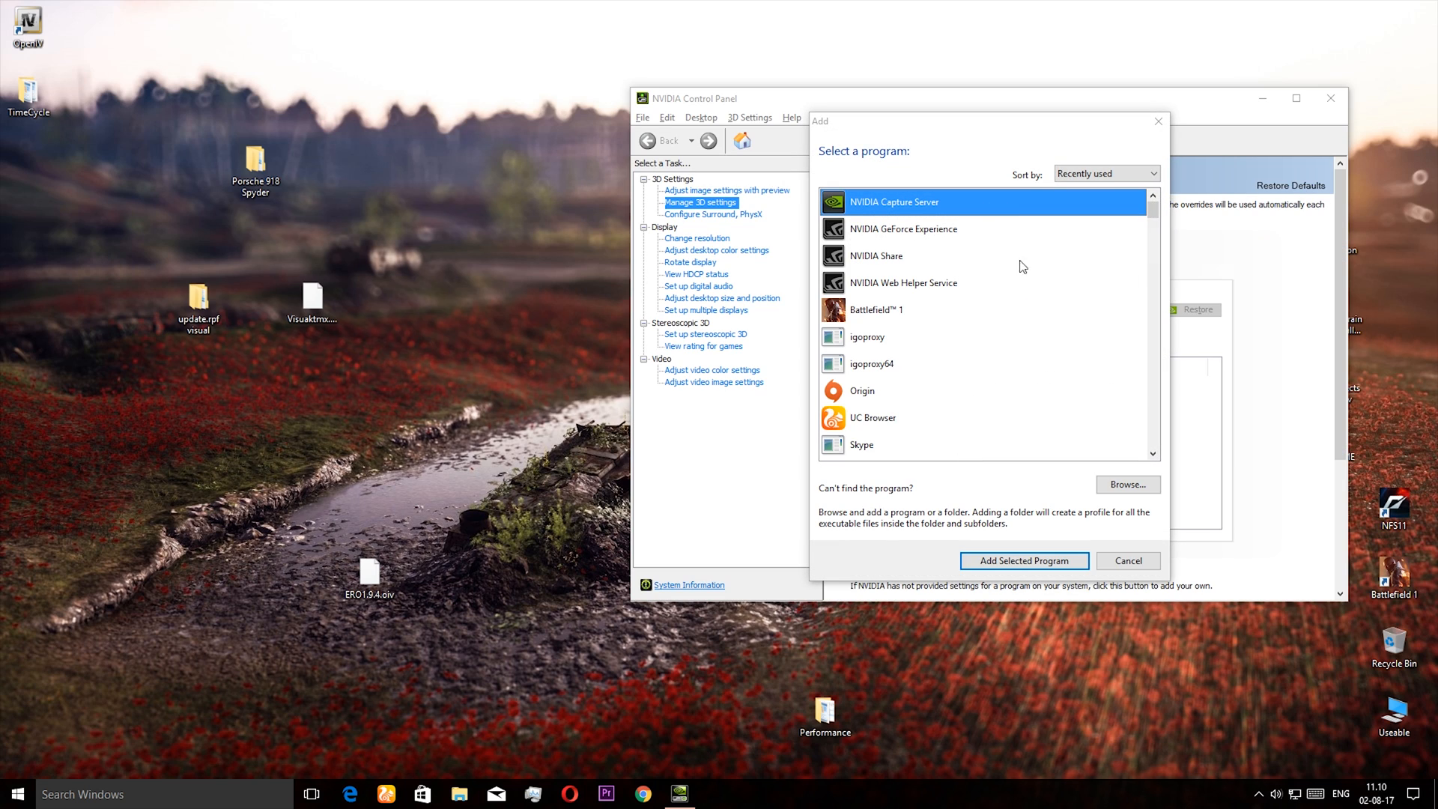
mouse_move(906, 118)
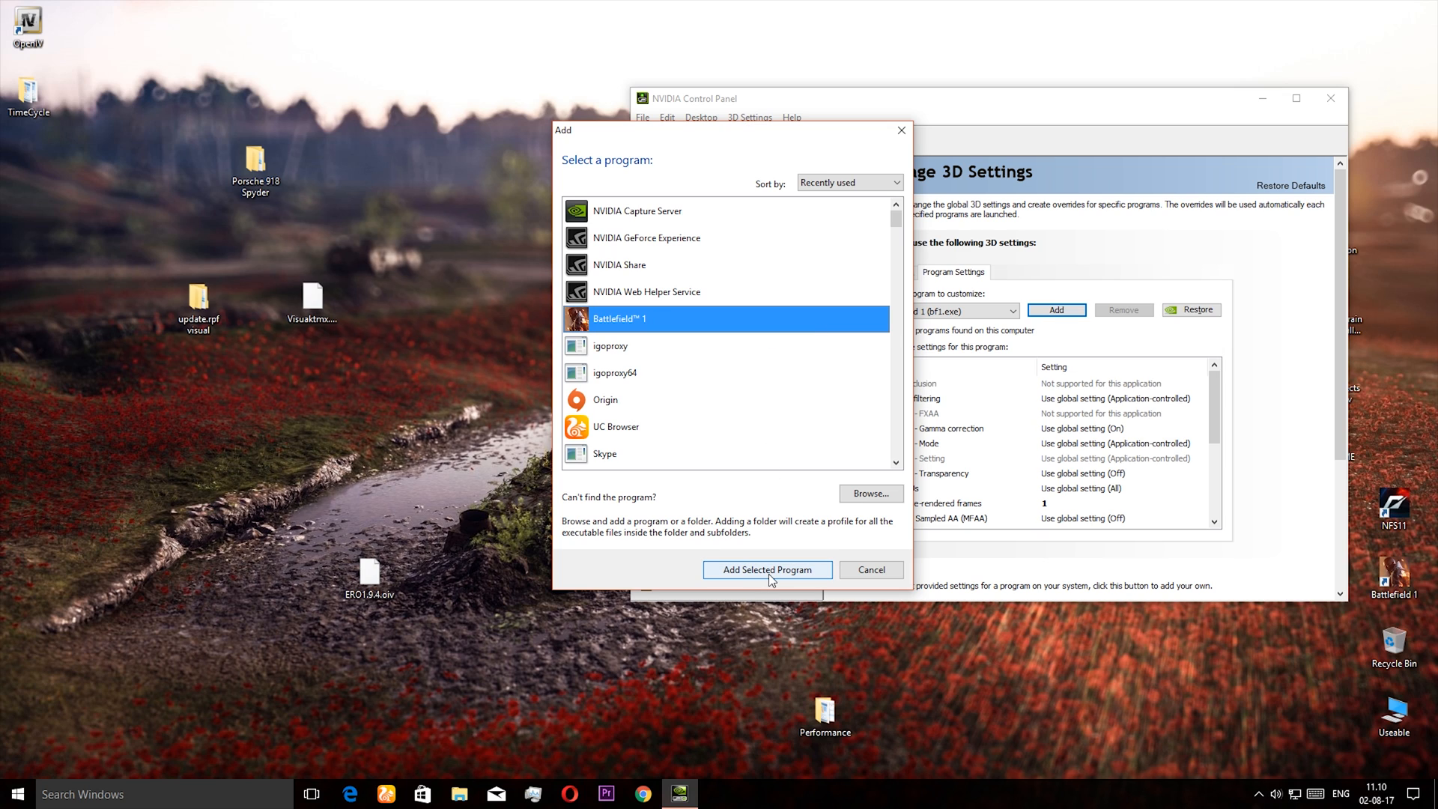
left_click(767, 569)
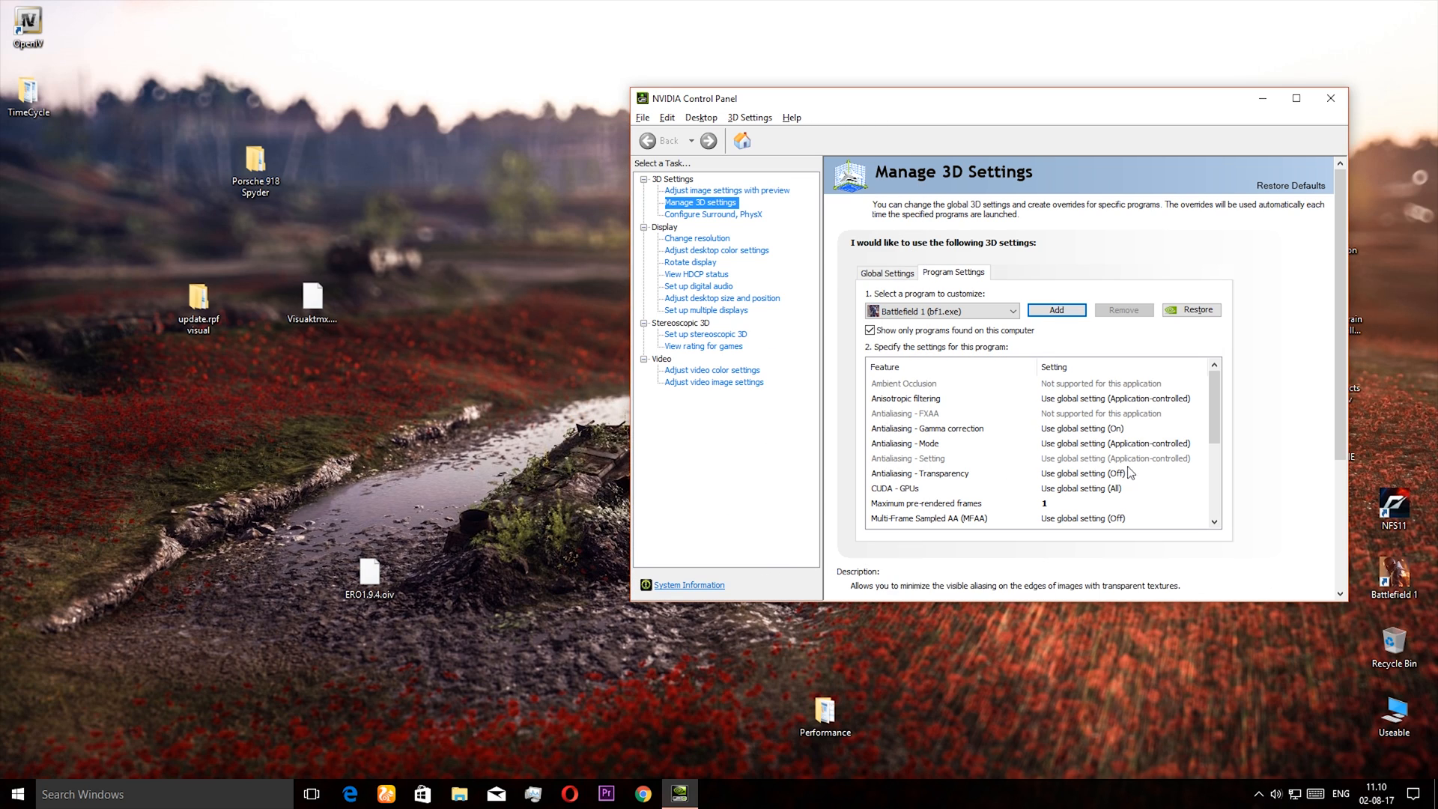
mouse_move(1117, 485)
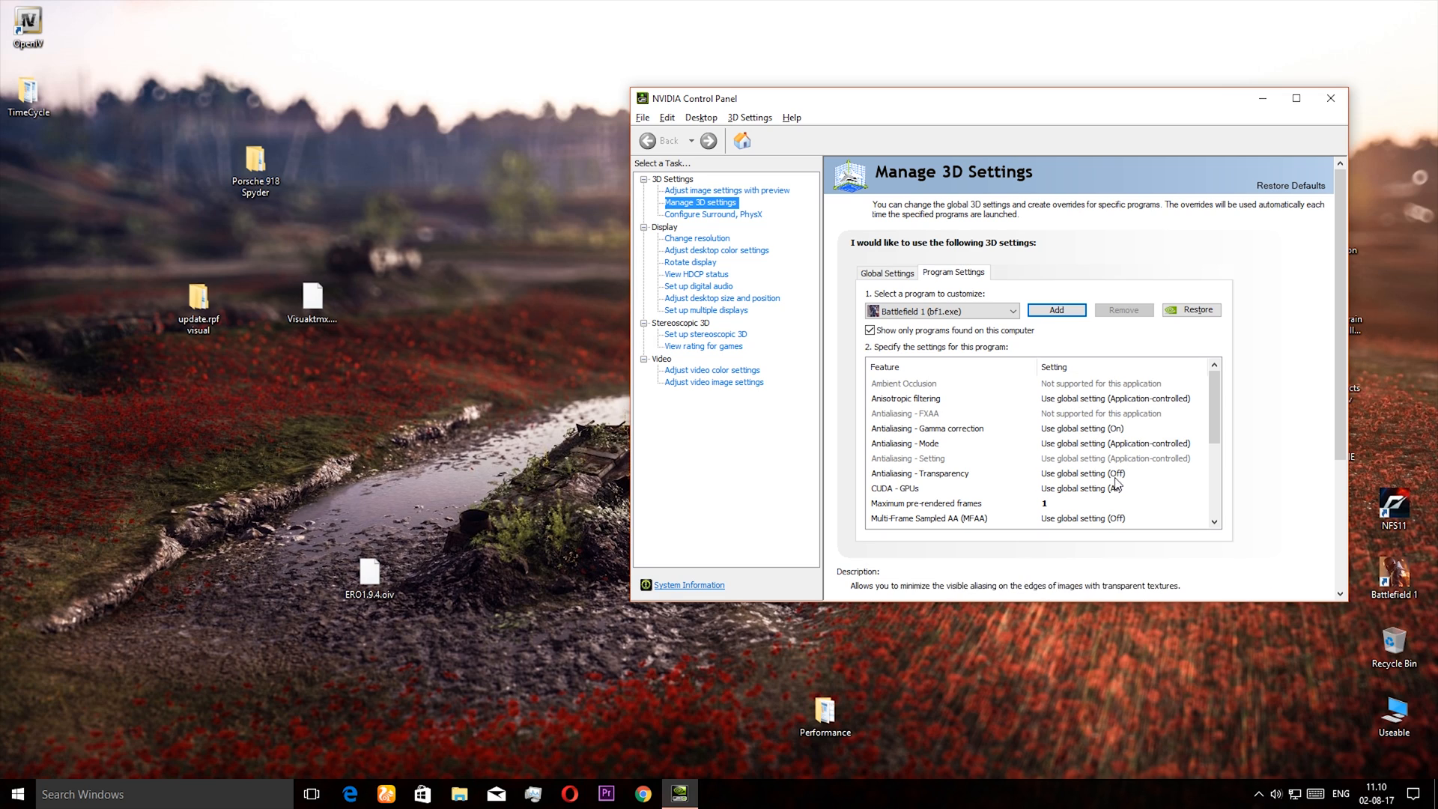
scroll("down", 3)
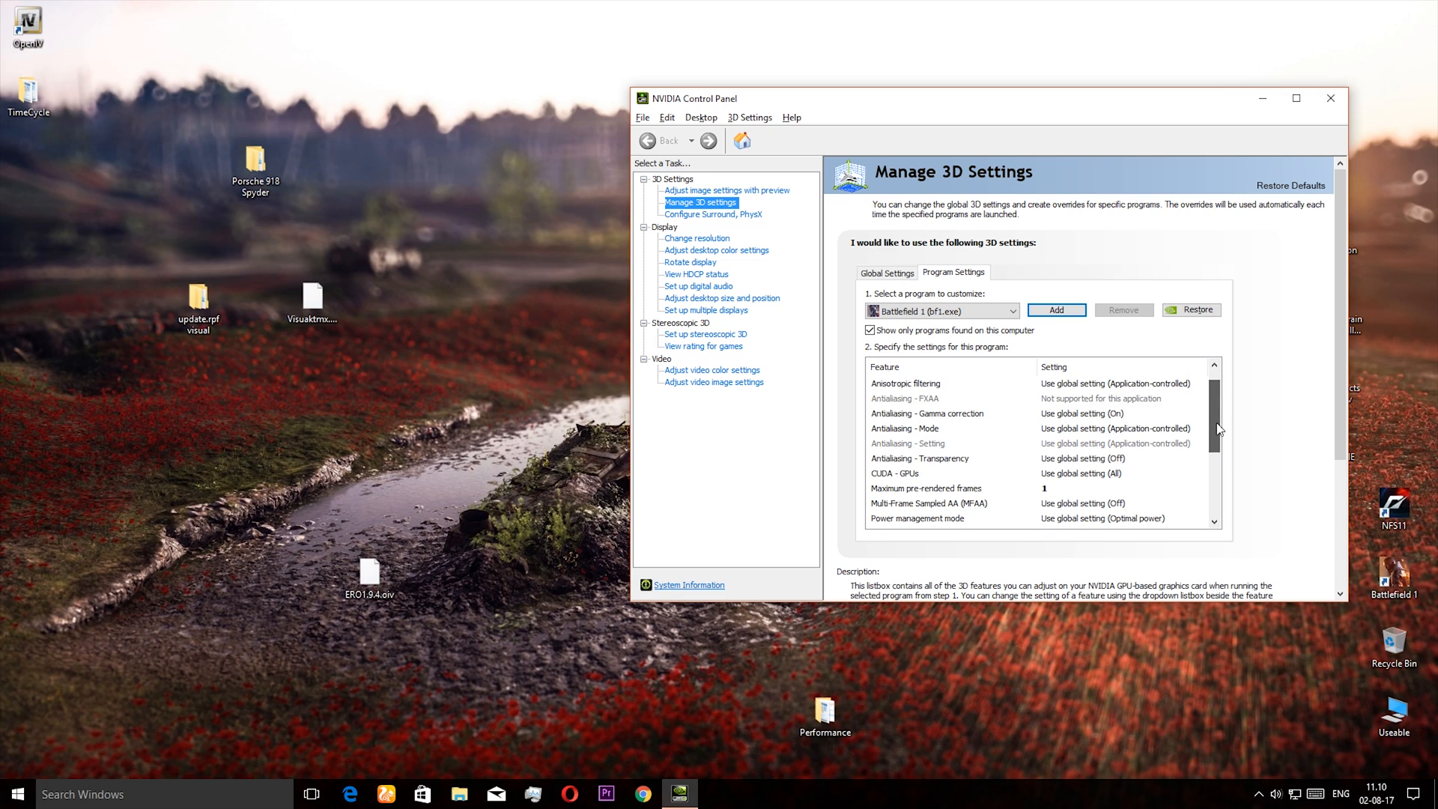
scroll("down", 3)
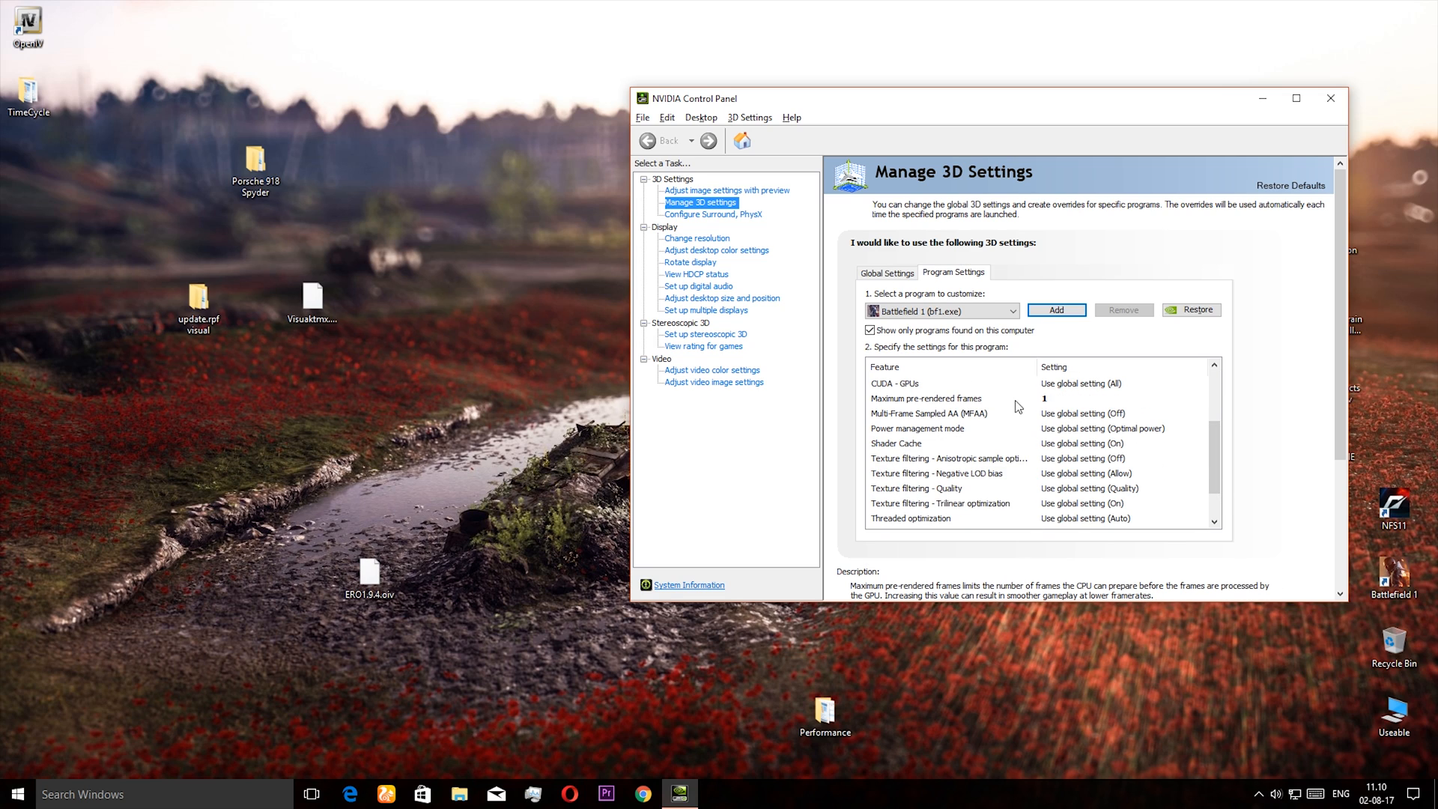
mouse_move(874, 403)
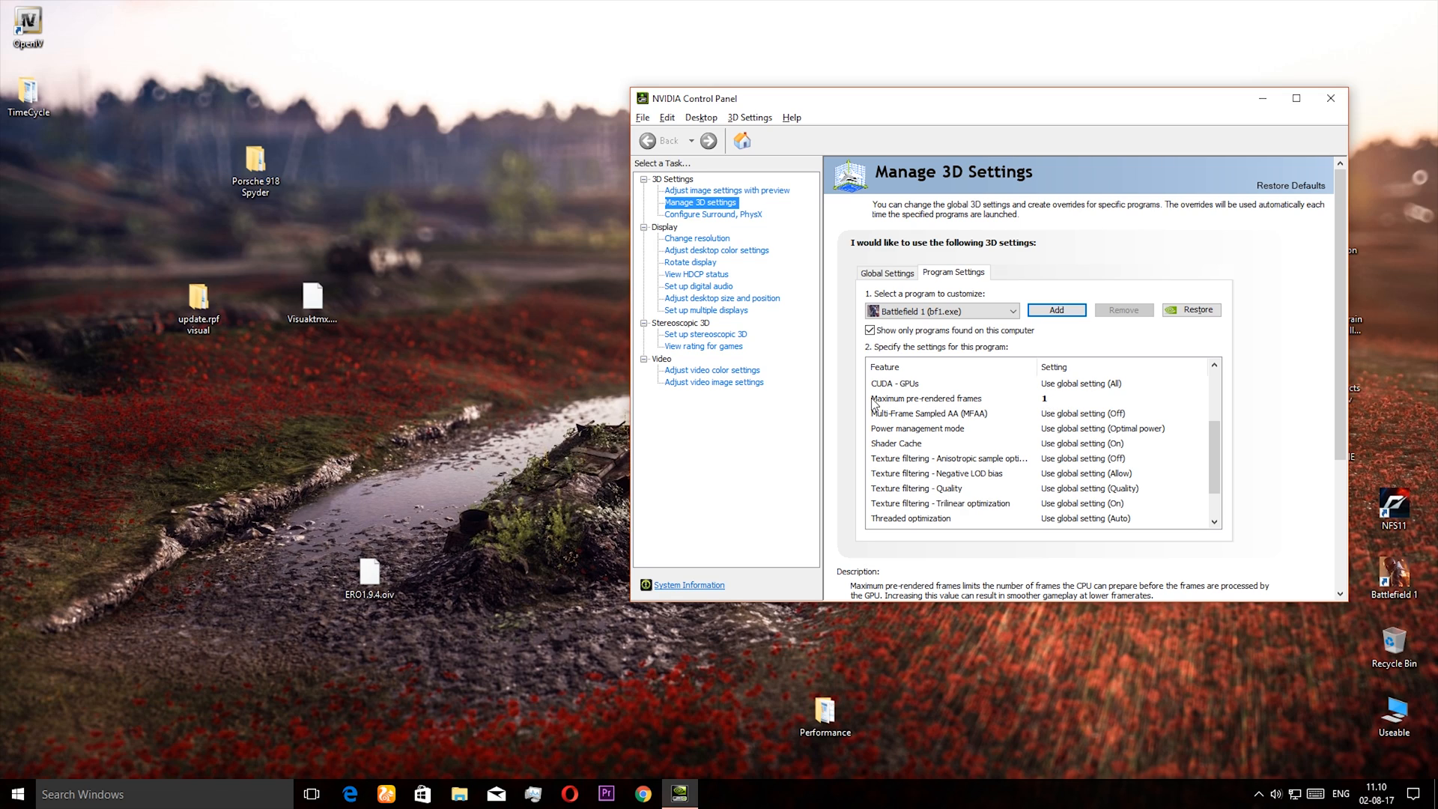
Step: Give bf1.exe maximum pre-rendered frames 1 and vertical sync Fast
left_click(1120, 398)
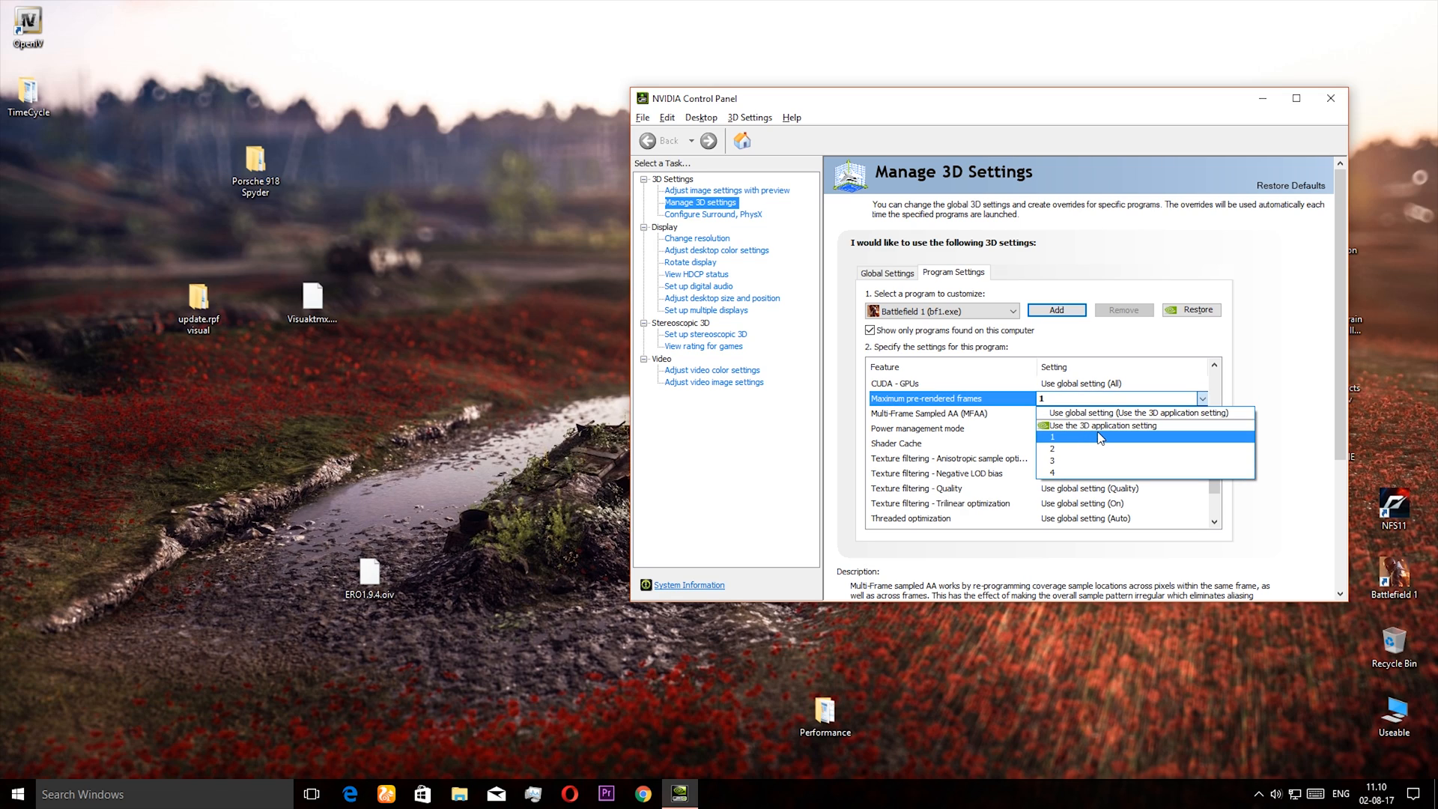
left_click(1051, 437)
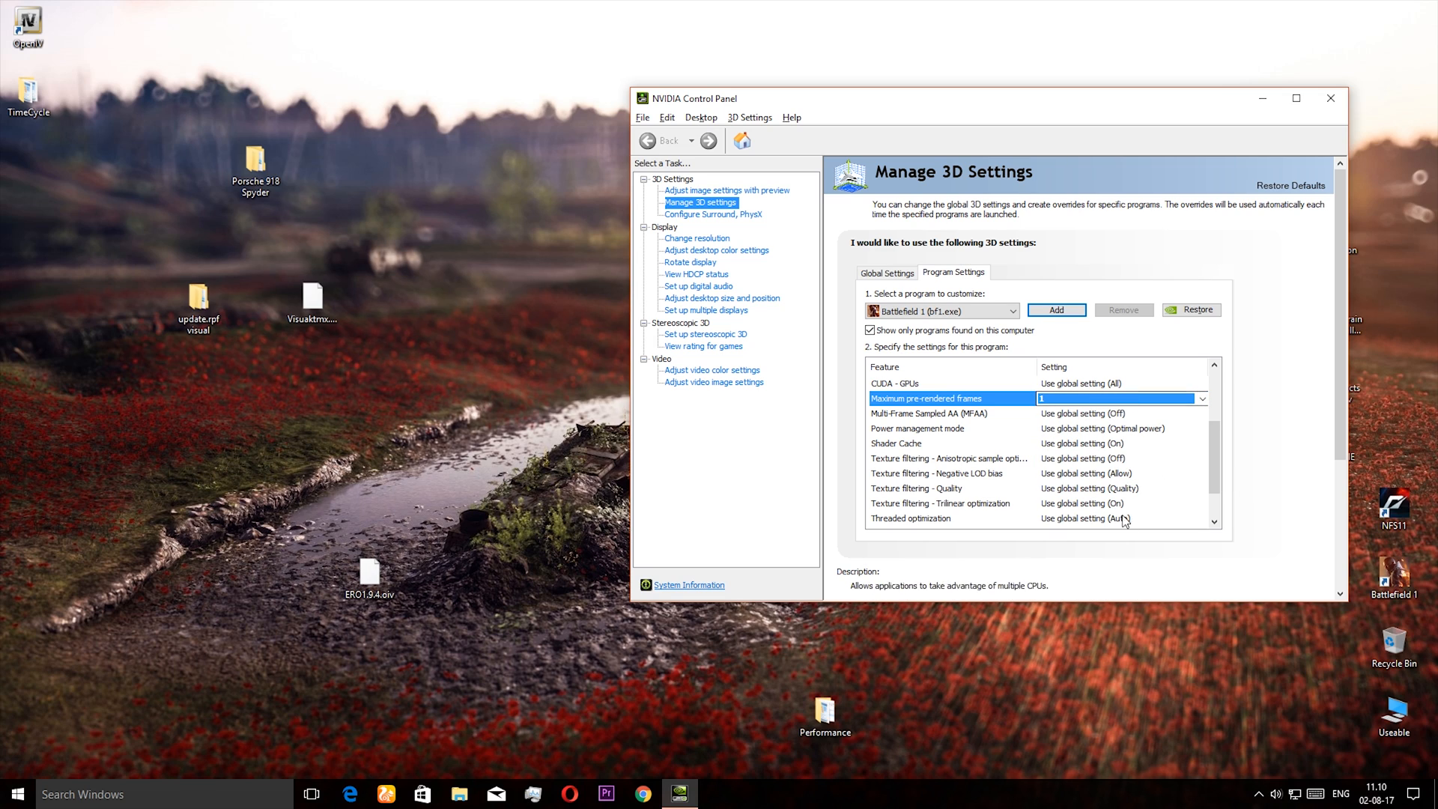
scroll("down", 3)
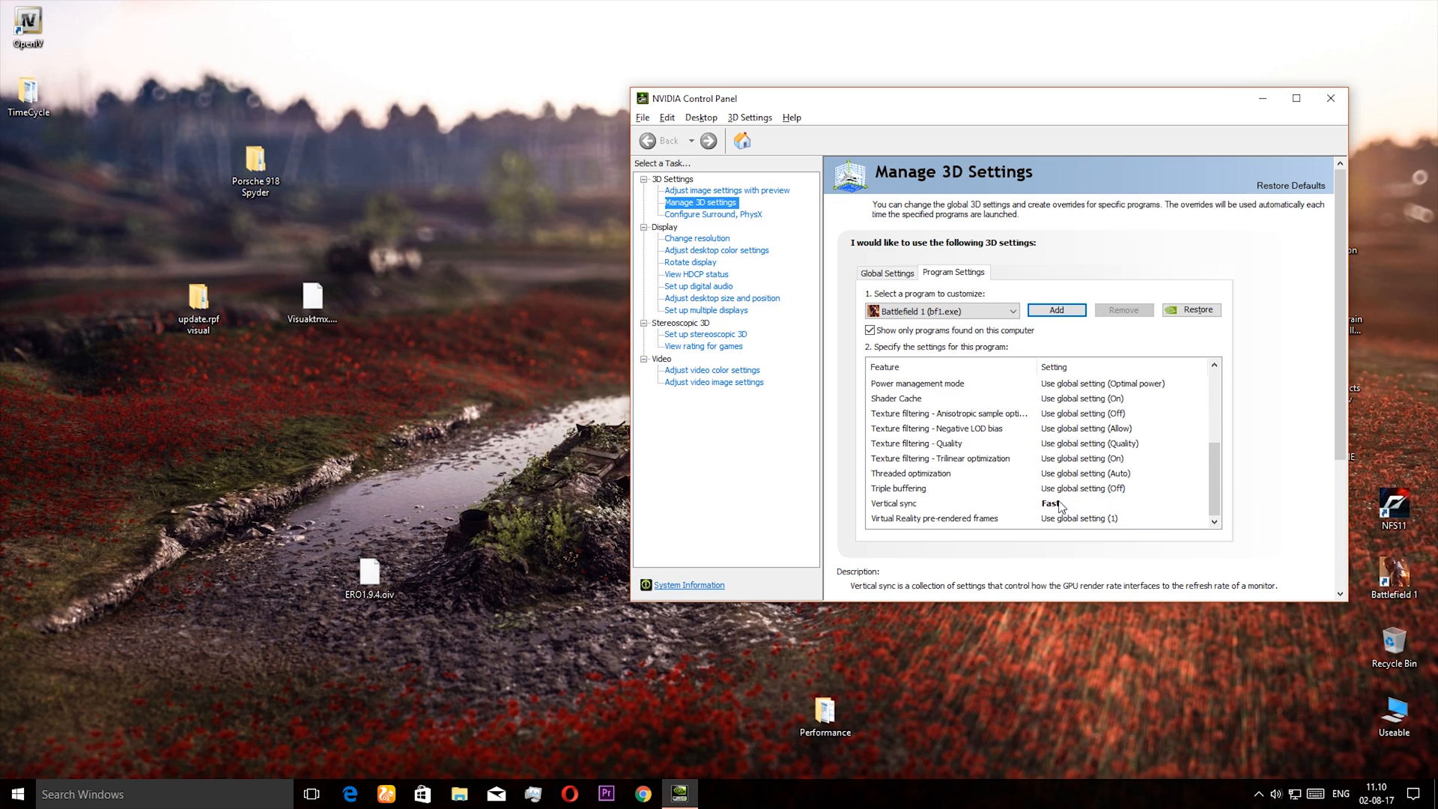
left_click(1201, 502)
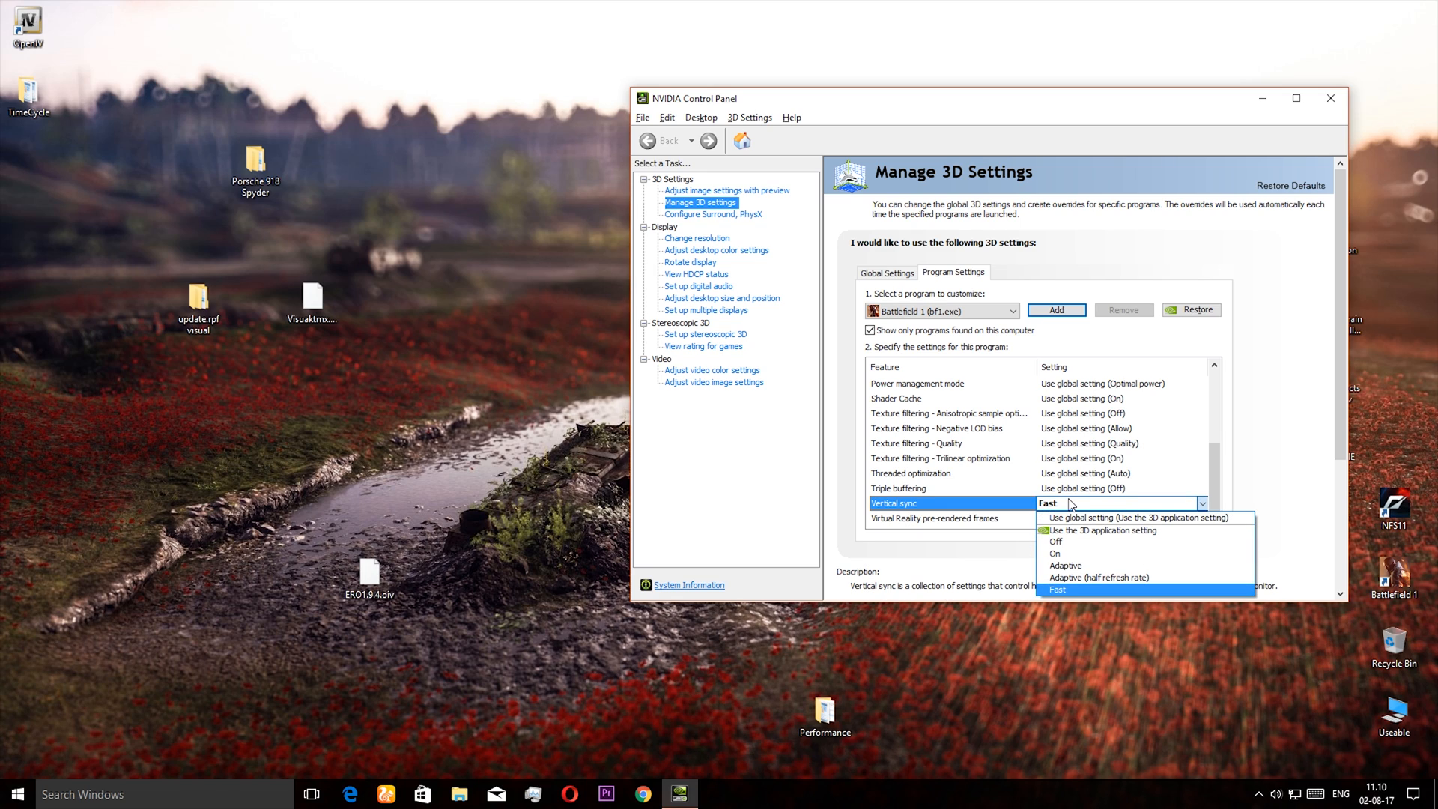
mouse_move(1059, 540)
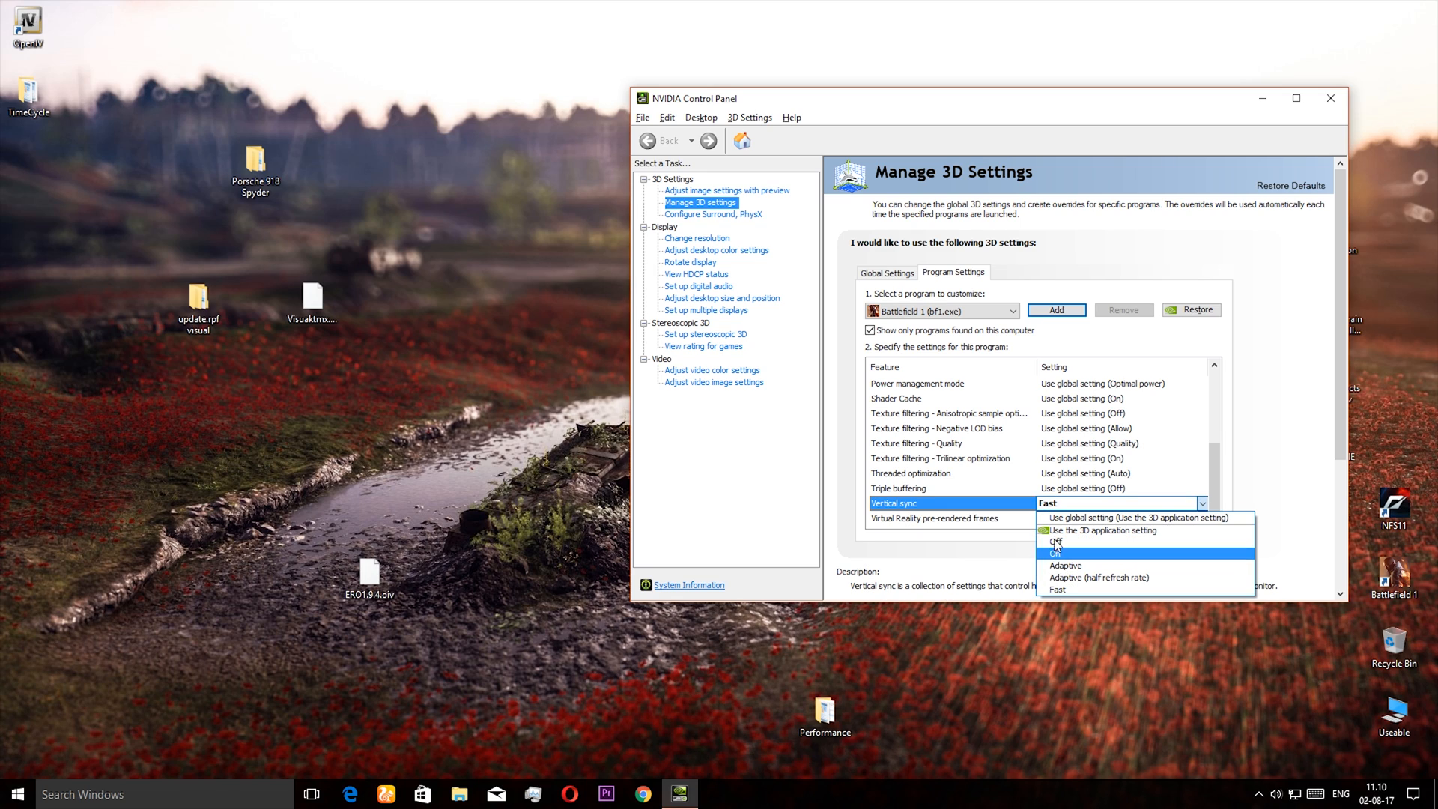
mouse_move(1069, 541)
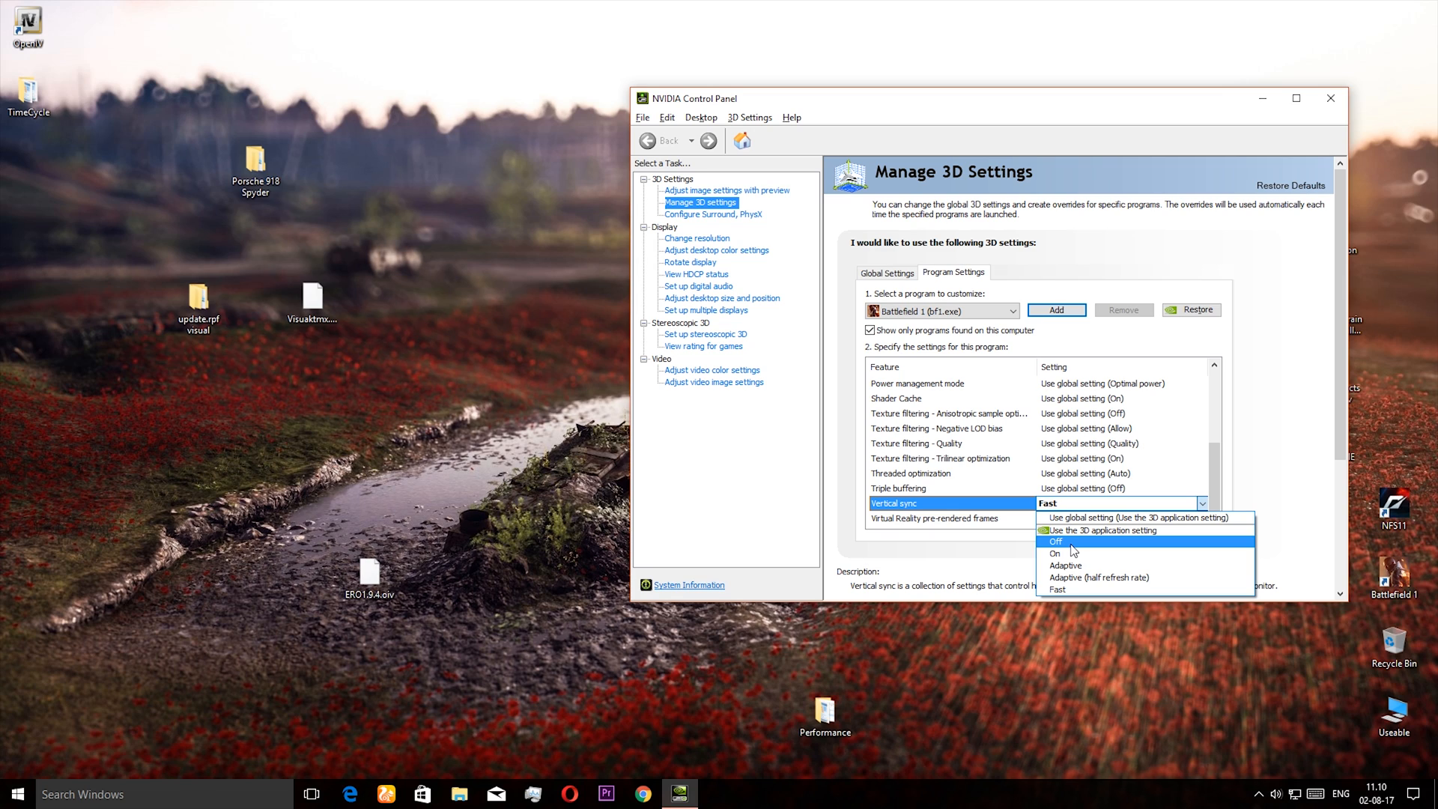
mouse_move(1077, 589)
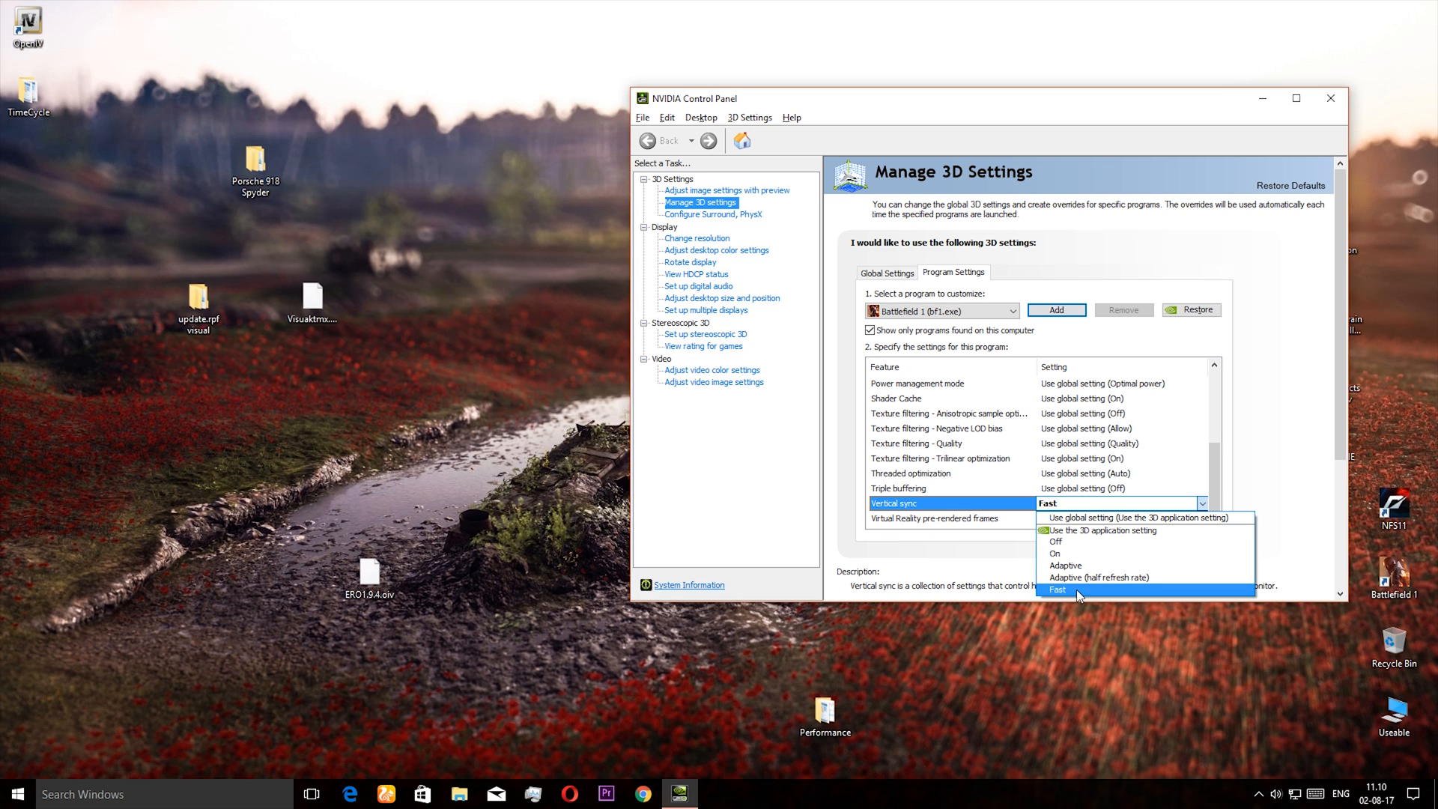
left_click(1057, 590)
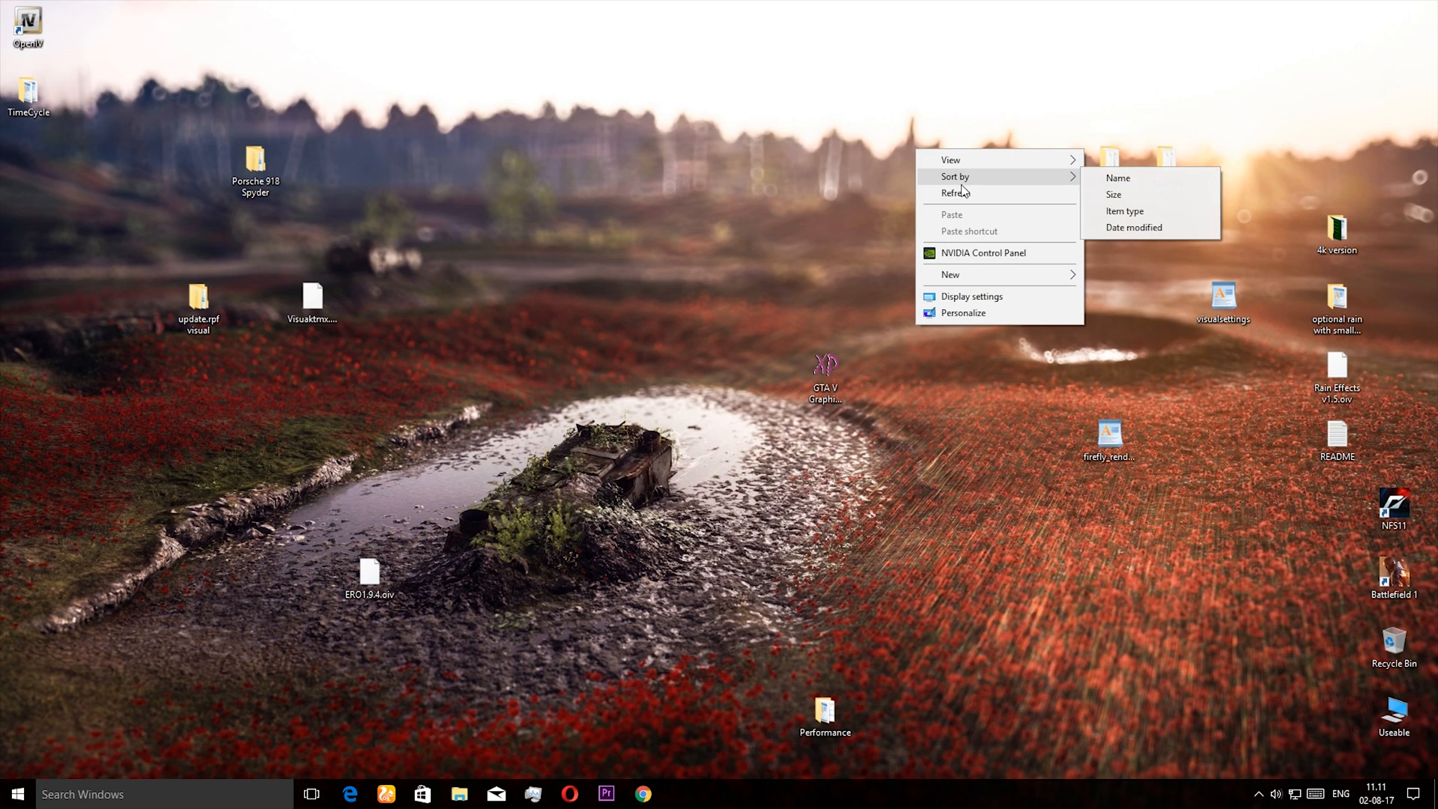
Step: Open the desktop Performance folder in File Explorer and select the qwrqwrqwr reference screenshot
left_click(954, 192)
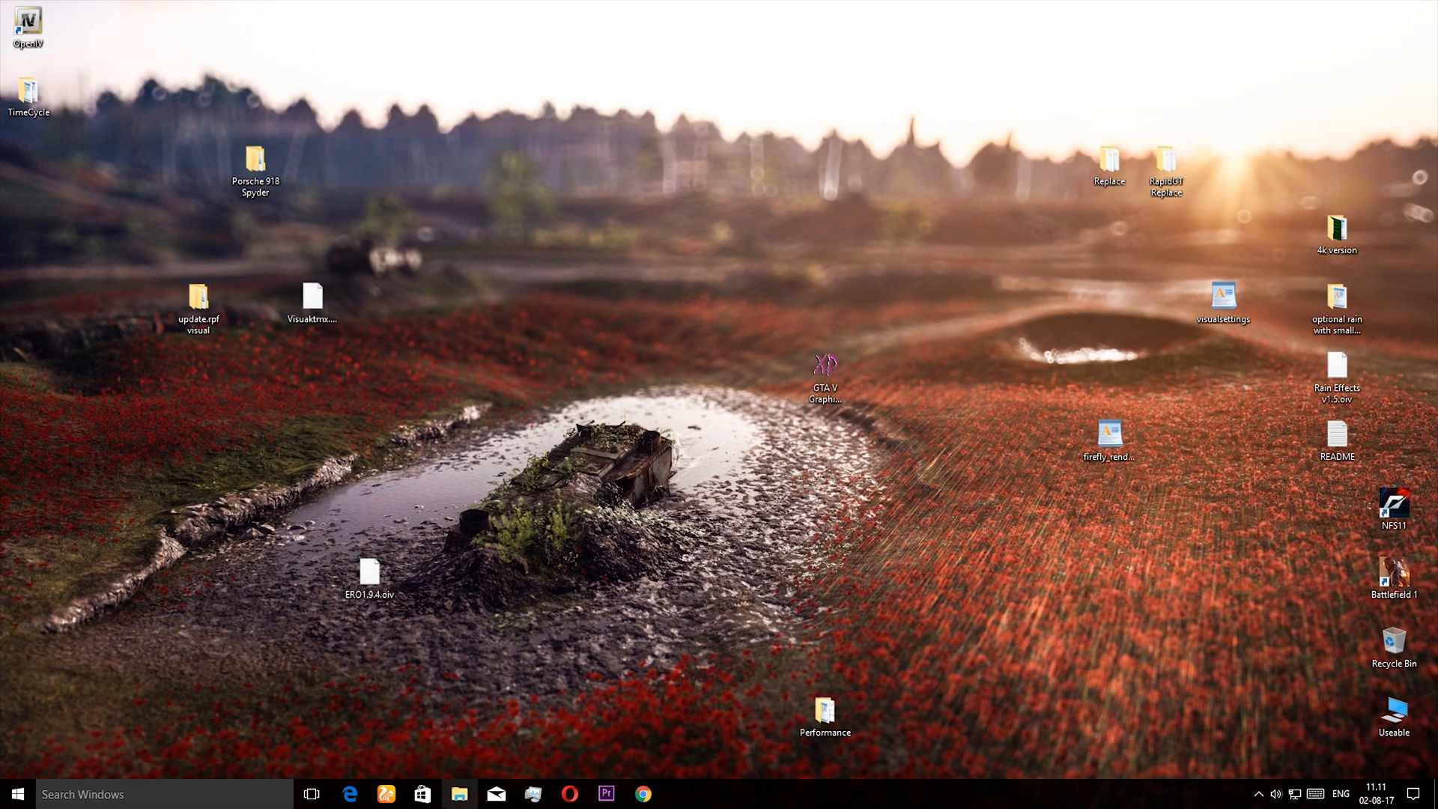
left_click(824, 713)
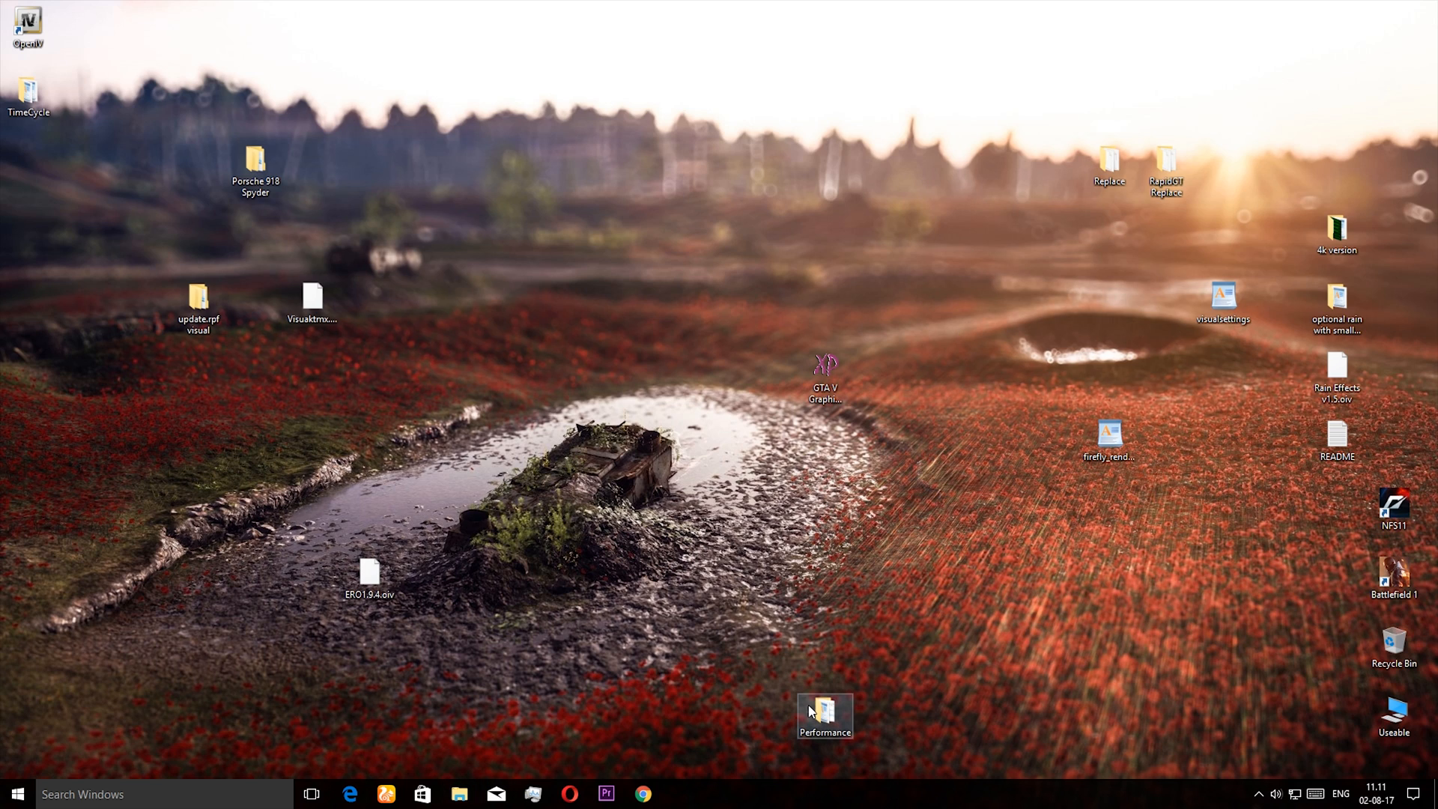
left_click(459, 794)
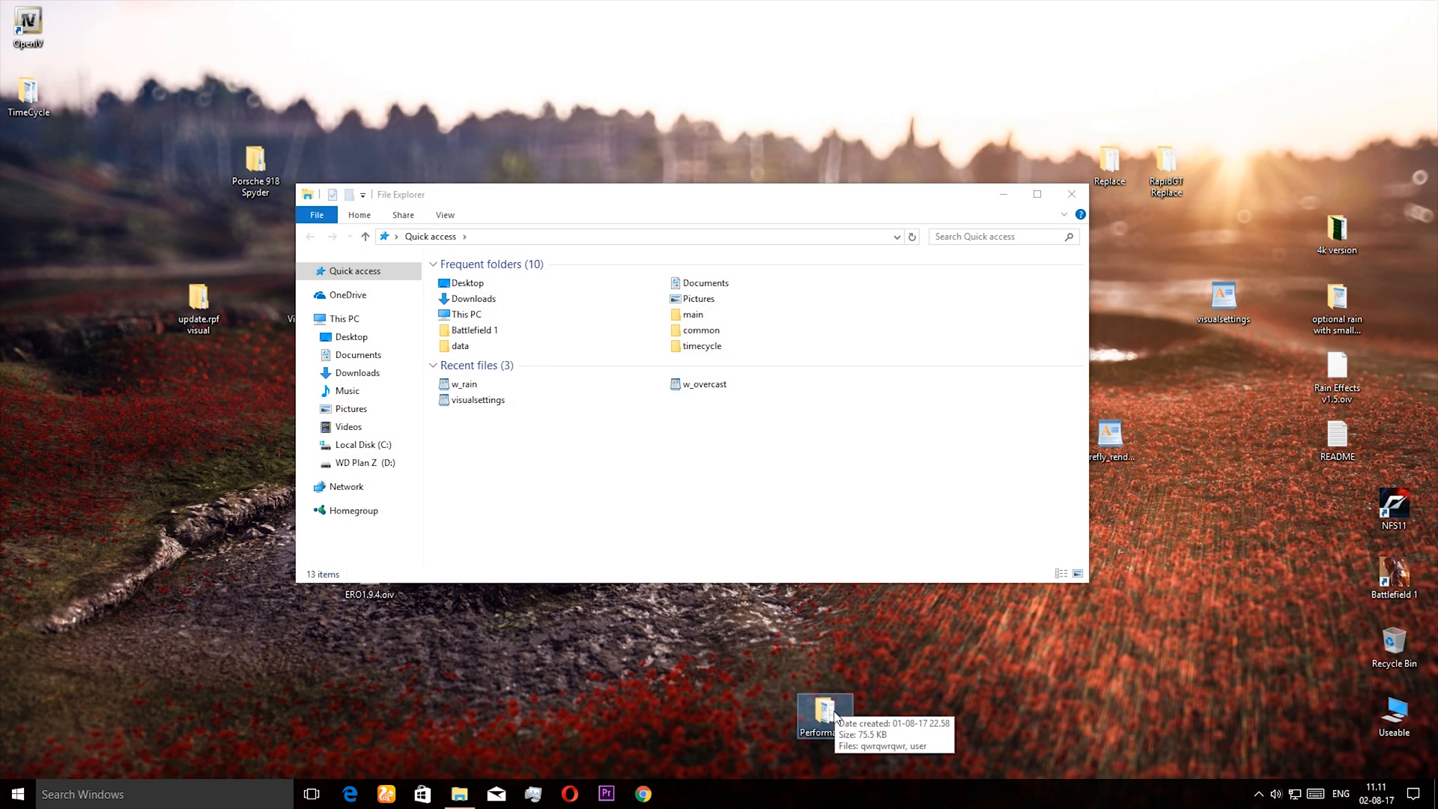
double_click(824, 713)
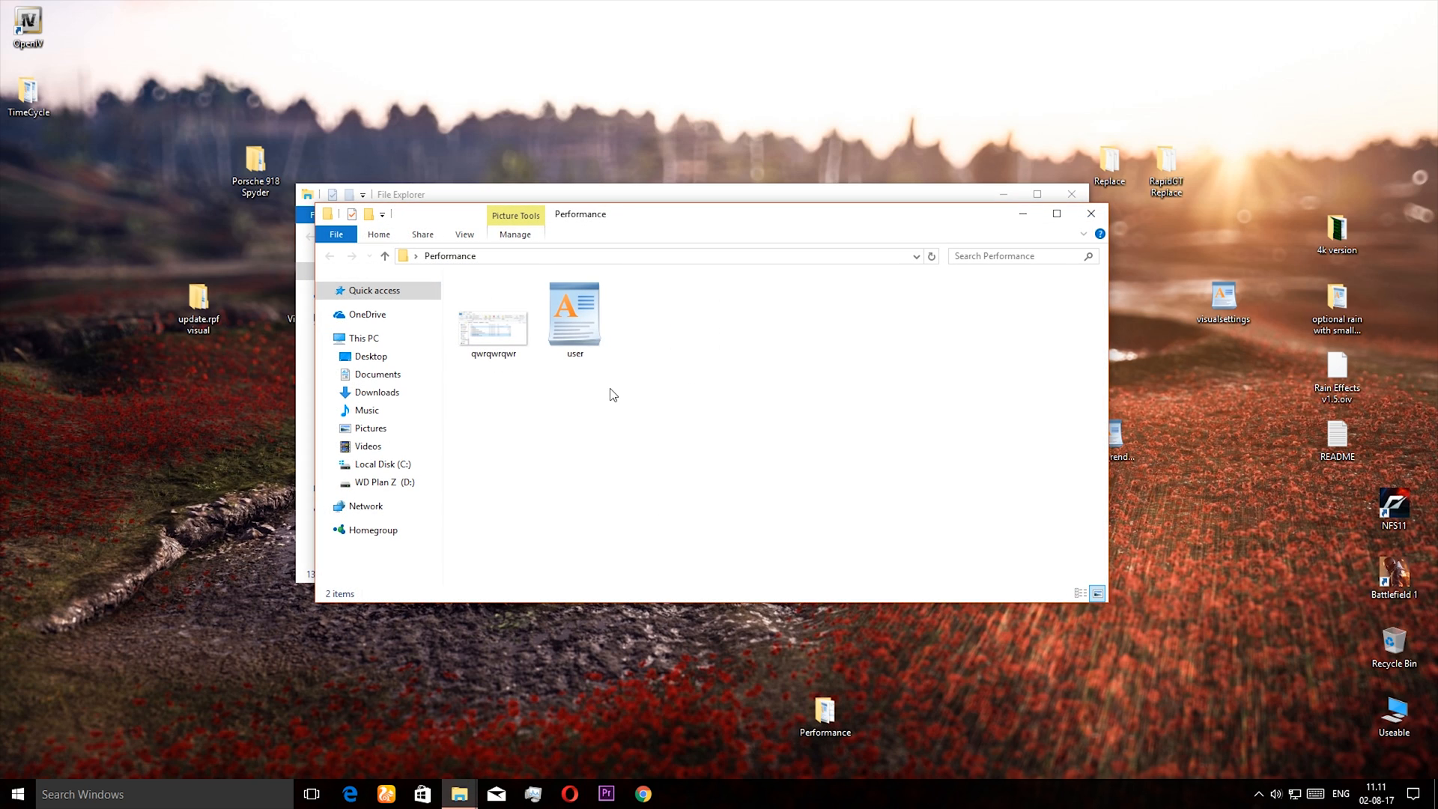
mouse_move(638, 226)
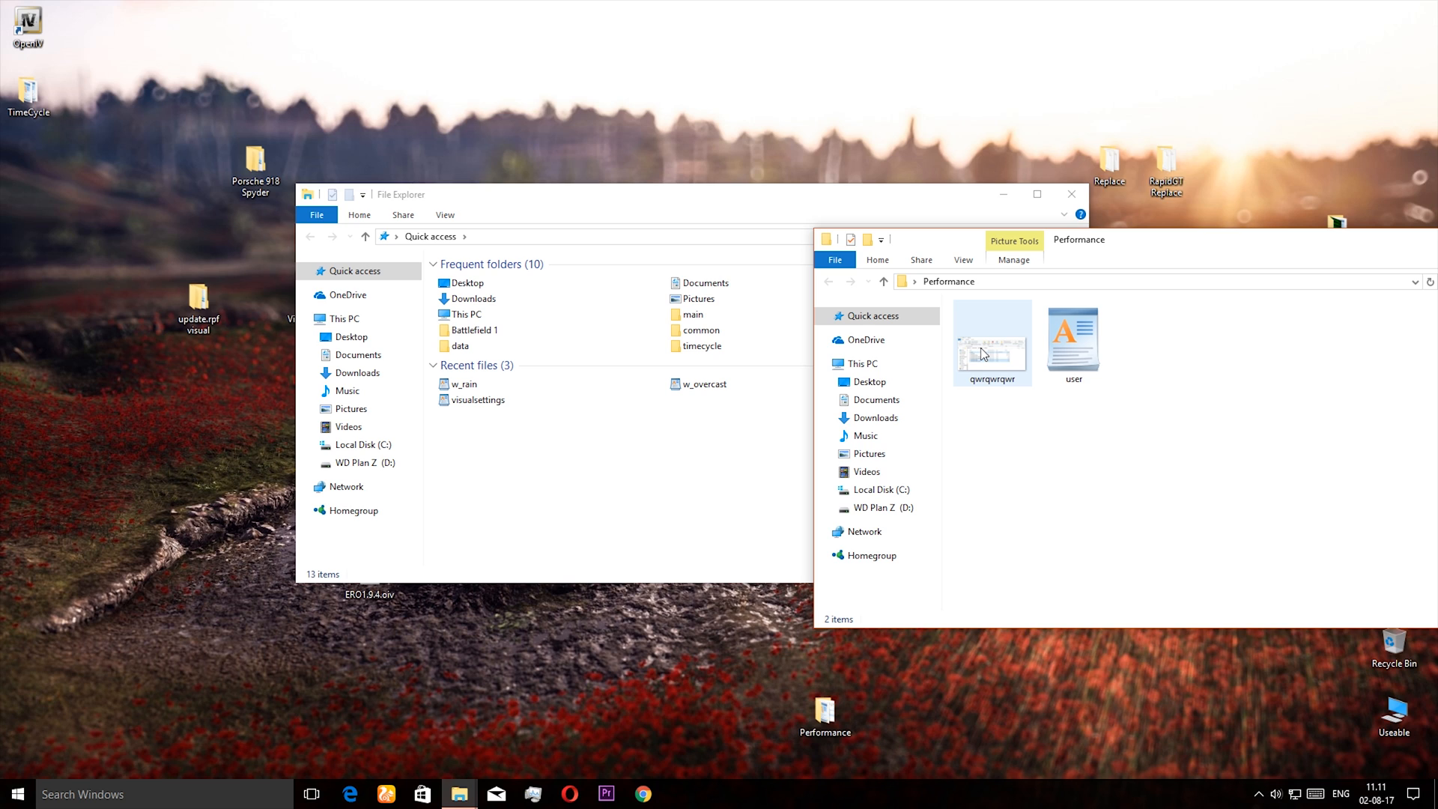
left_click(991, 344)
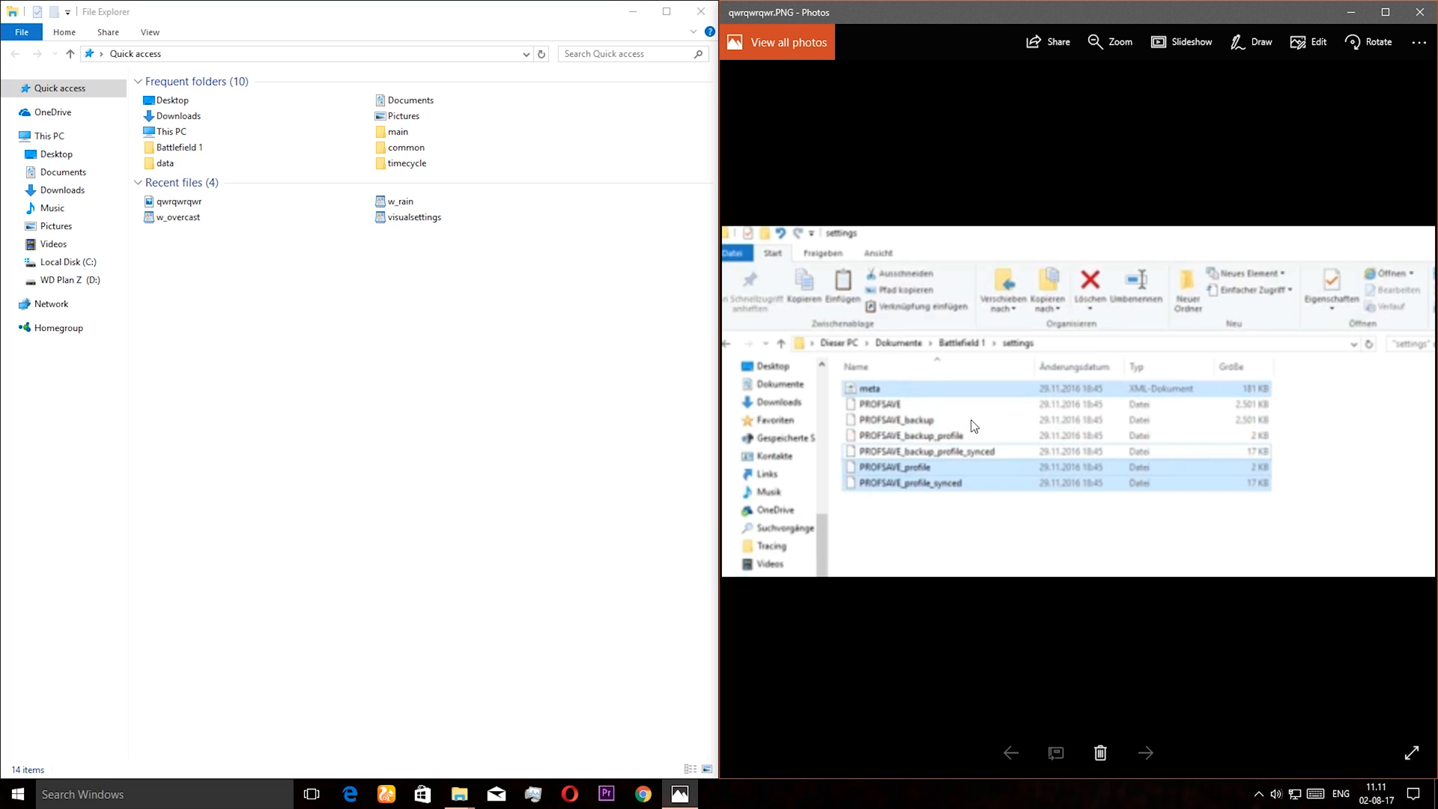
mouse_move(904, 565)
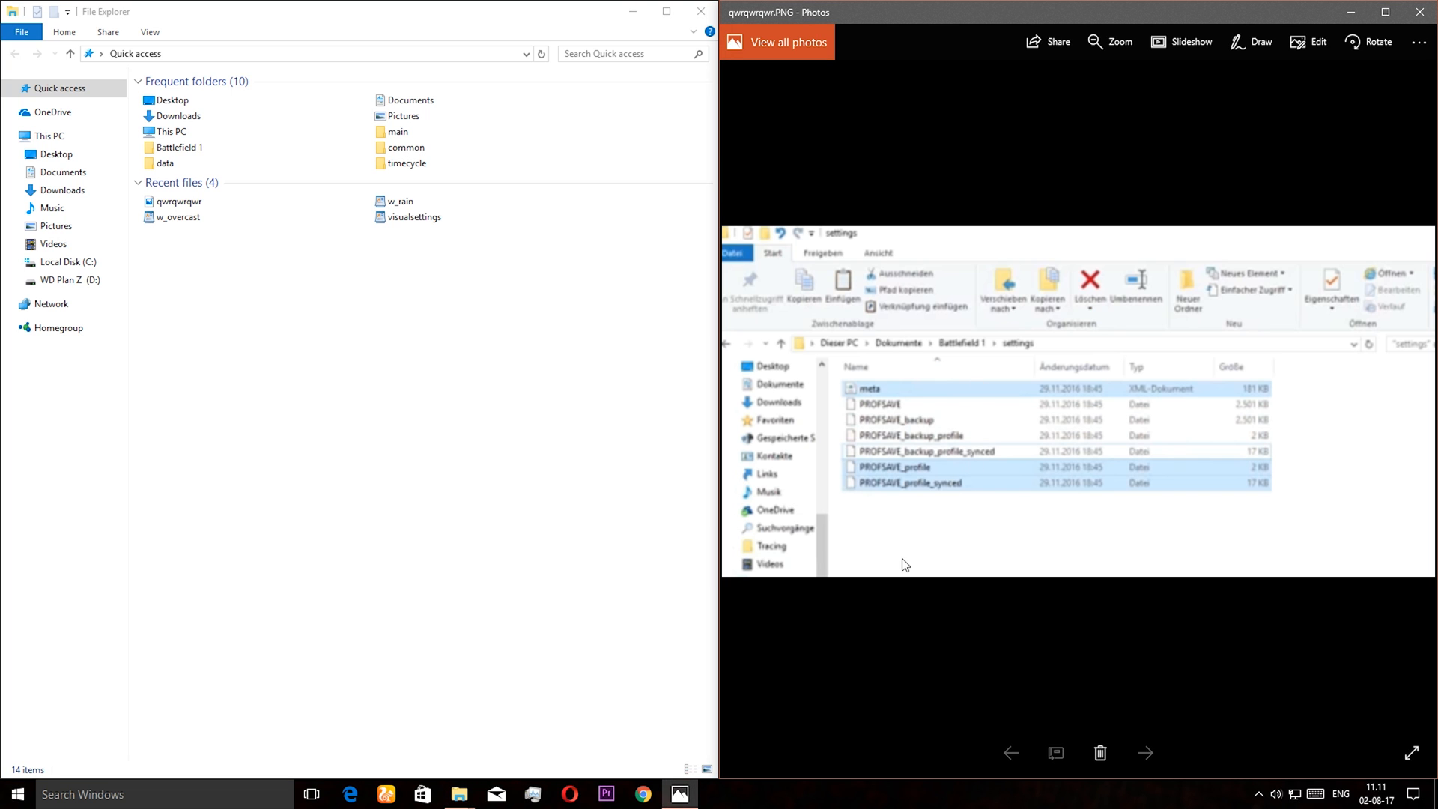
Step: Browse Documents past bf1bc and open the Battlefield 1 folder
left_click(62, 172)
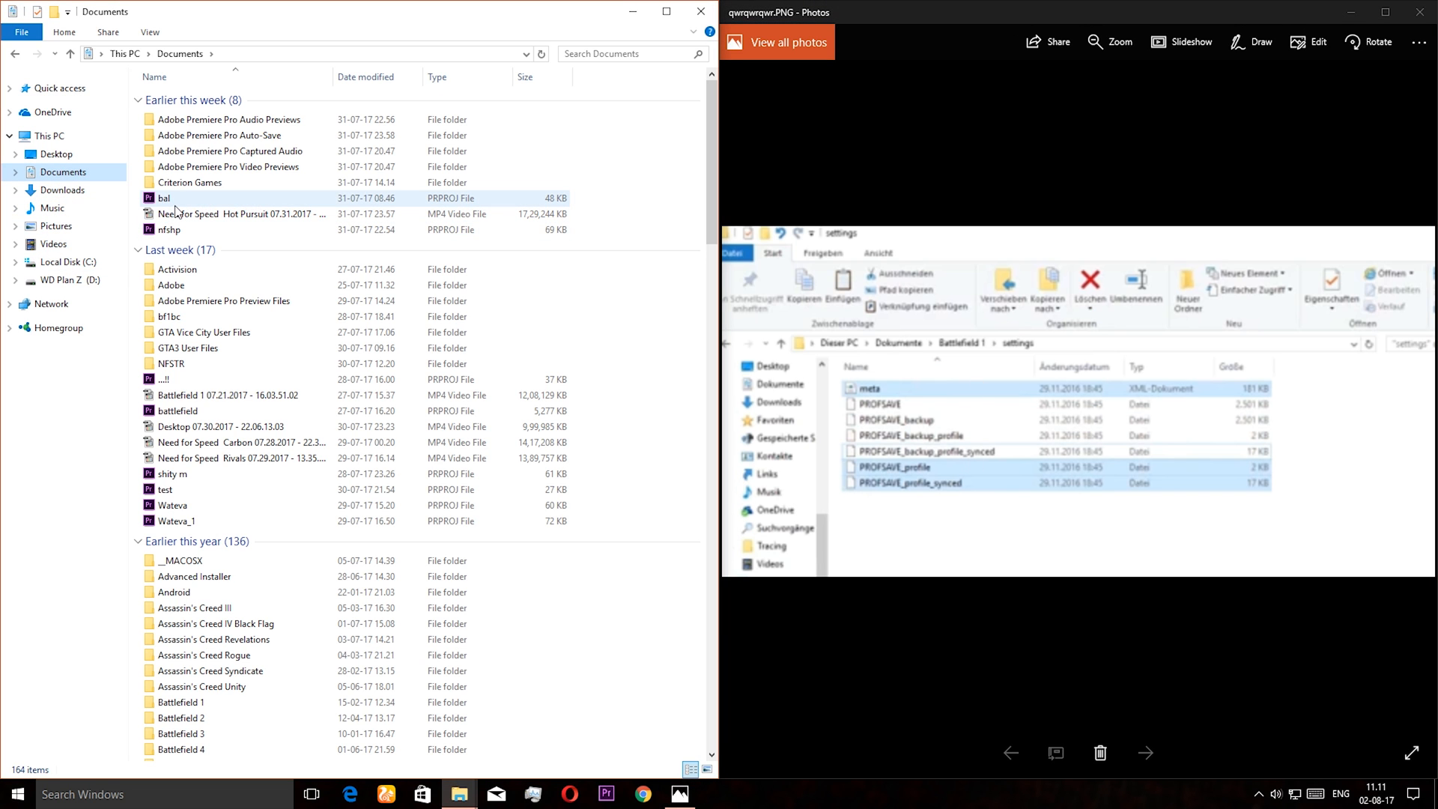
left_click(170, 316)
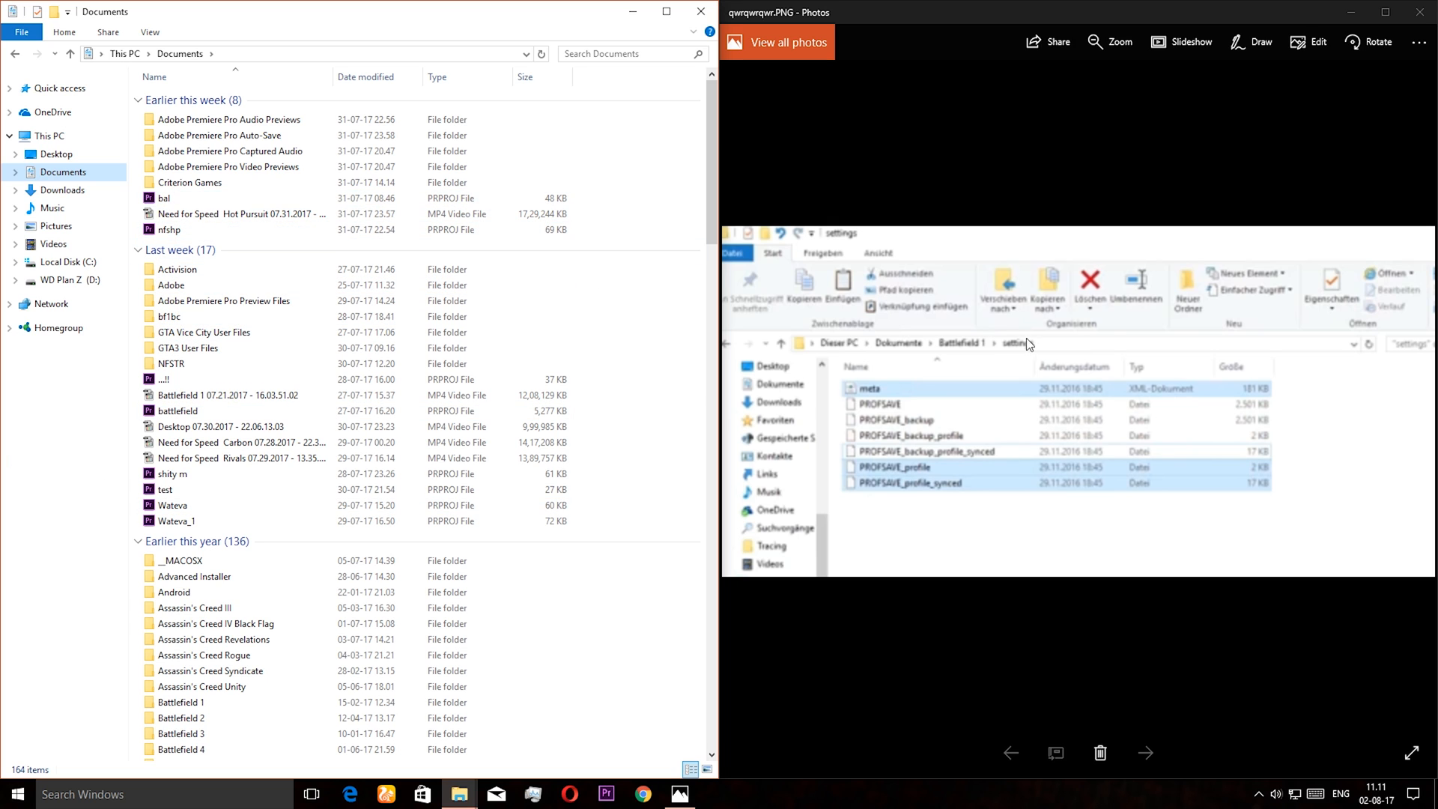
left_click(168, 316)
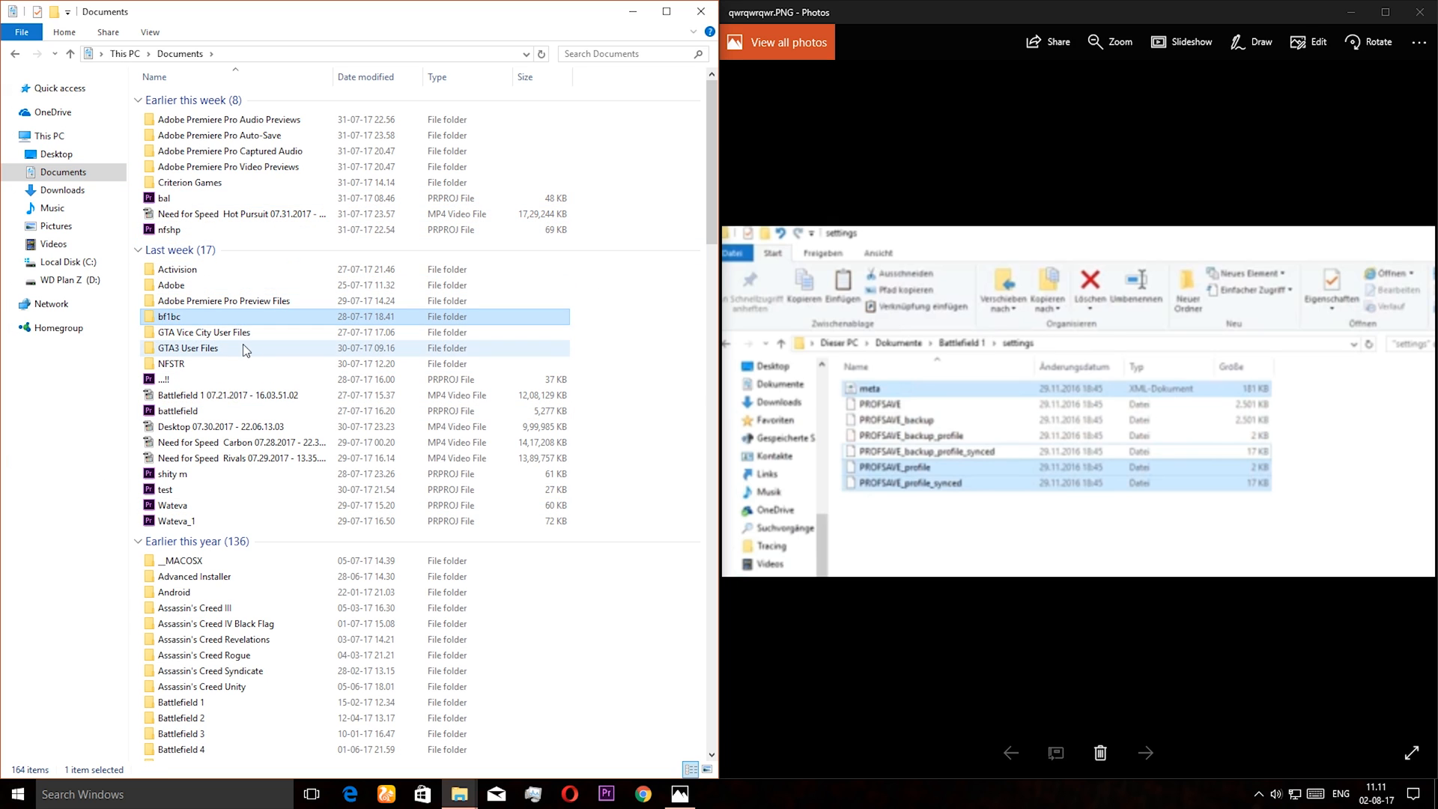
left_click(178, 409)
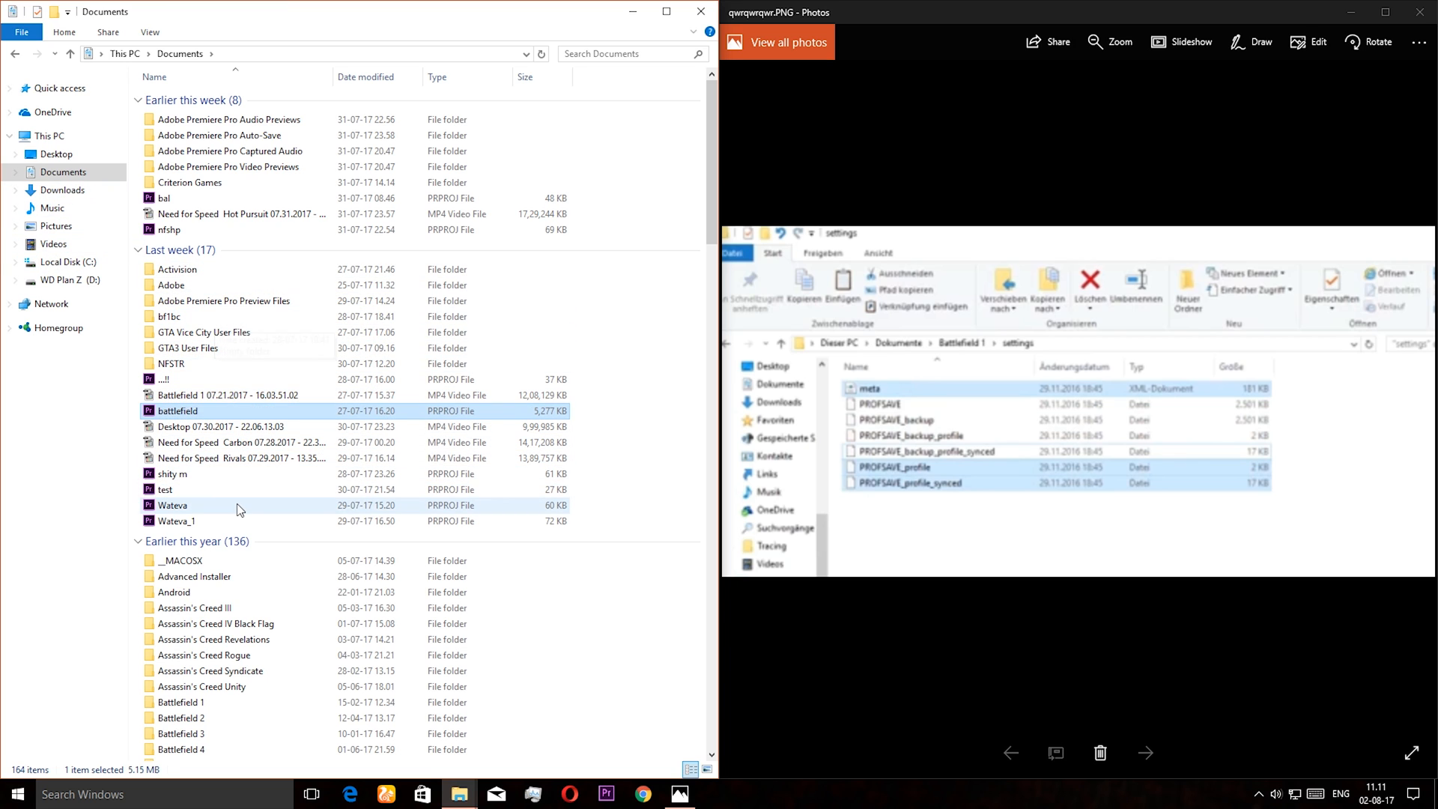
left_click(180, 702)
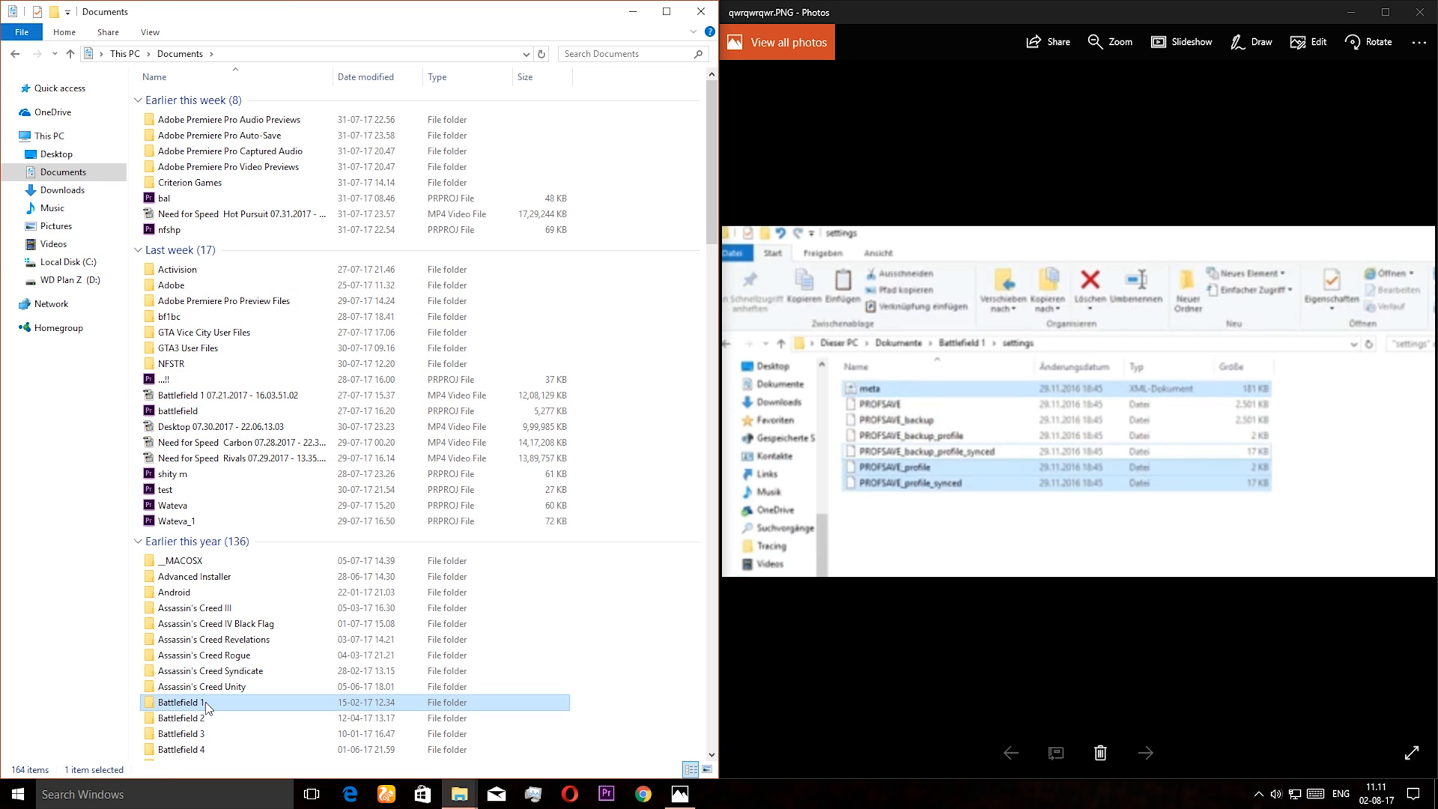
double_click(181, 702)
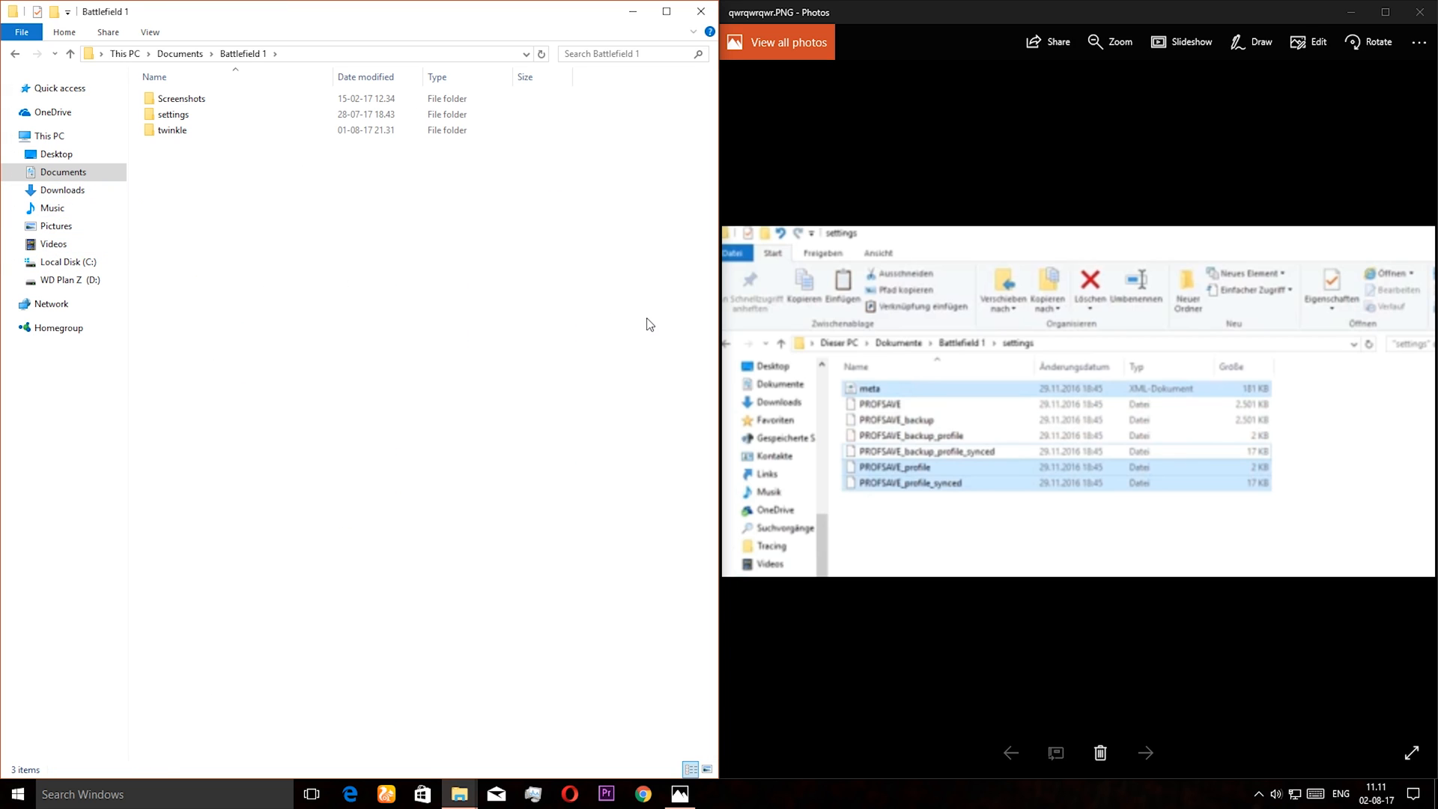
mouse_move(220, 114)
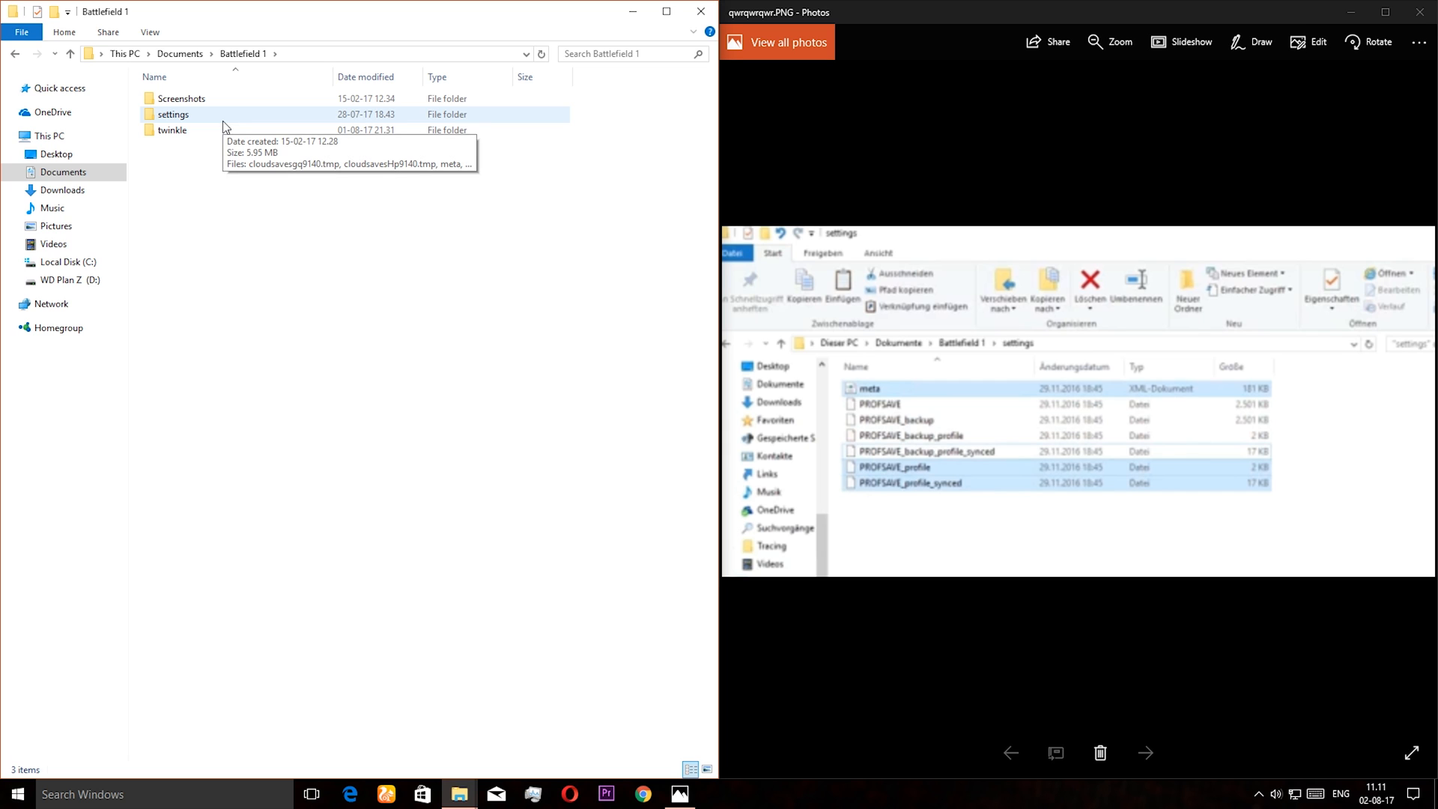
Step: Delete meta, PROFSAVE_profile and PROFSAVE_profile_synced from settings, then close the Photos viewer
double_click(173, 114)
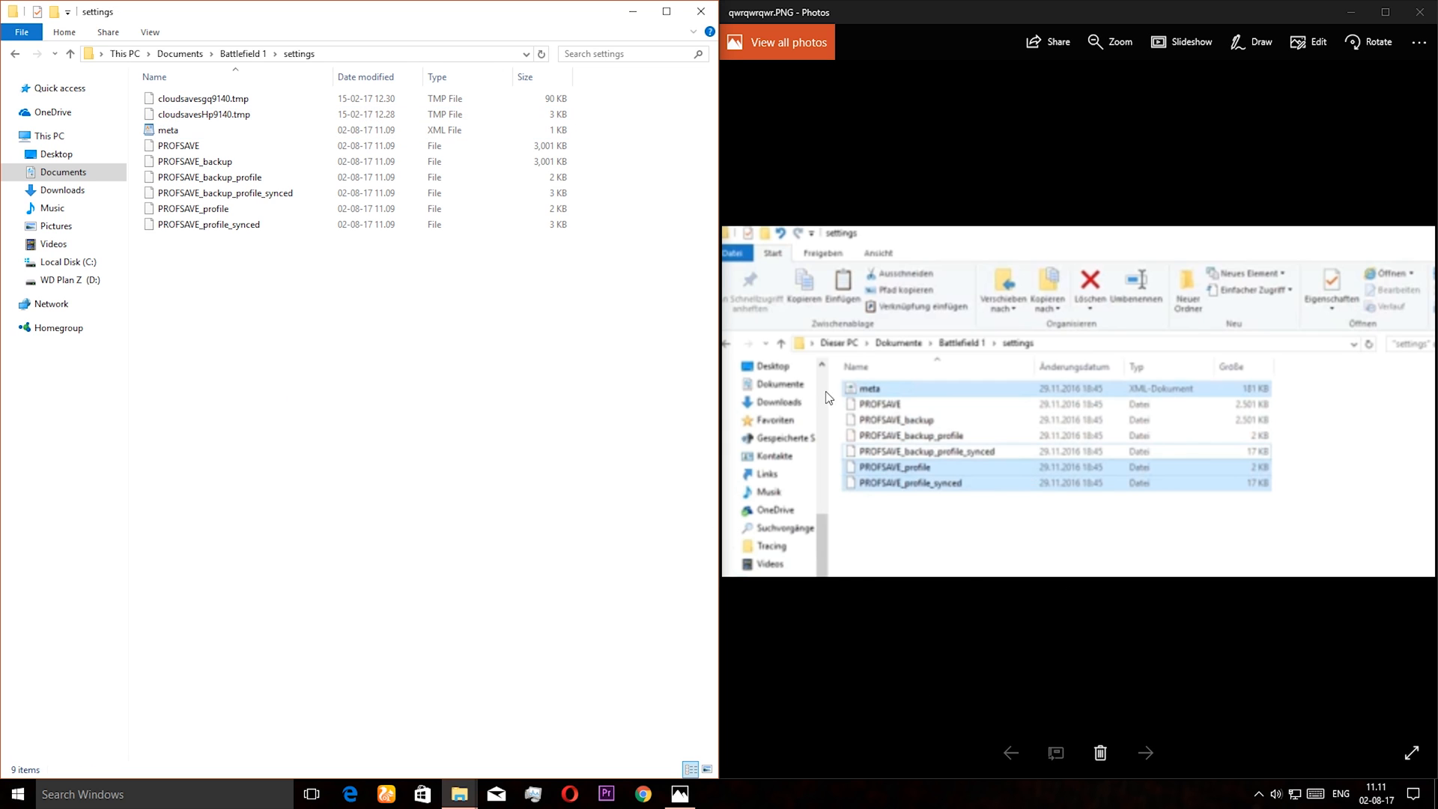
left_click(207, 224)
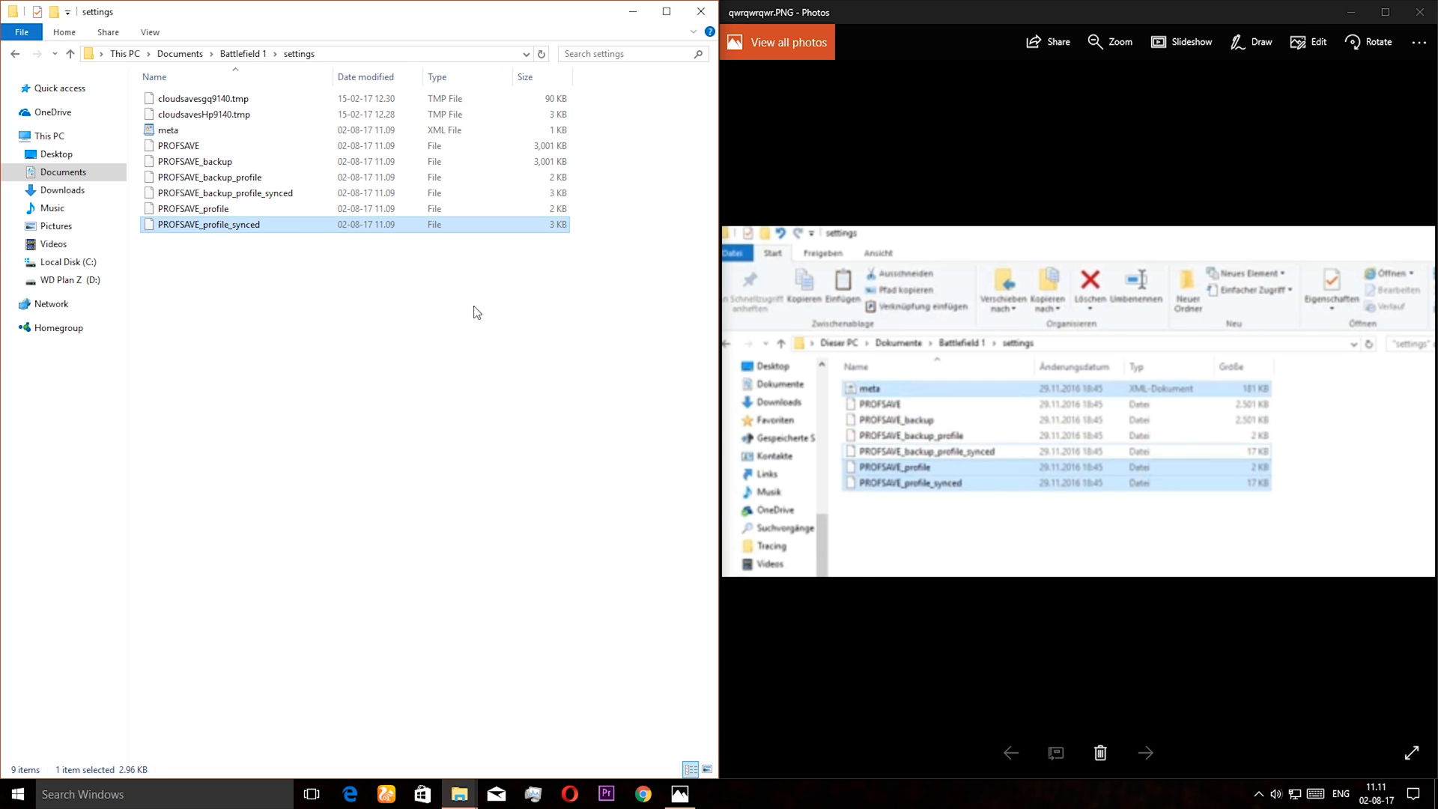
mouse_move(990, 495)
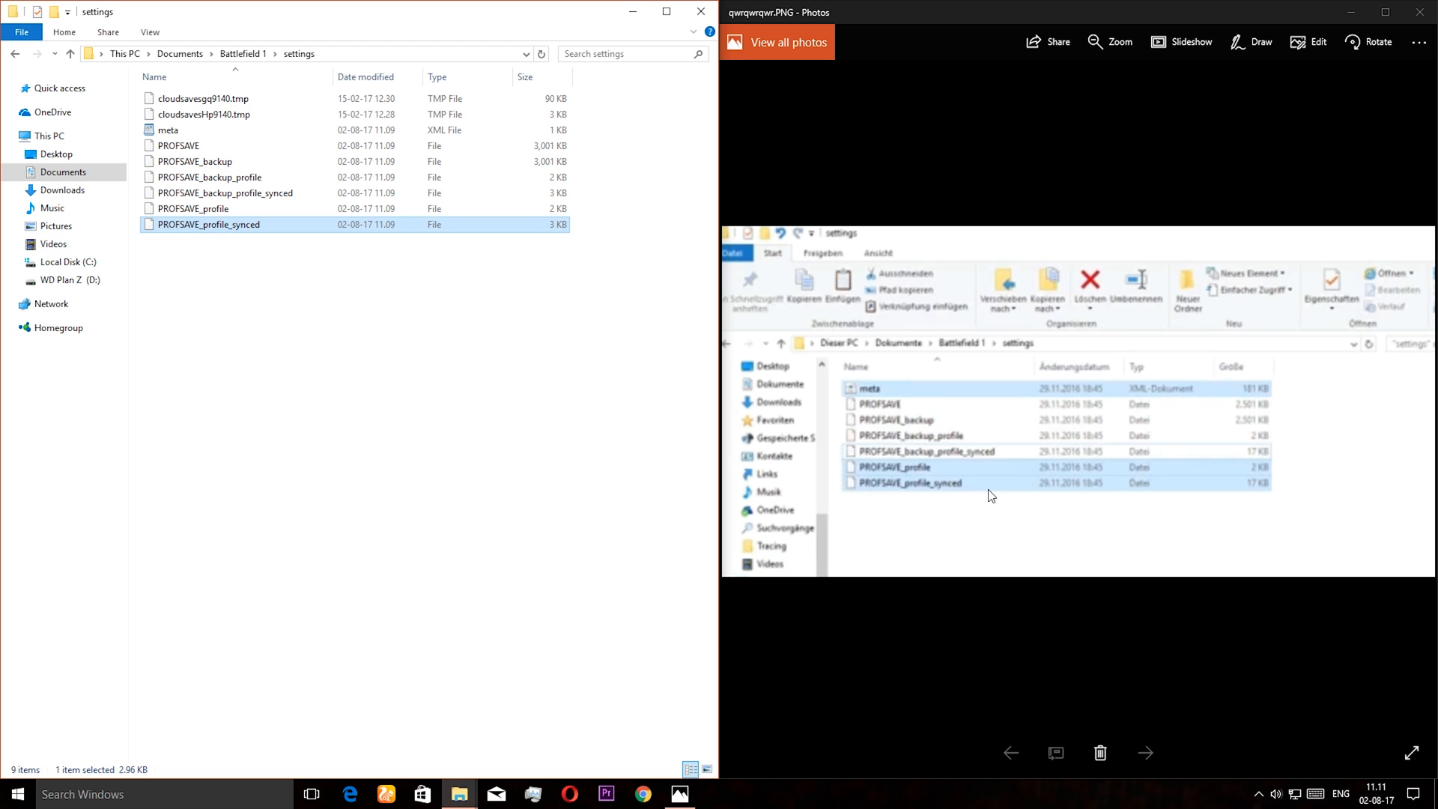
mouse_move(950, 484)
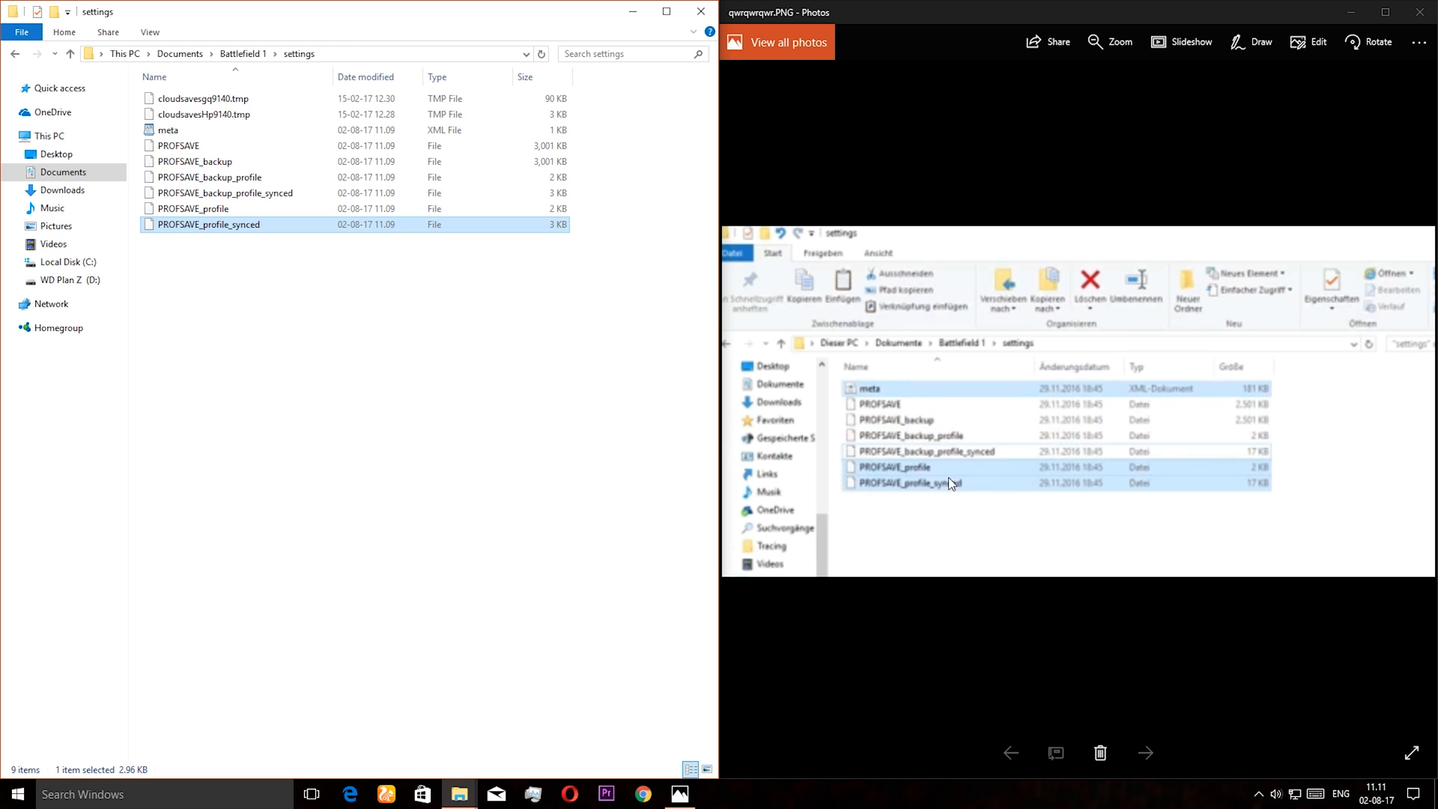
left_click(192, 208)
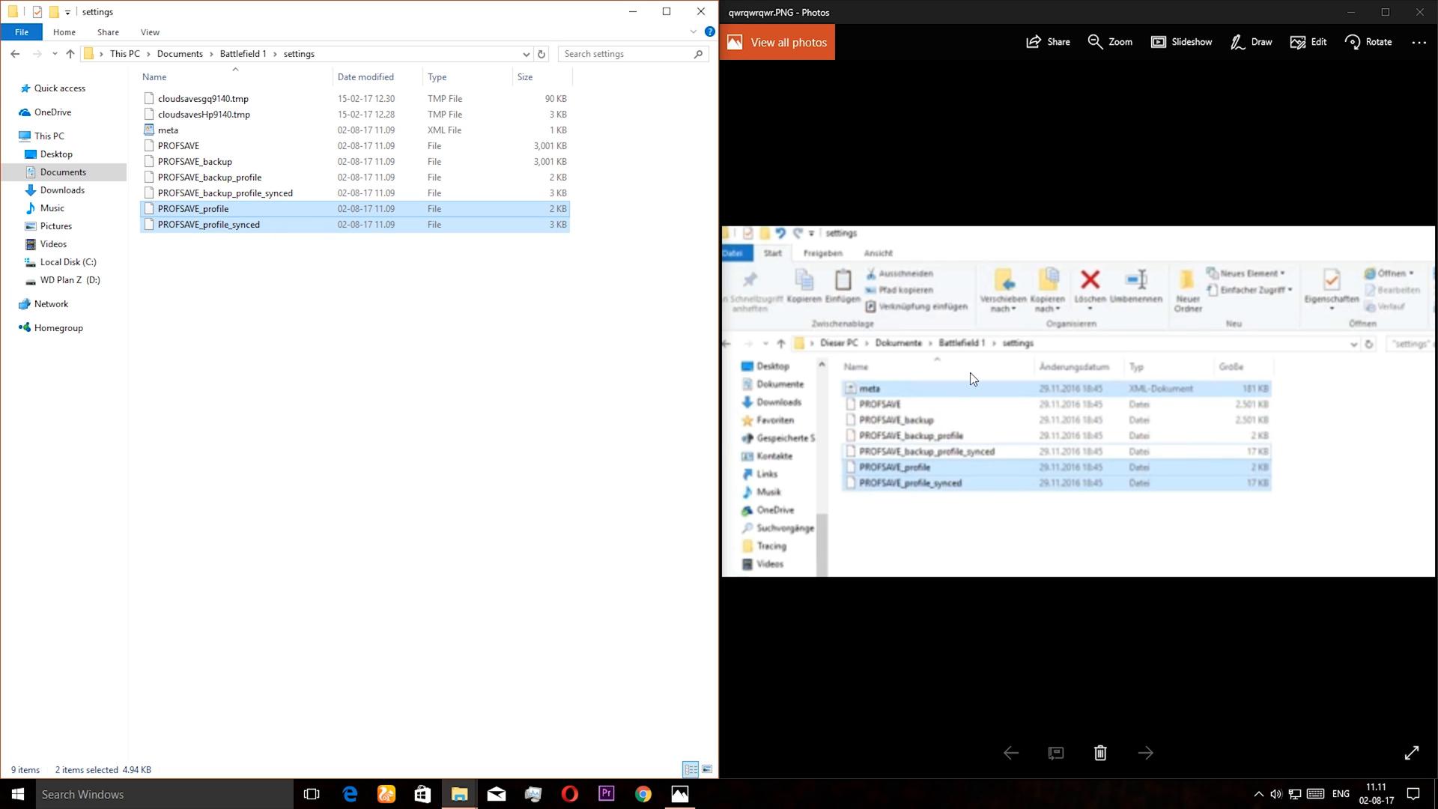
left_click(168, 130)
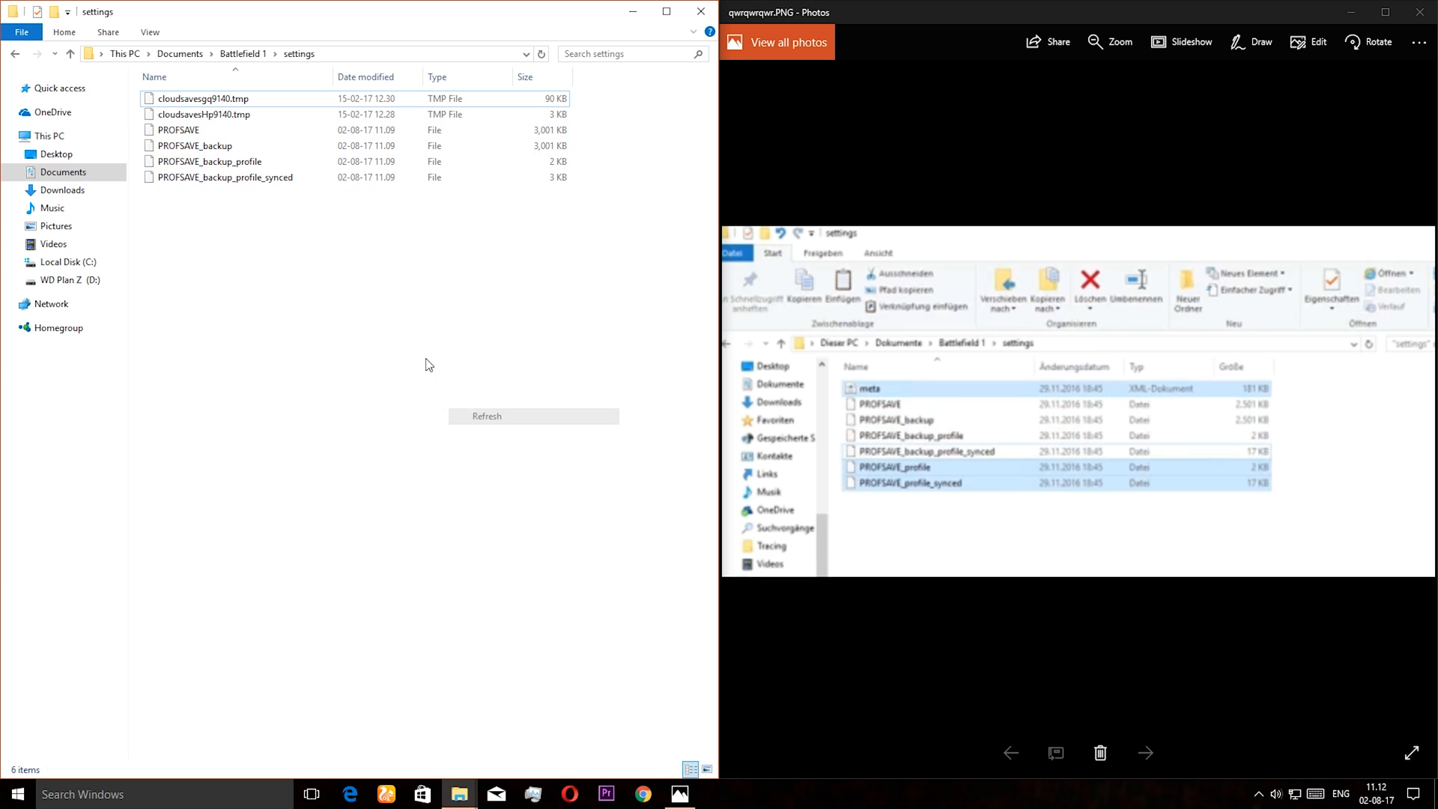
right_click(425, 364)
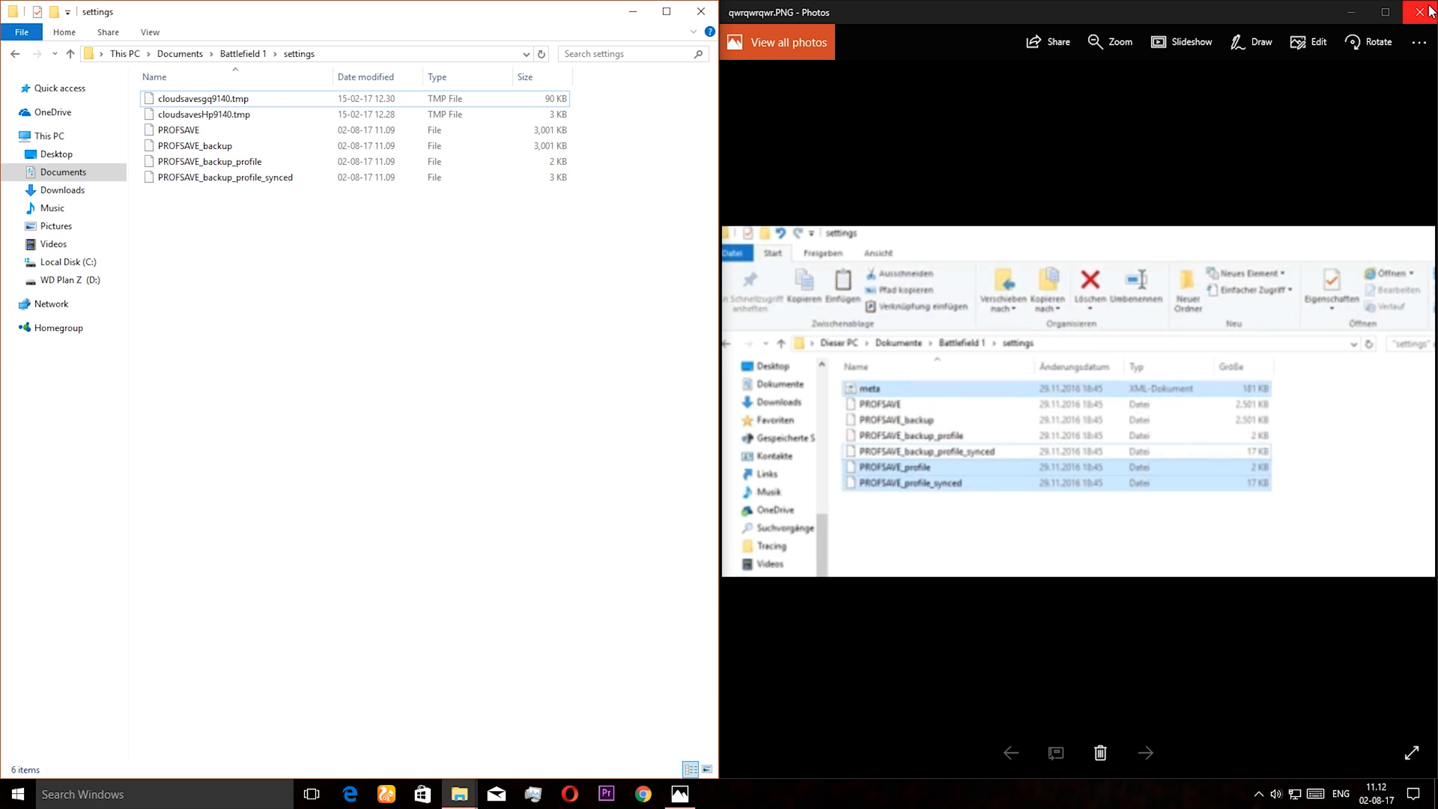
left_click(1429, 12)
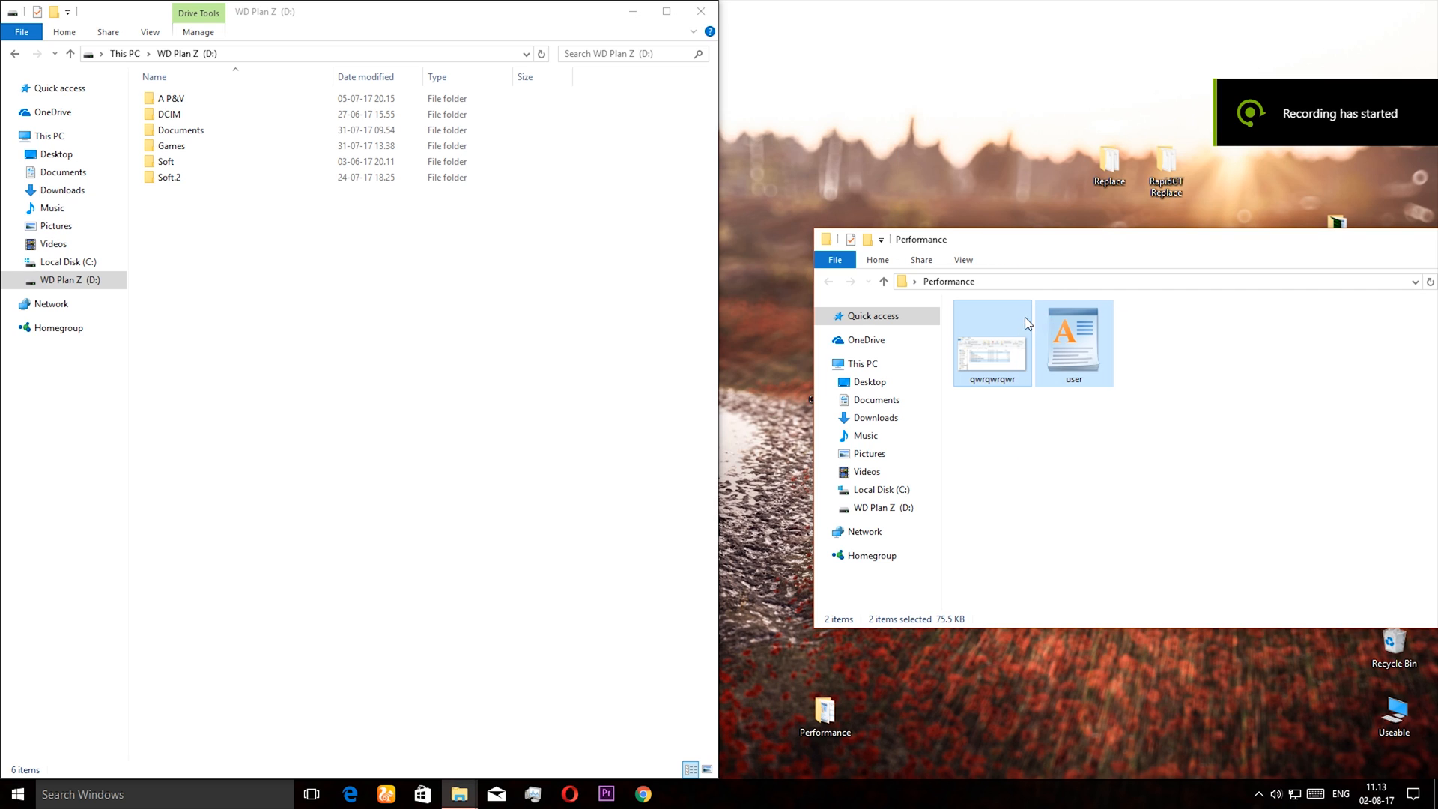
Step: Copy the replacement user file from the Performance folder
left_click(1073, 339)
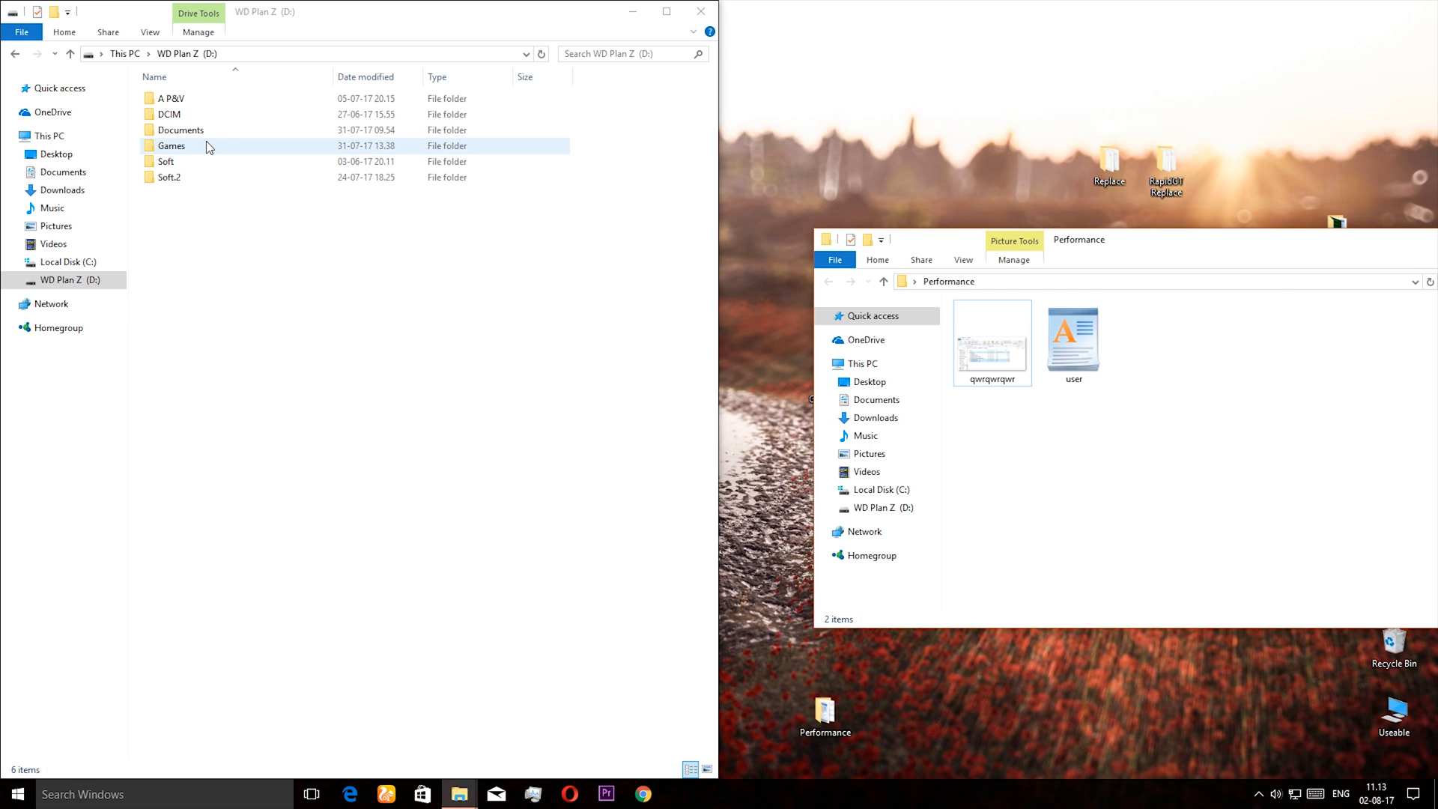
left_click(1073, 339)
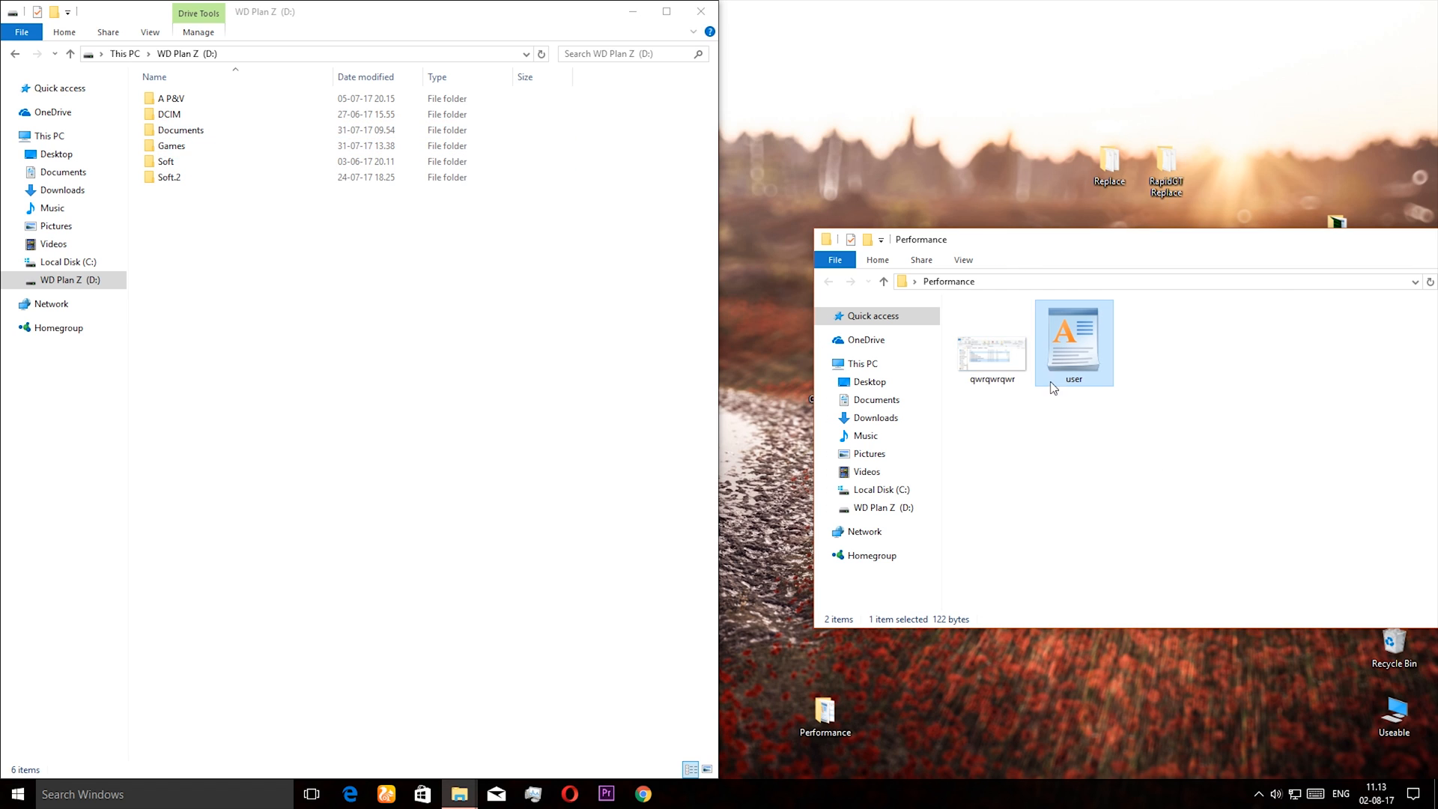
right_click(1073, 339)
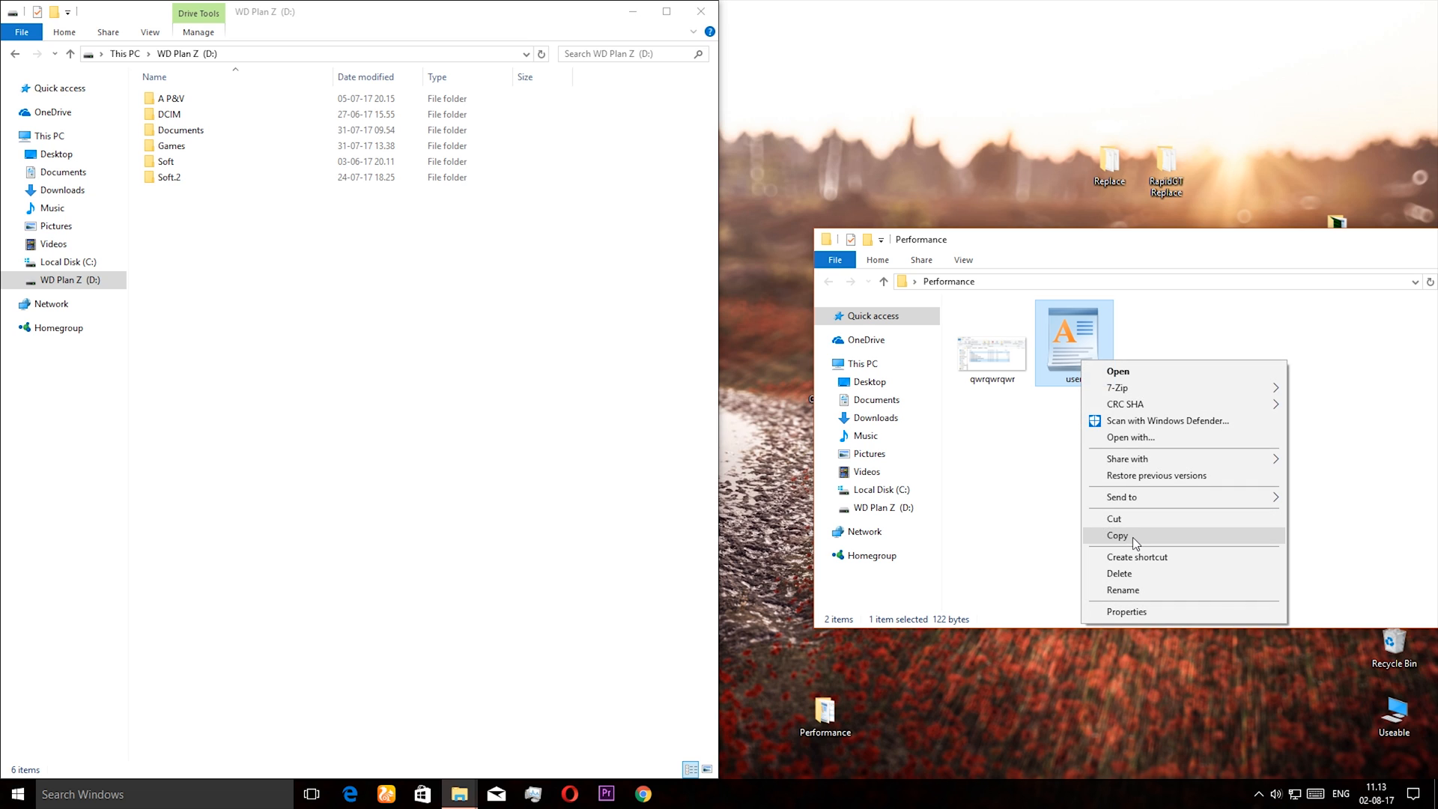
Step: Go to Games > Battlefield 1 on drive D and select the existing user config file
double_click(170, 146)
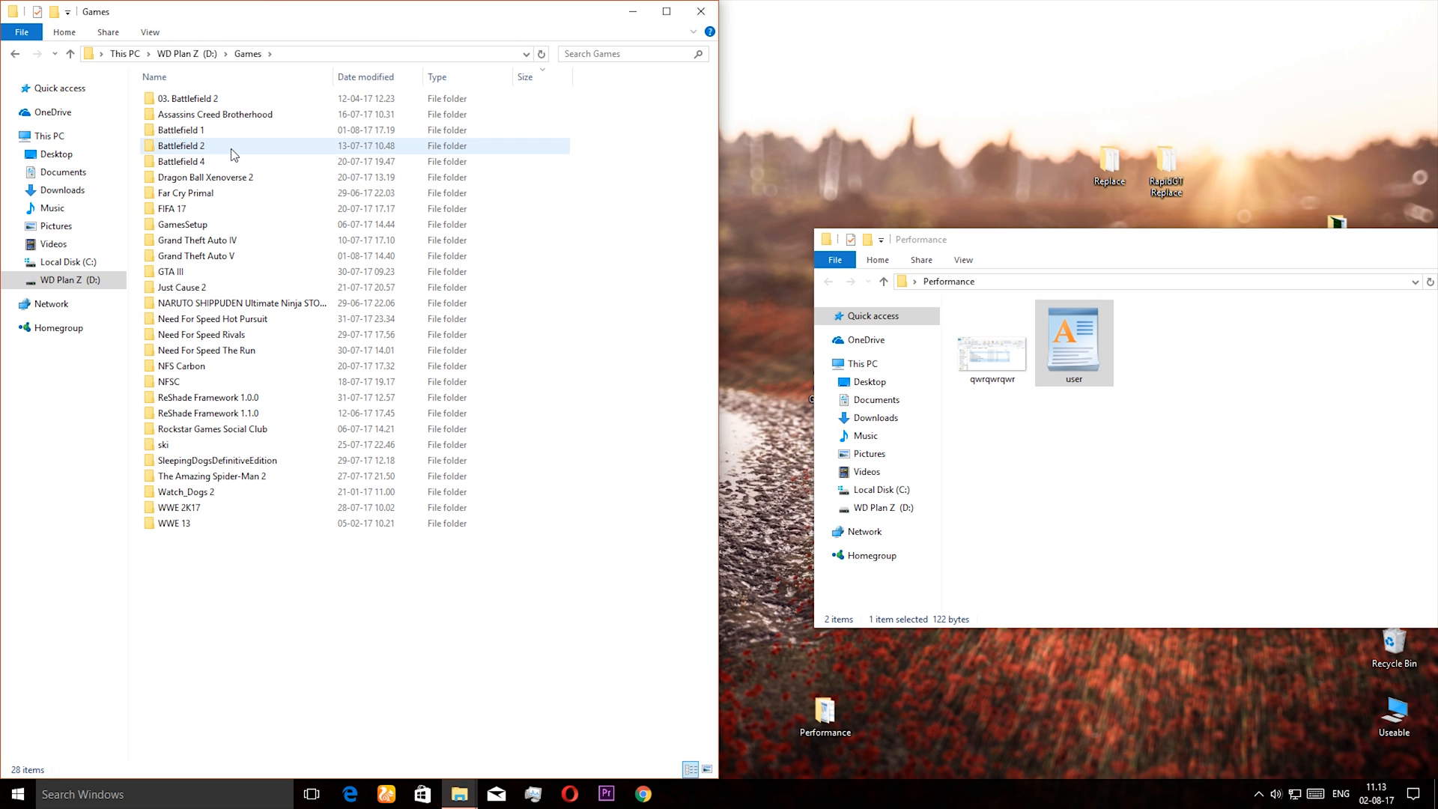
double_click(179, 130)
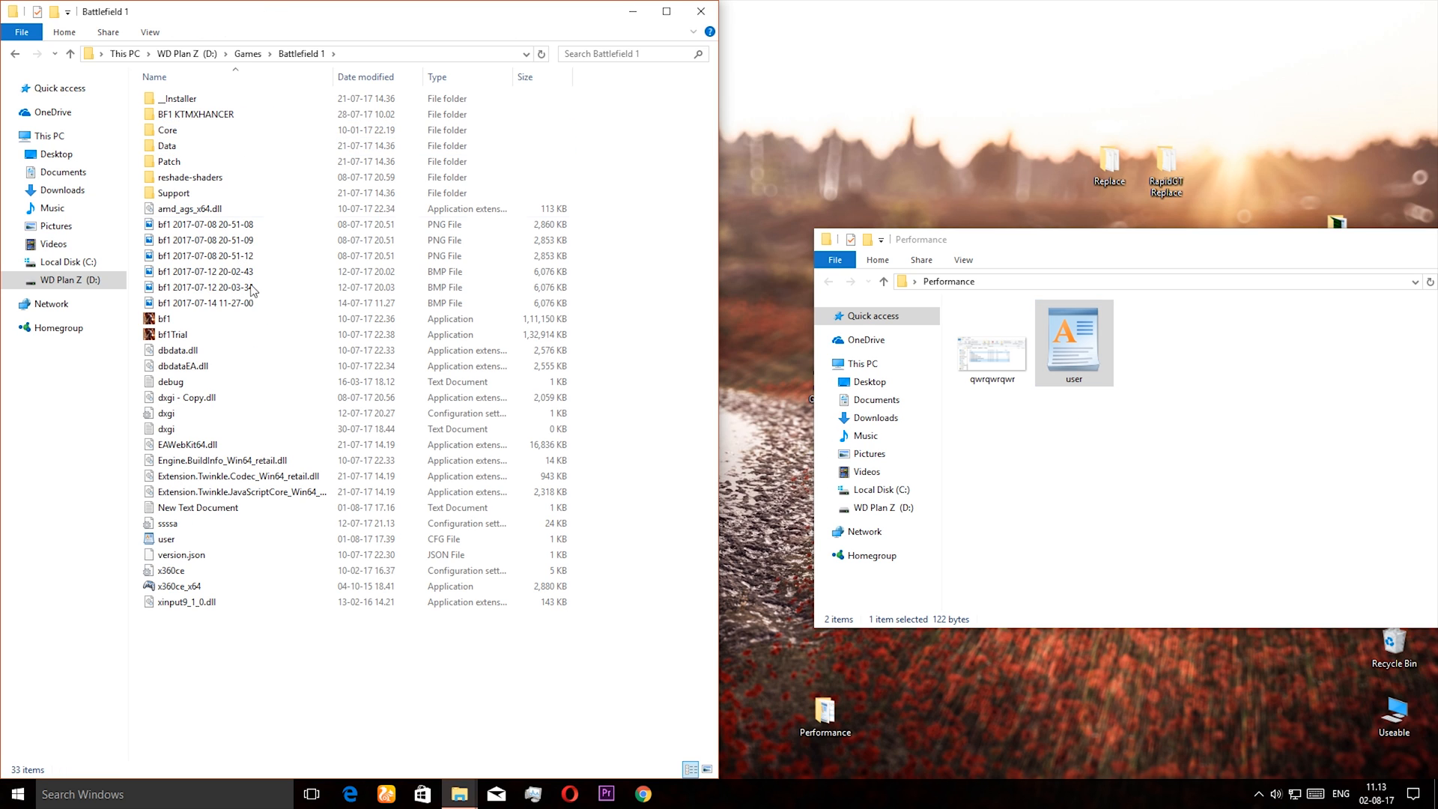
left_click(167, 145)
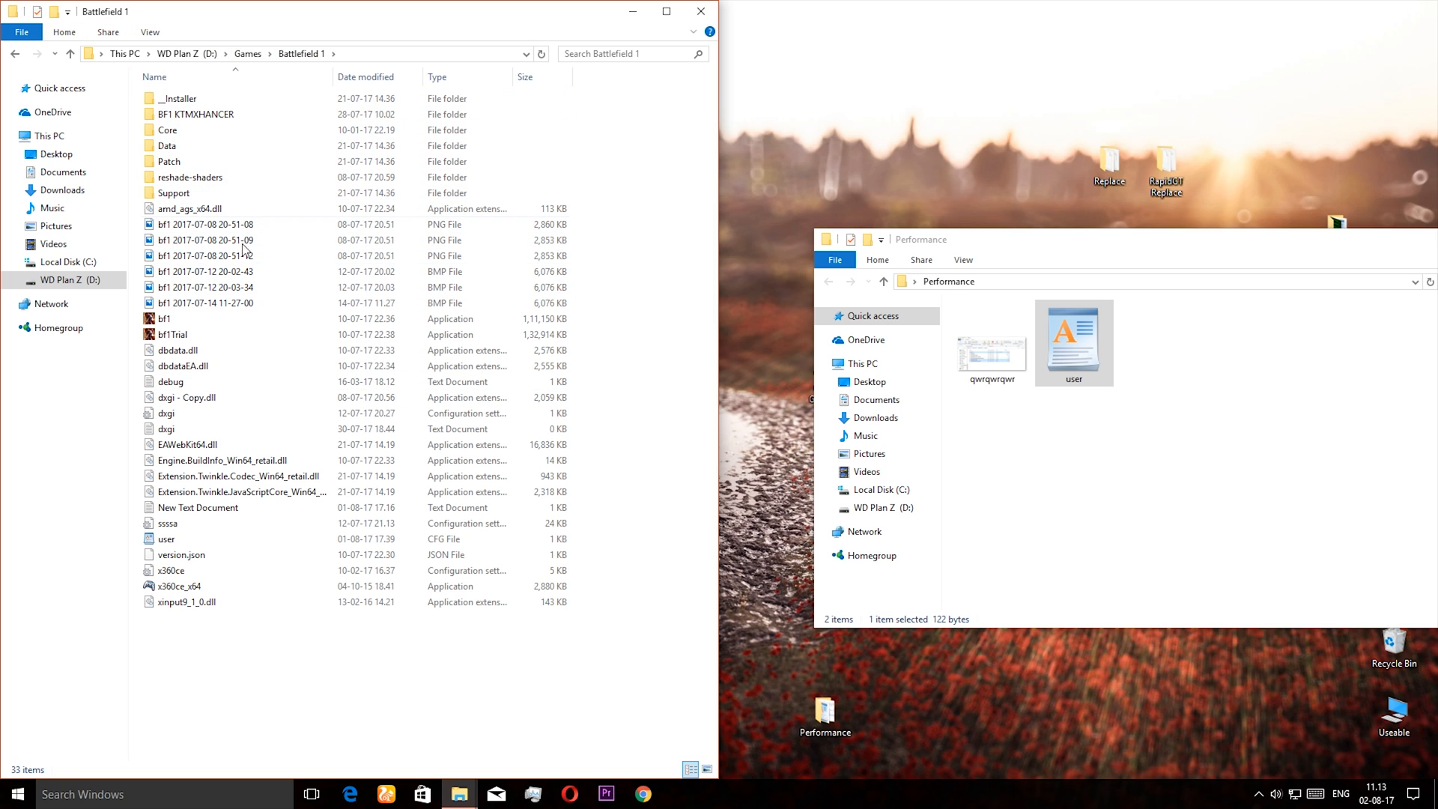
left_click(167, 539)
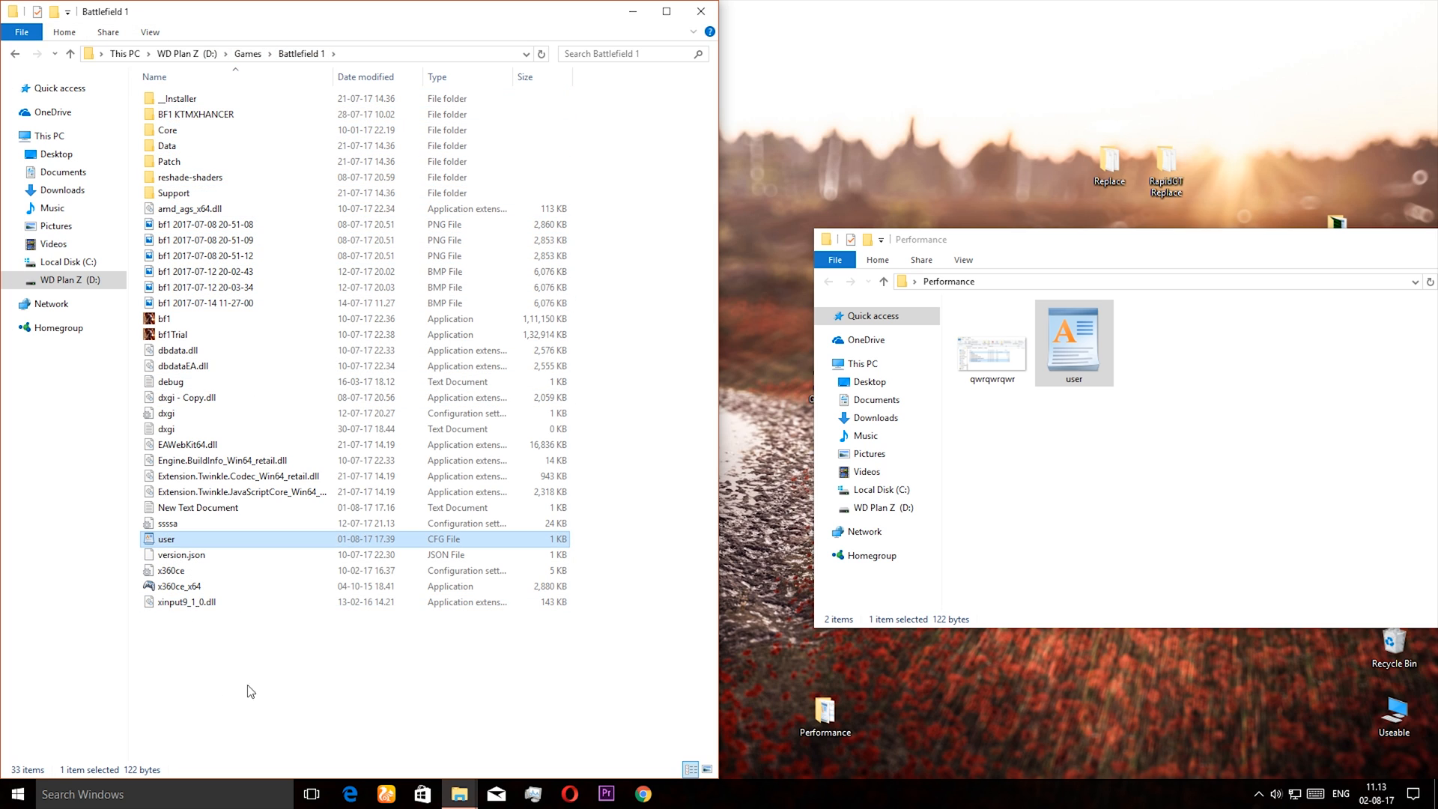
Step: Paste the copied file over Battlefield 1's user.cfg, refresh, and close the Performance window
right_click(250, 691)
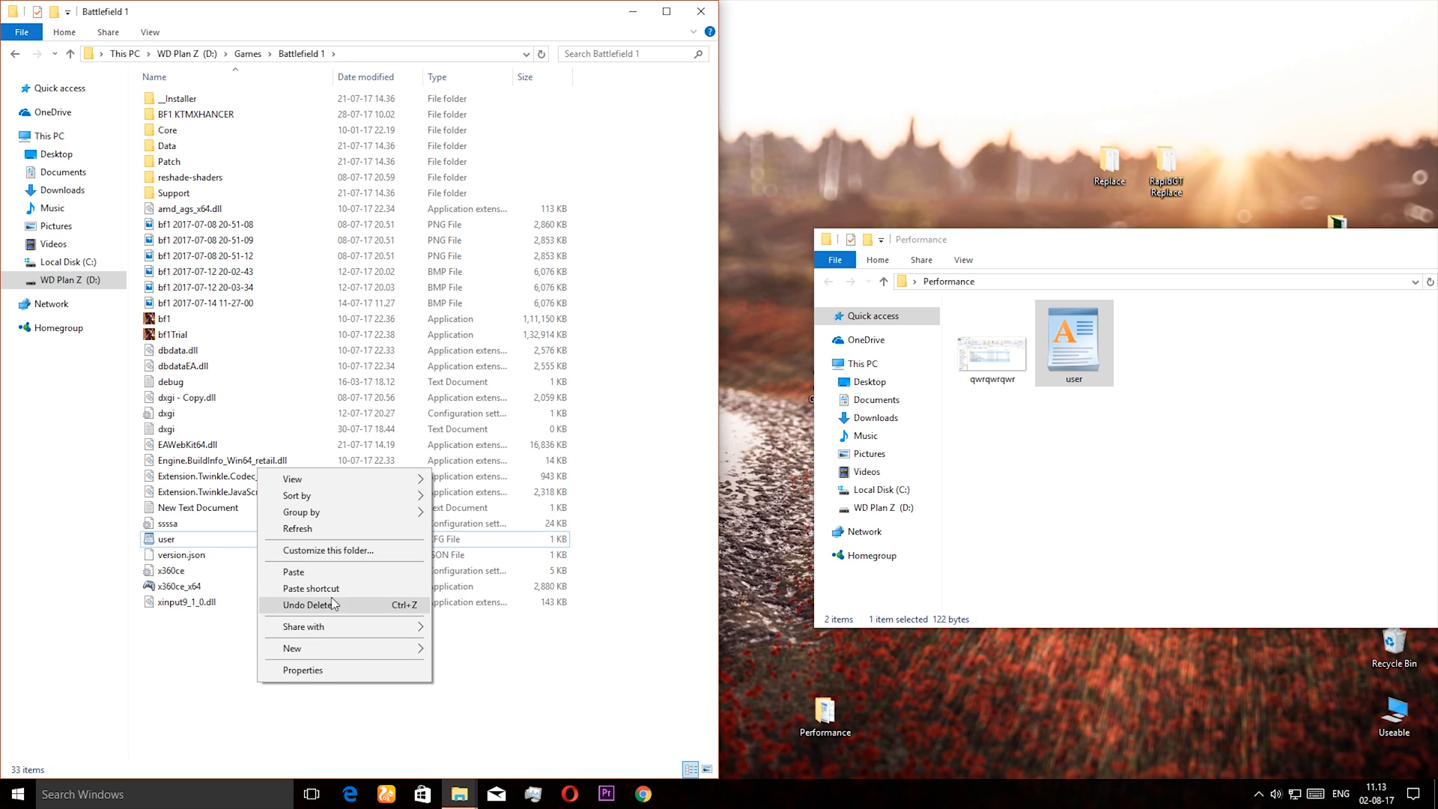
left_click(294, 571)
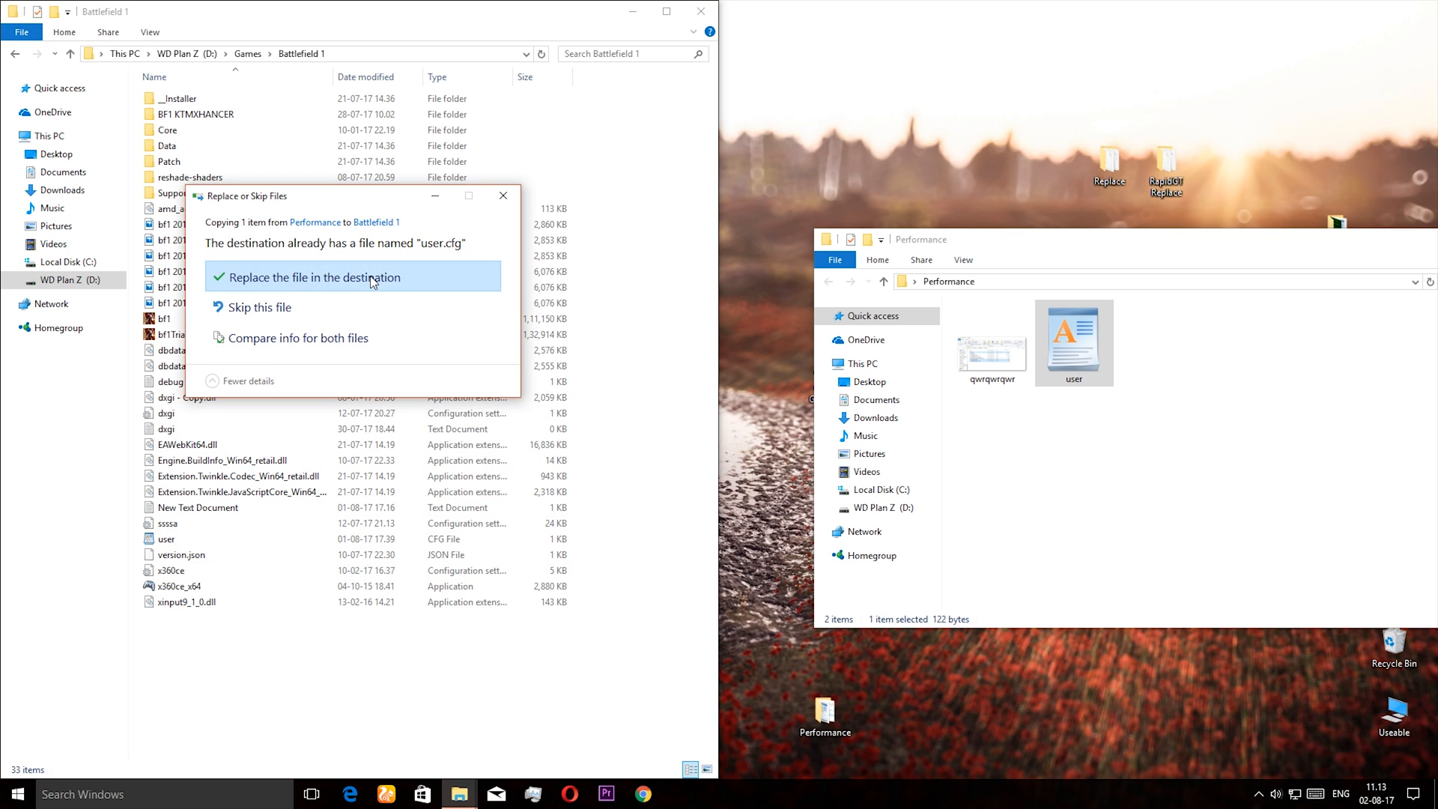
left_click(313, 277)
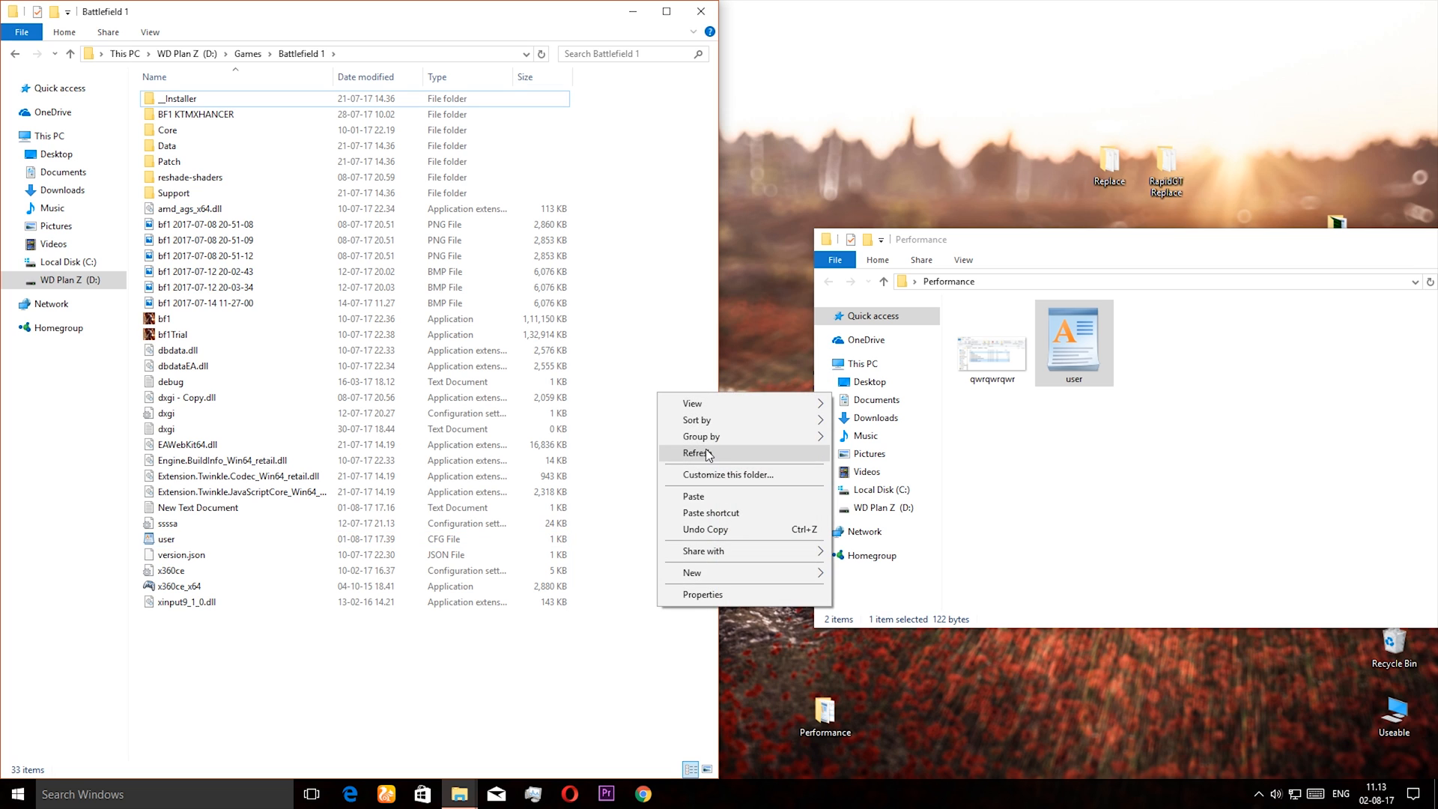
left_click(699, 452)
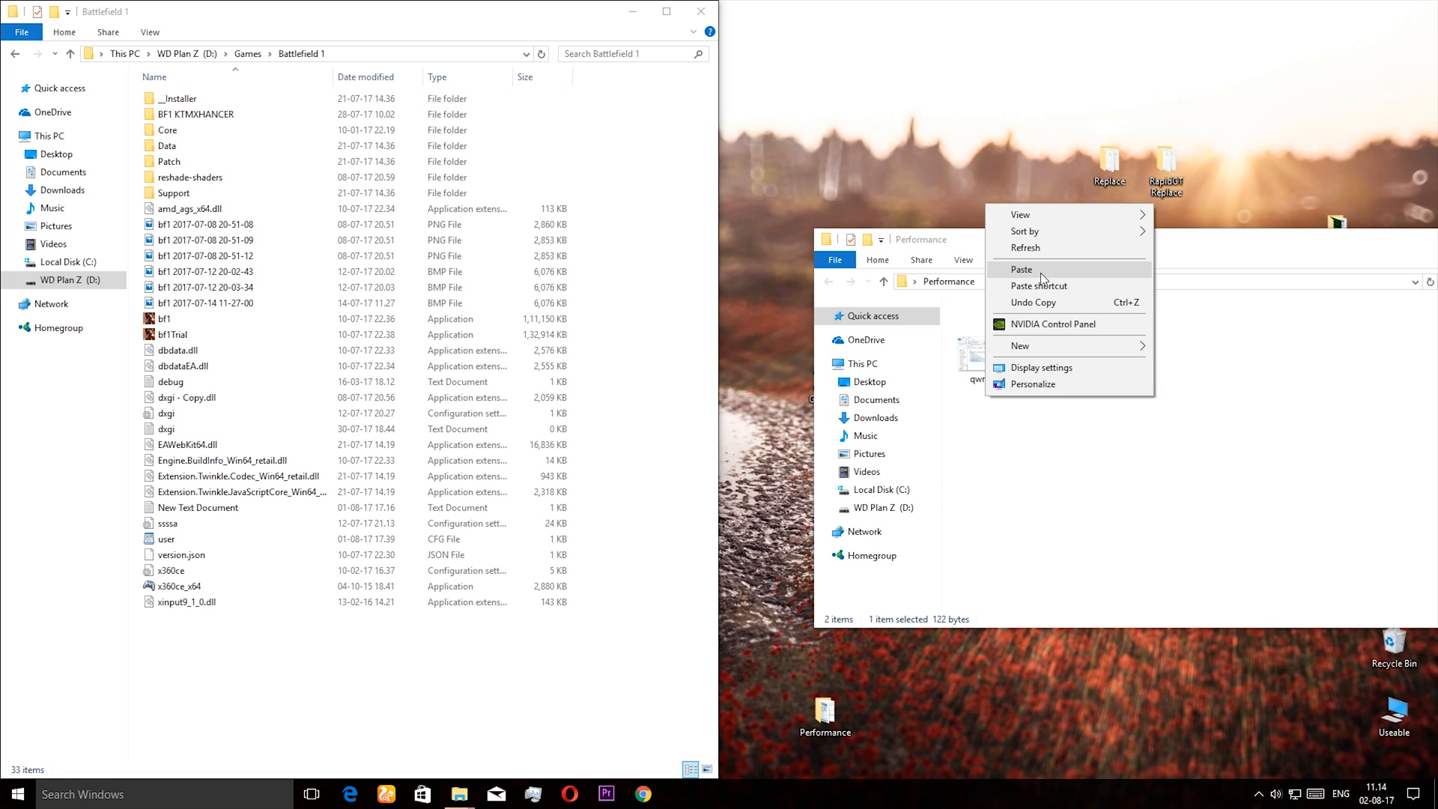
left_click(1021, 269)
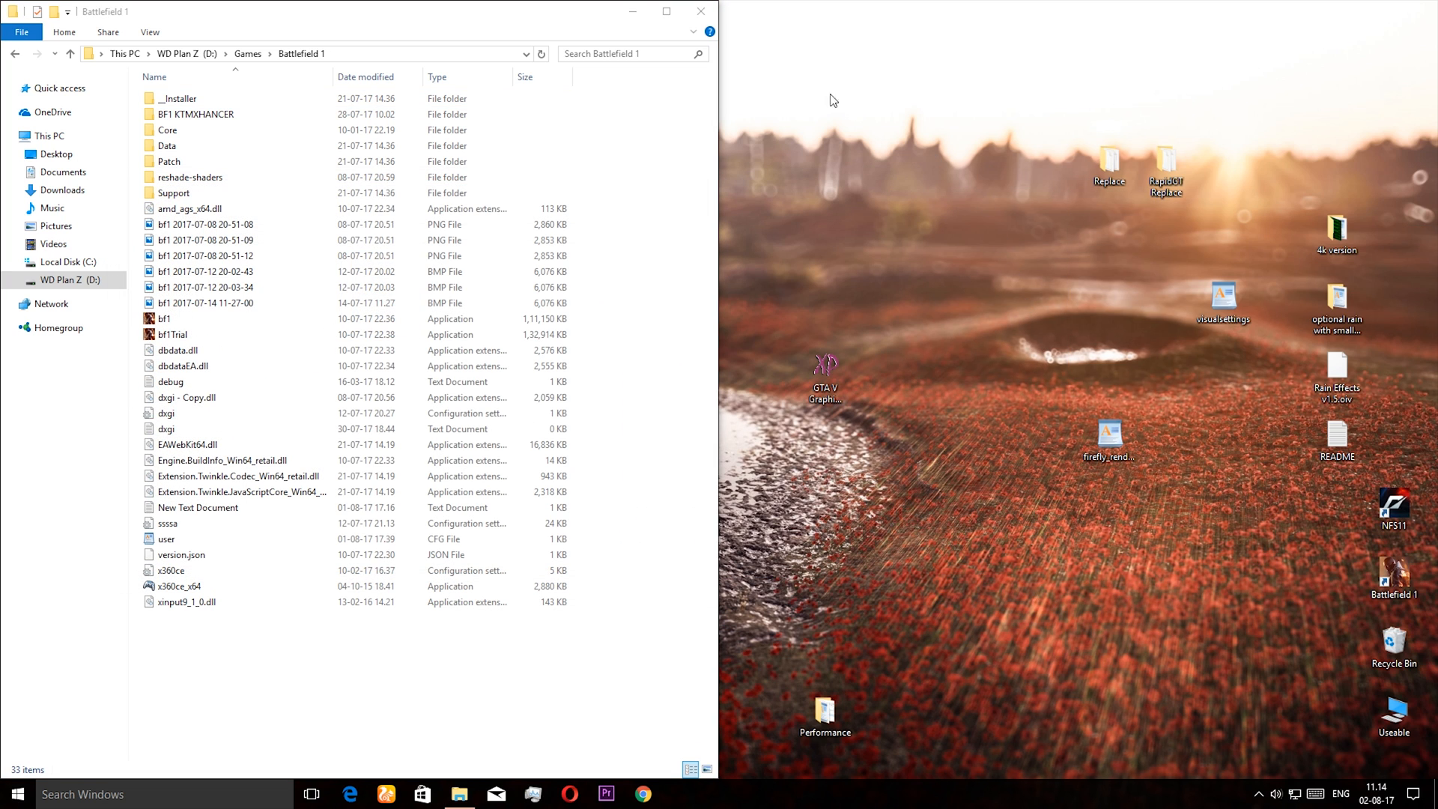
Step: Close the Battlefield 1 folder window, leaving the desktop visible
left_click(701, 11)
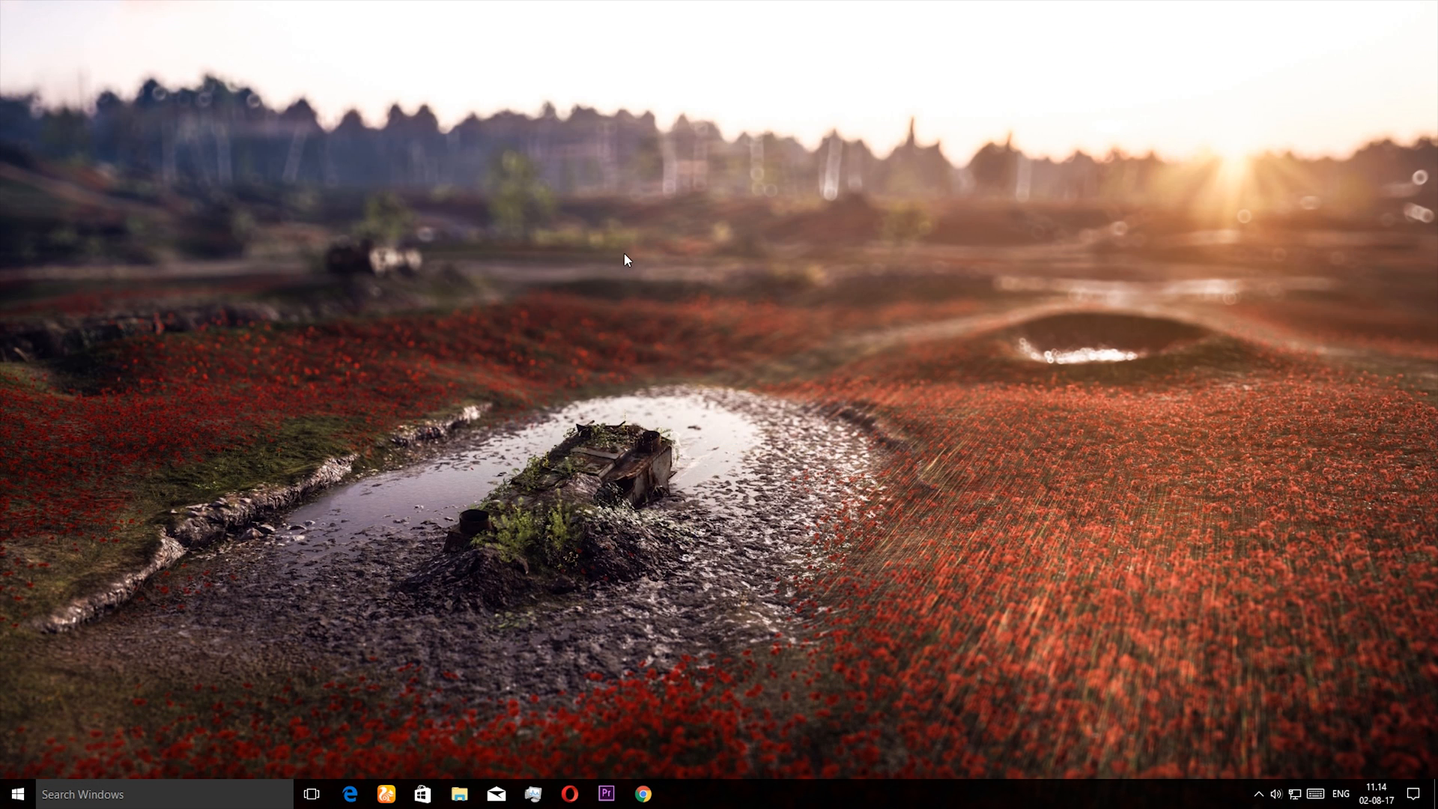
mouse_move(691, 262)
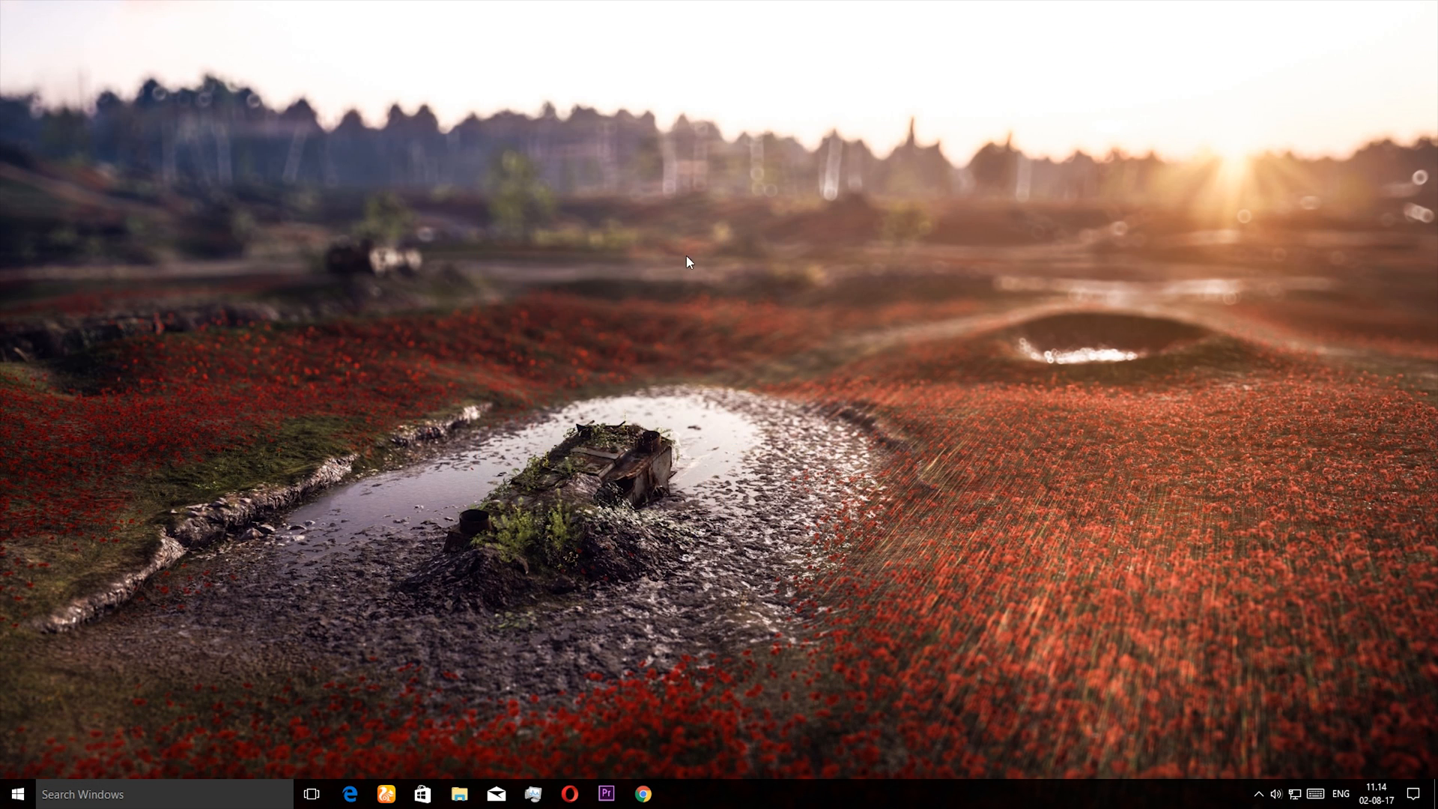